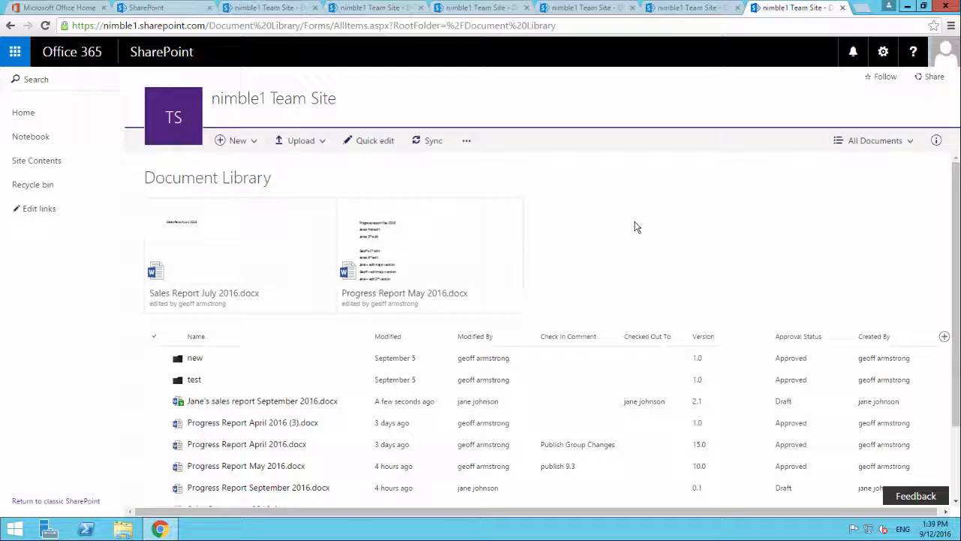
mouse_move(450, 219)
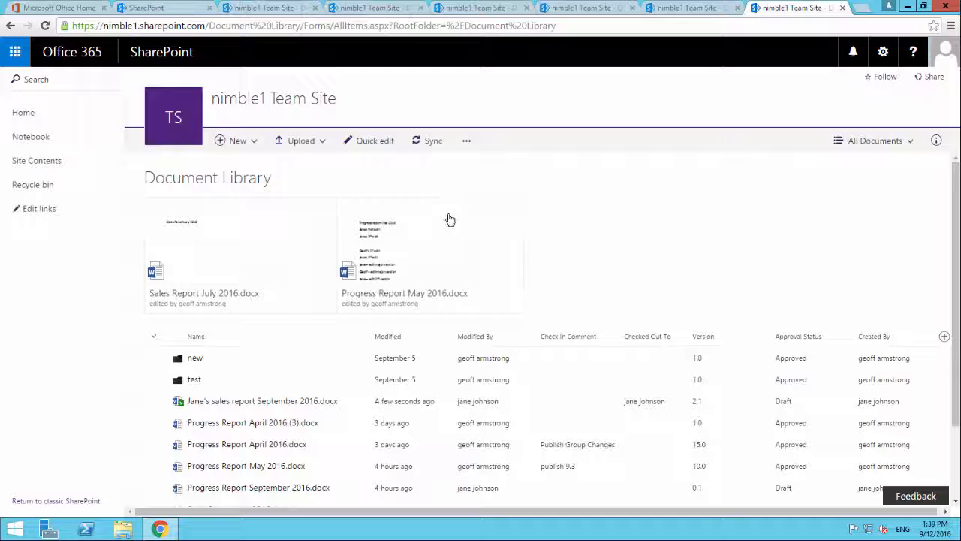
mouse_move(651, 267)
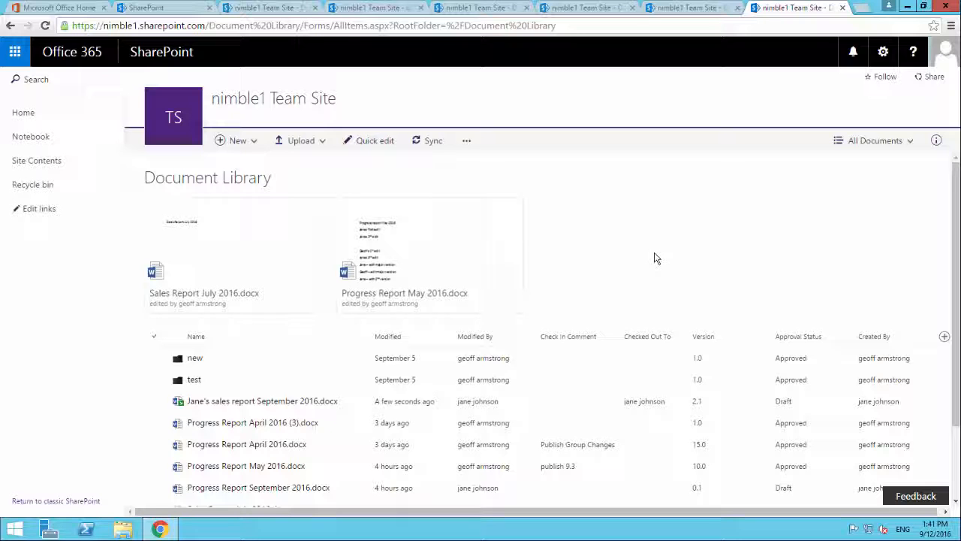
mouse_move(768, 198)
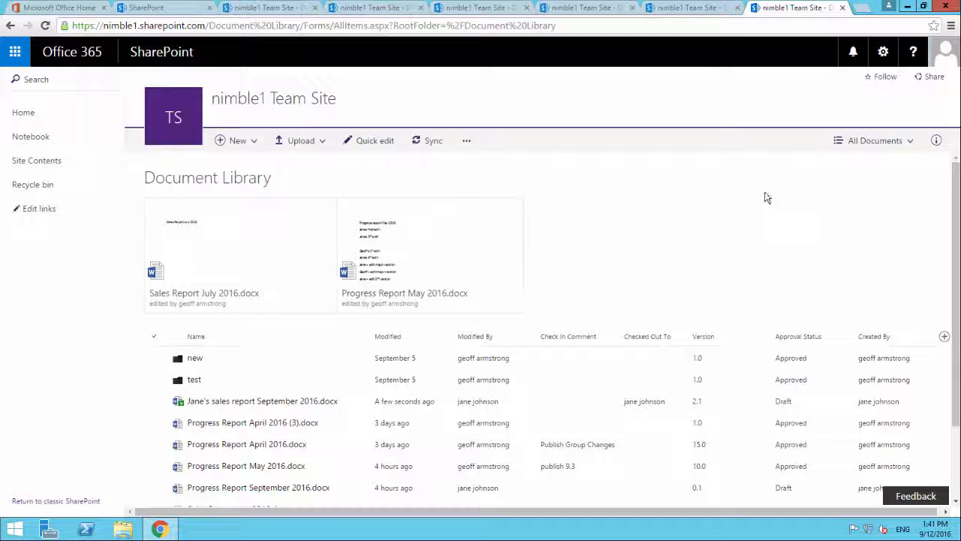
Reach the Document Library Settings page via the All Documents view menu's Manage views
left_click(874, 142)
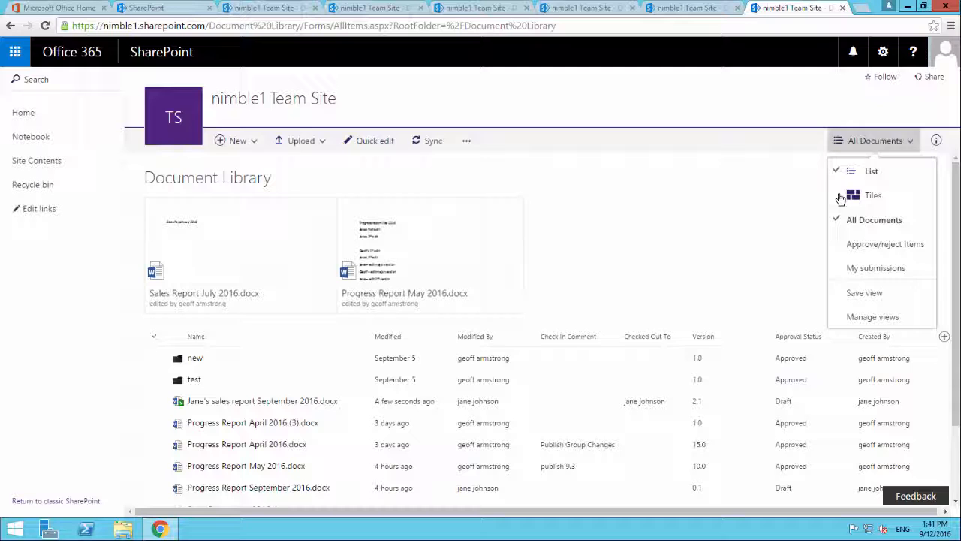
mouse_move(872, 315)
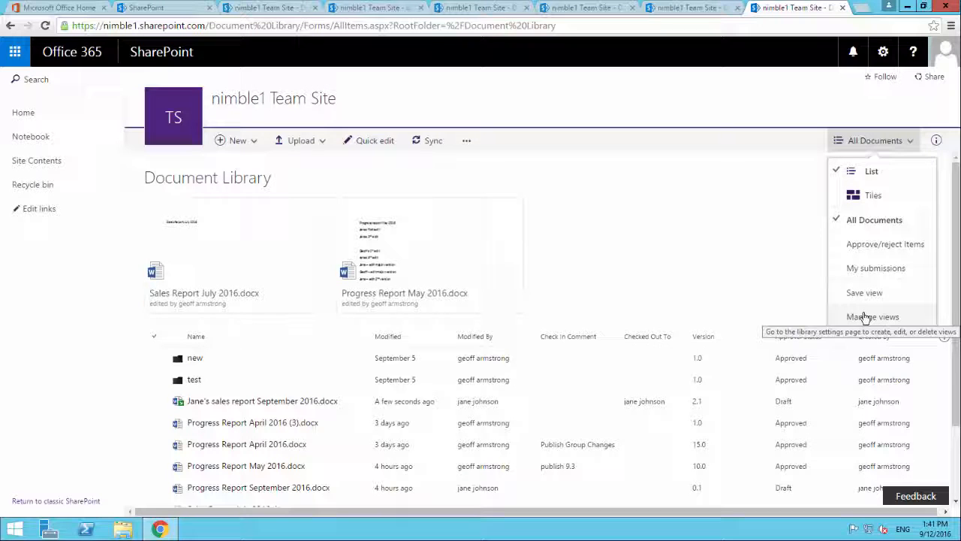
left_click(872, 315)
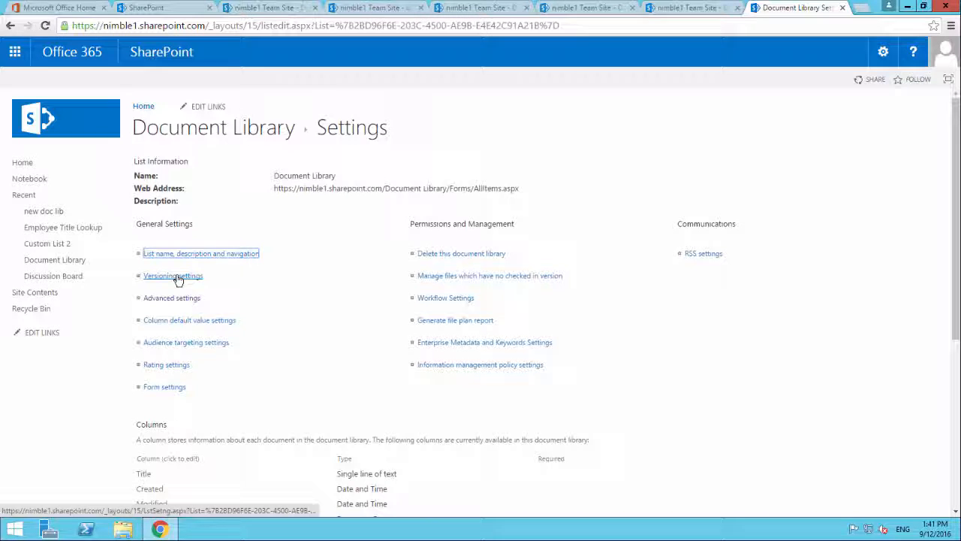
Review versioning: major/minor versions, 500-version limits, drafts for approvers and authors, and confirm with OK
left_click(173, 276)
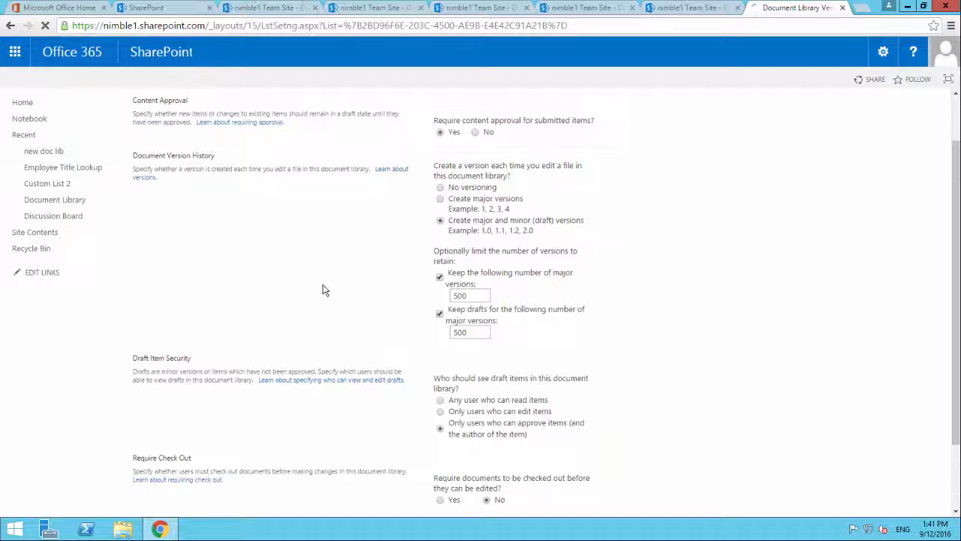
mouse_move(390, 213)
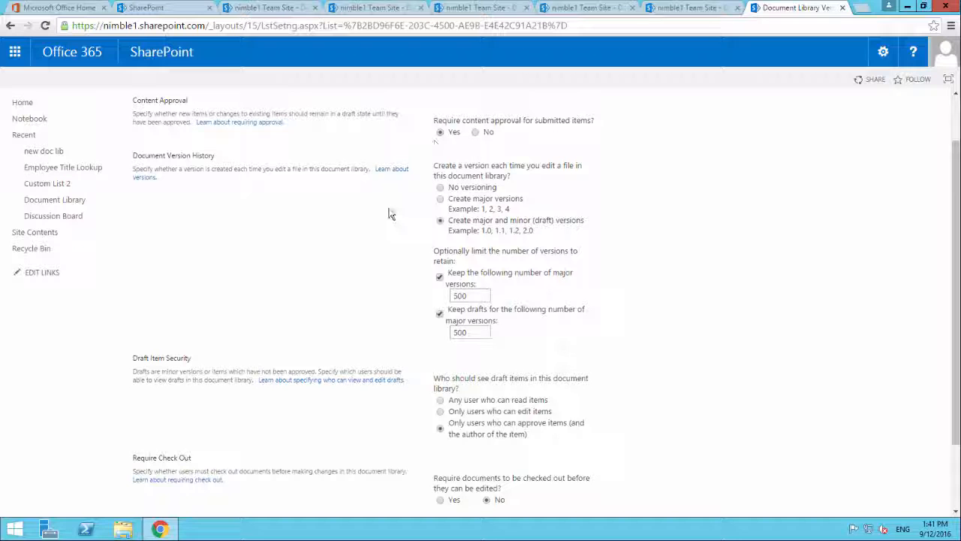
scroll("down", 3)
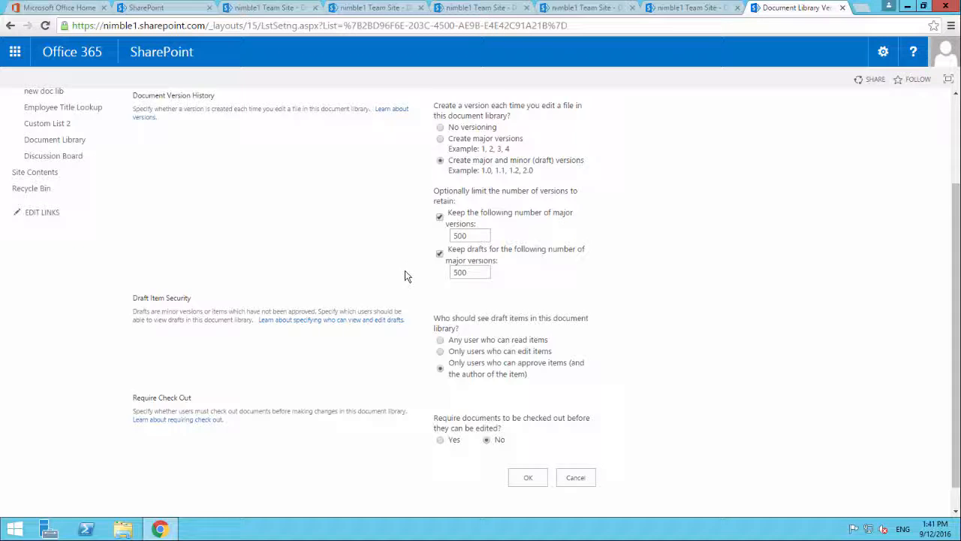
scroll("down", 3)
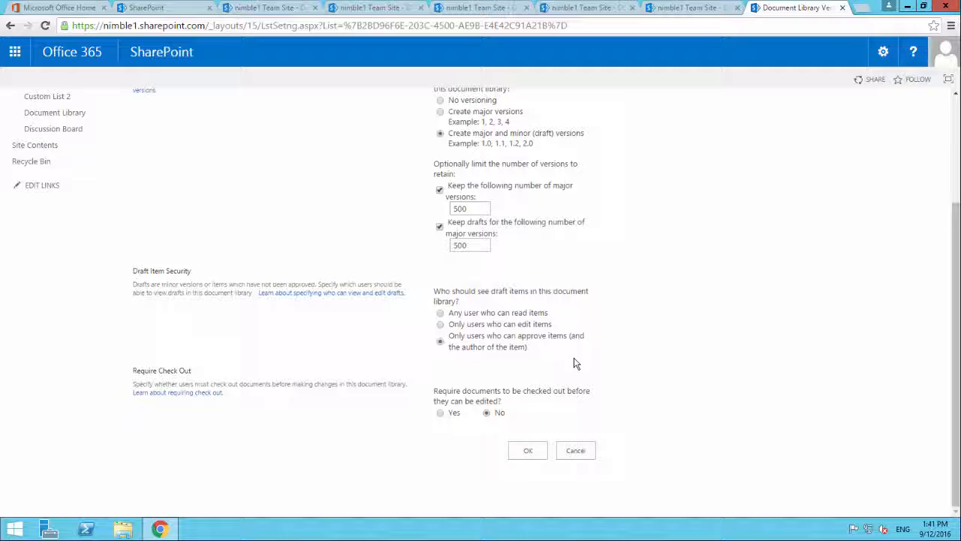
mouse_move(504, 358)
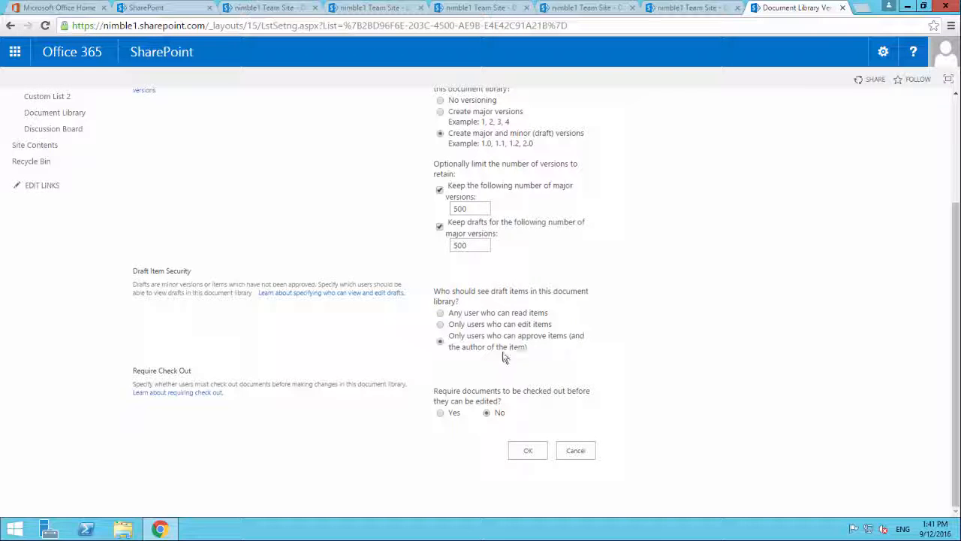
mouse_move(343, 336)
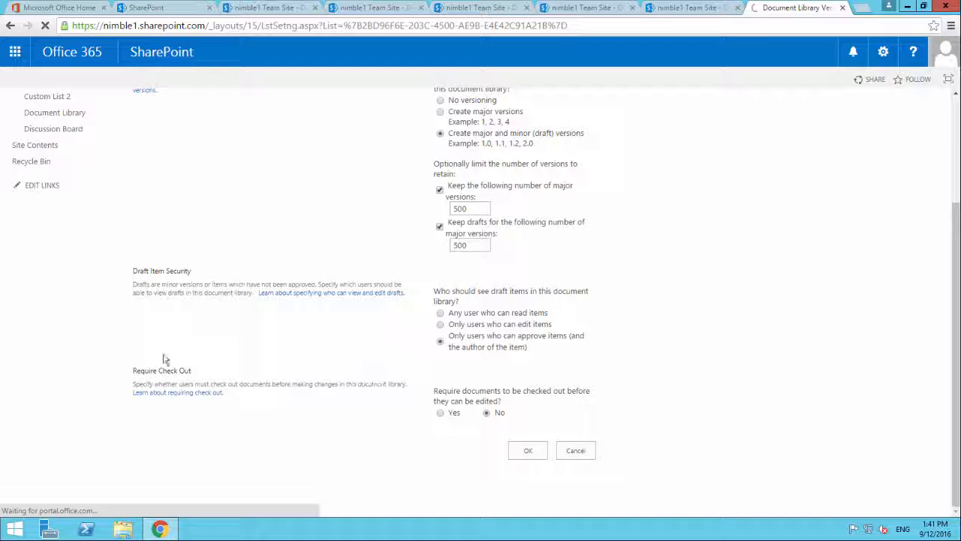
mouse_move(332, 417)
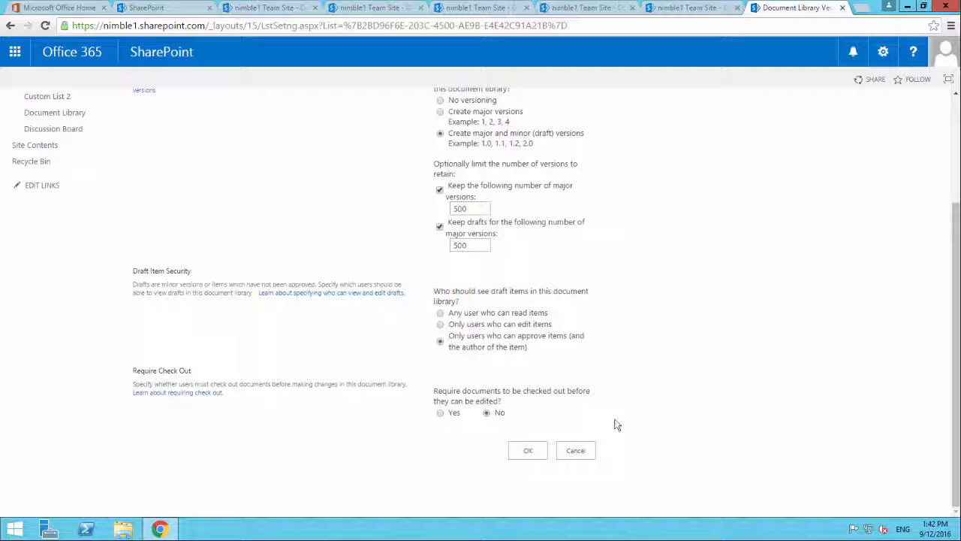
mouse_move(120, 378)
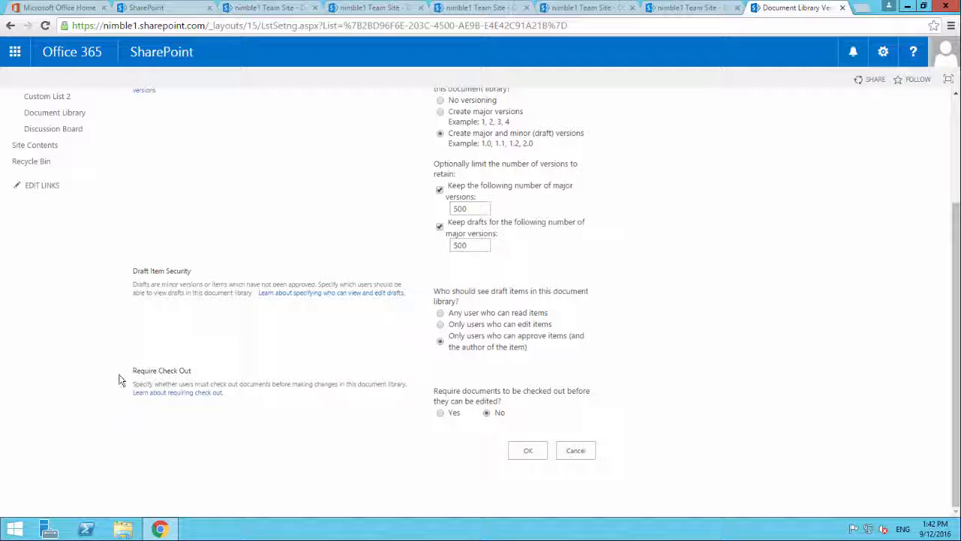
mouse_move(150, 358)
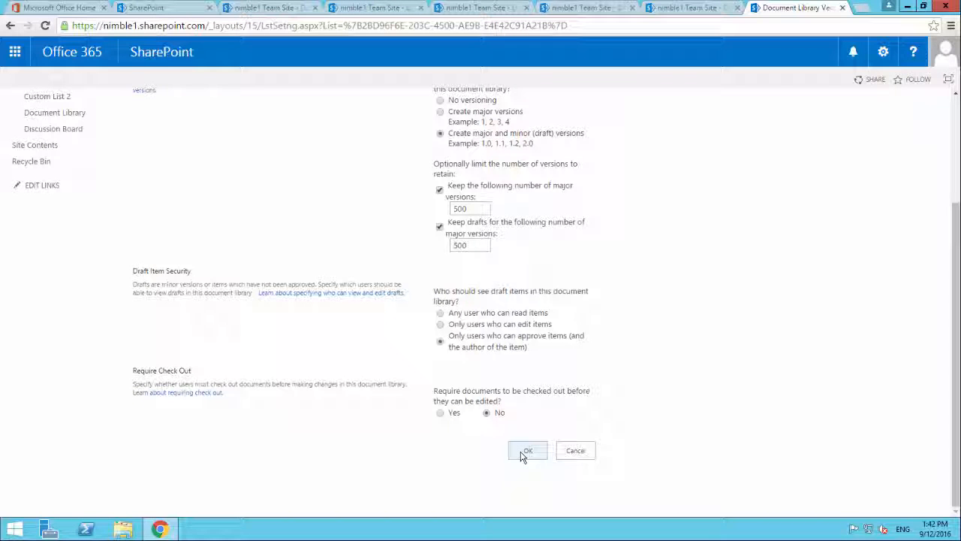
left_click(527, 451)
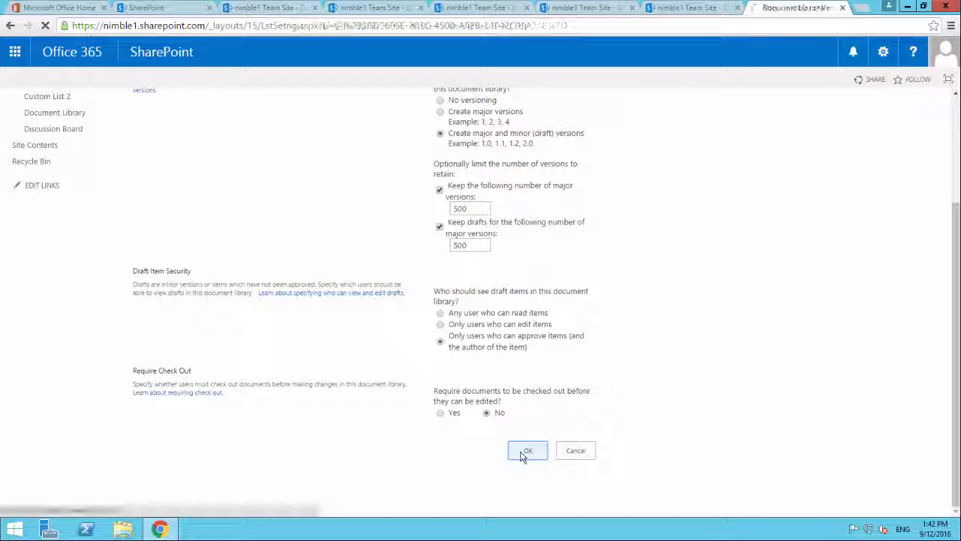
Create a new Word document from the library's New menu, listed as Document.docx draft
left_click(527, 450)
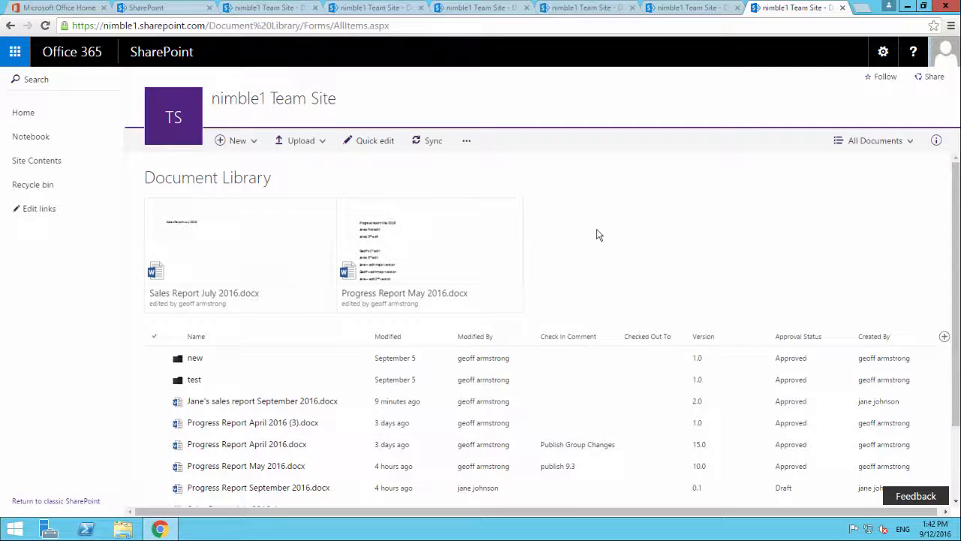
scroll("down", 3)
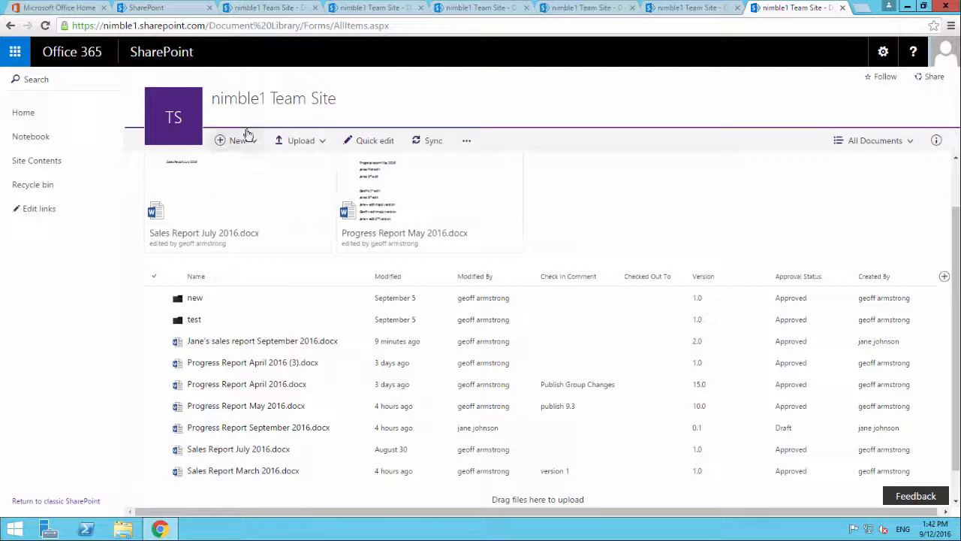
left_click(237, 142)
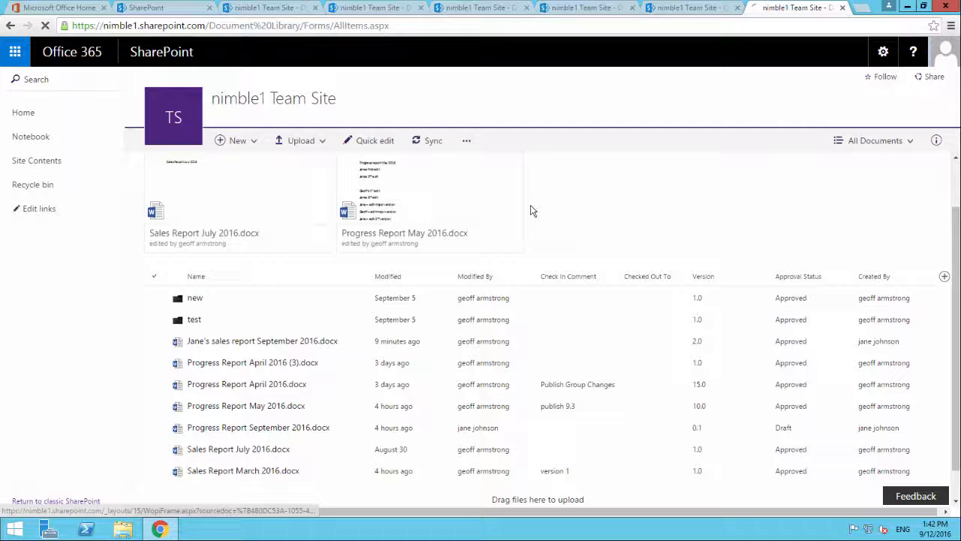
left_click(237, 141)
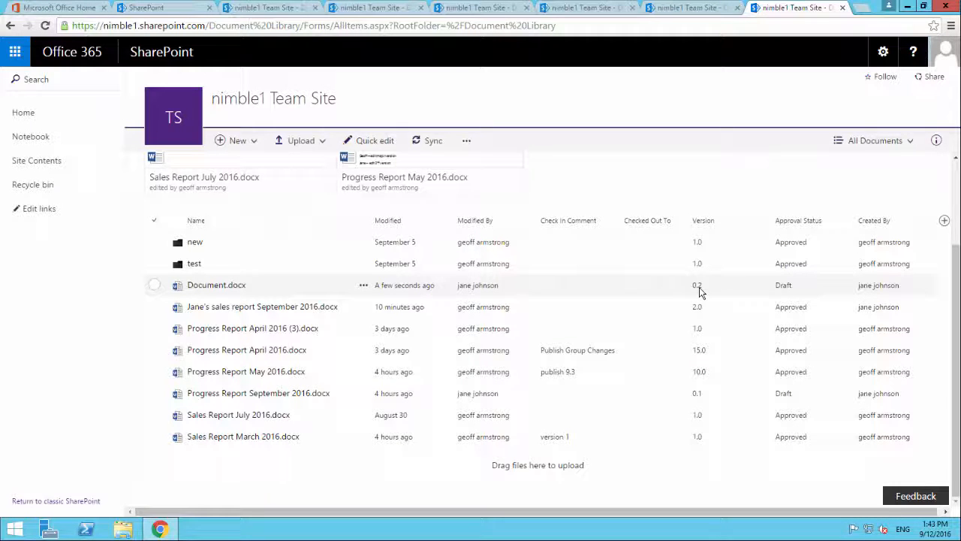
mouse_move(781, 292)
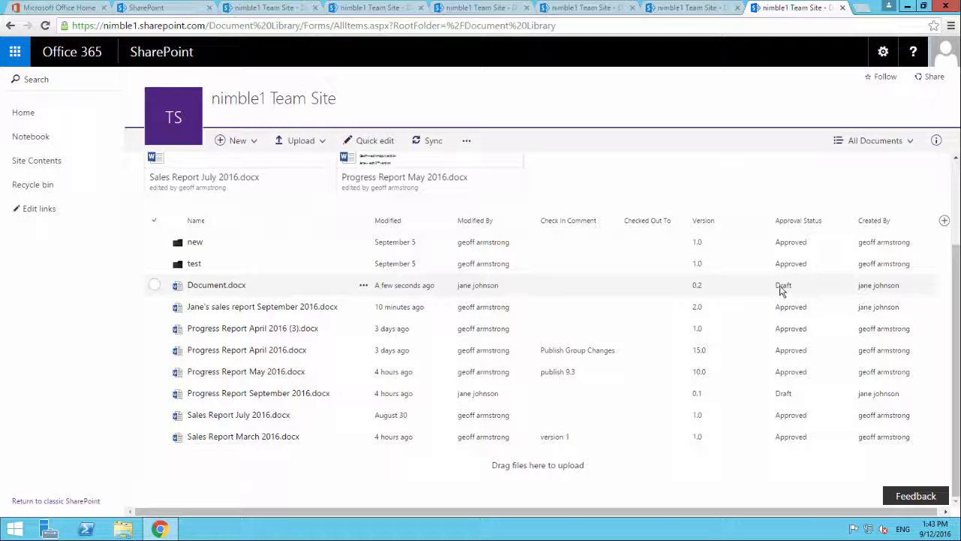
mouse_move(715, 292)
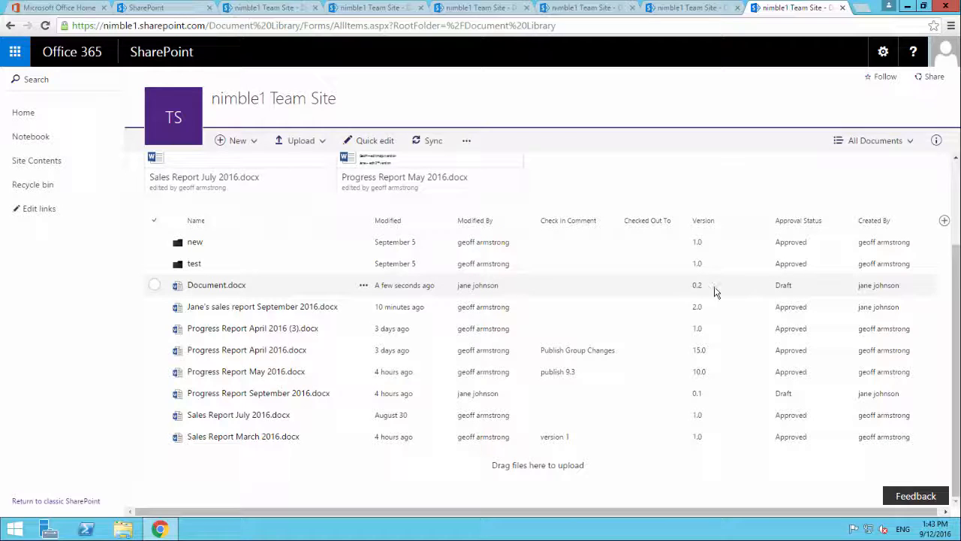
mouse_move(363, 288)
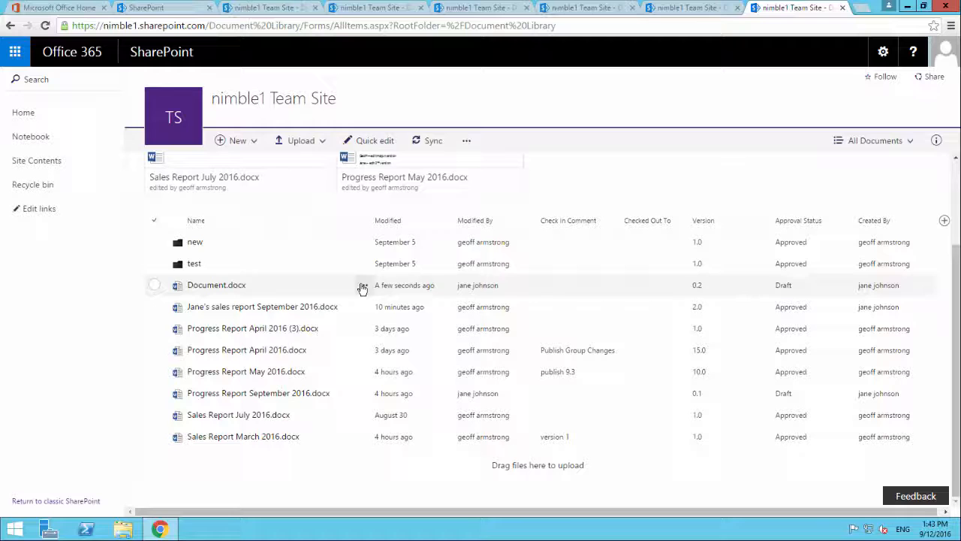
Rename Document.docx to Jane's October Sales Report.docx, now a version 0.3 draft
right_click(216, 285)
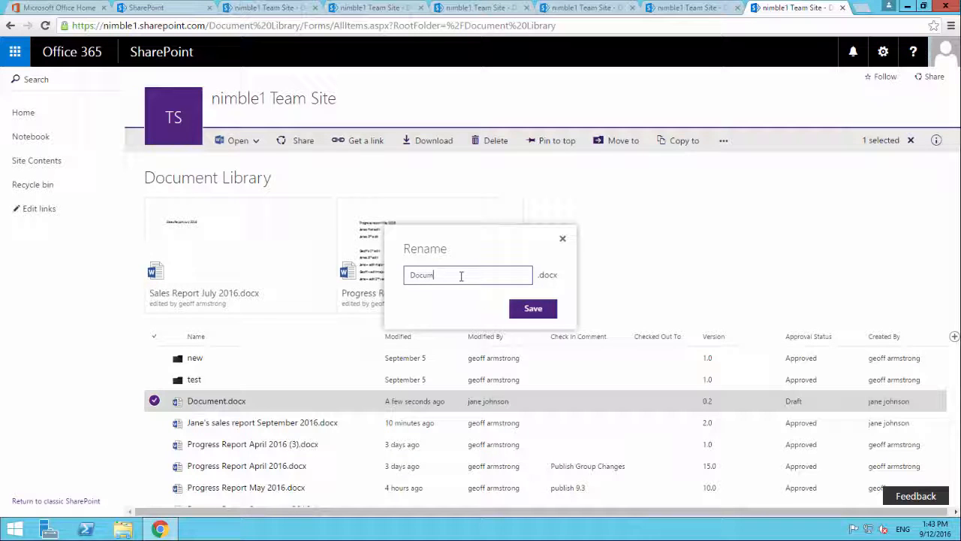
left_click(562, 239)
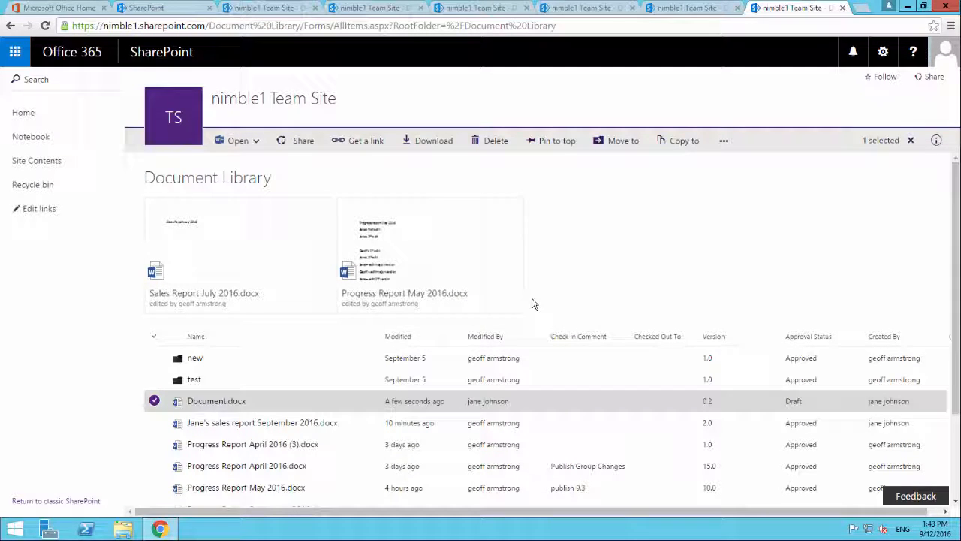
scroll("down", 3)
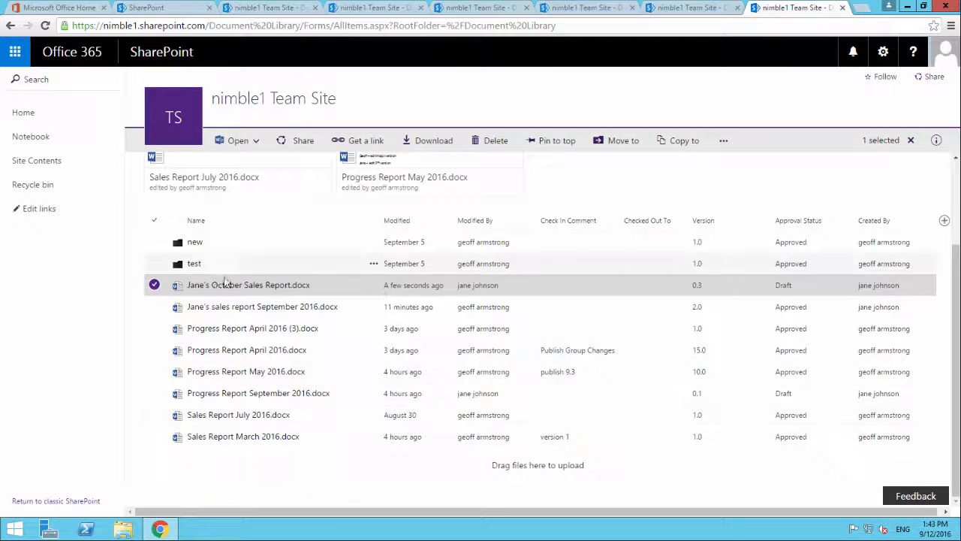
mouse_move(720, 291)
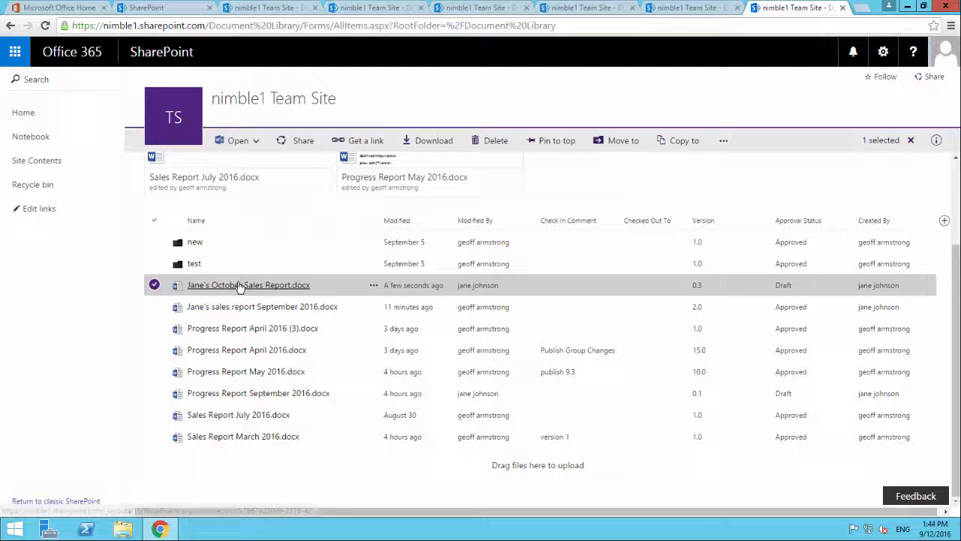
mouse_move(336, 291)
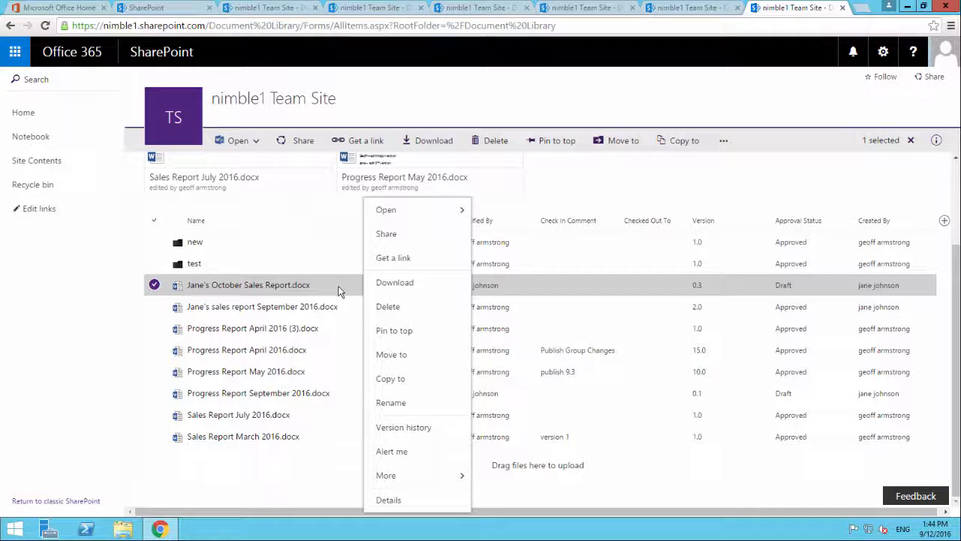
Publish Jane's October Sales Report with the comment 'Publish Version 3', leaving it pending approval
left_click(384, 475)
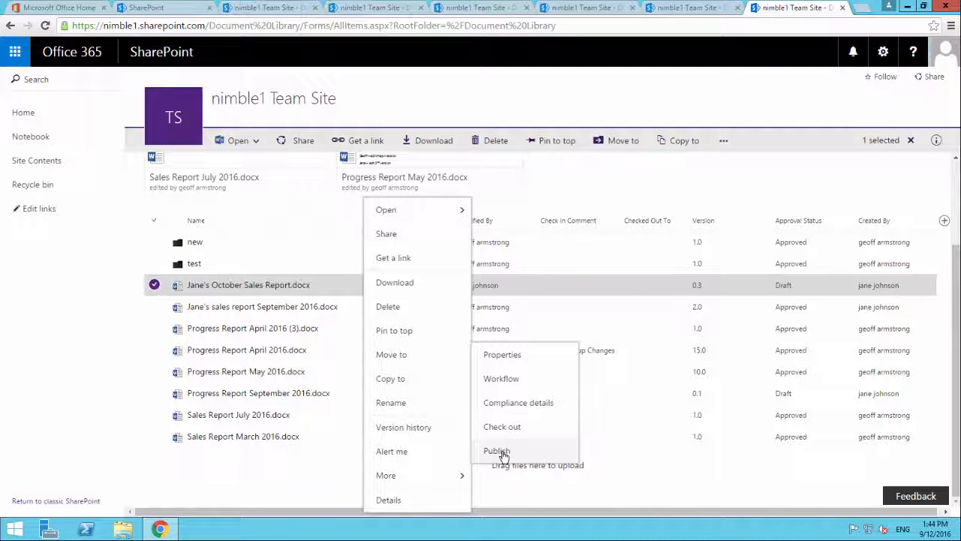
left_click(495, 451)
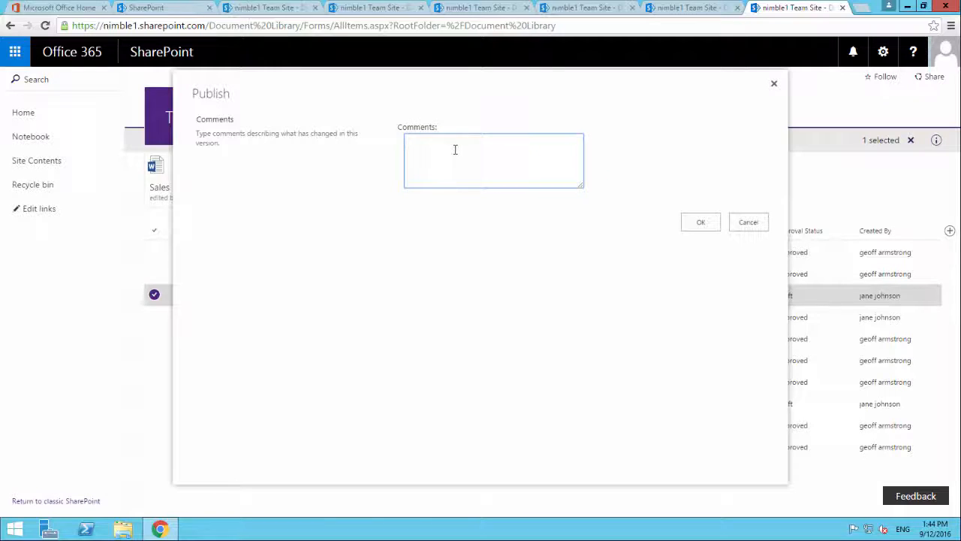
type("Publis")
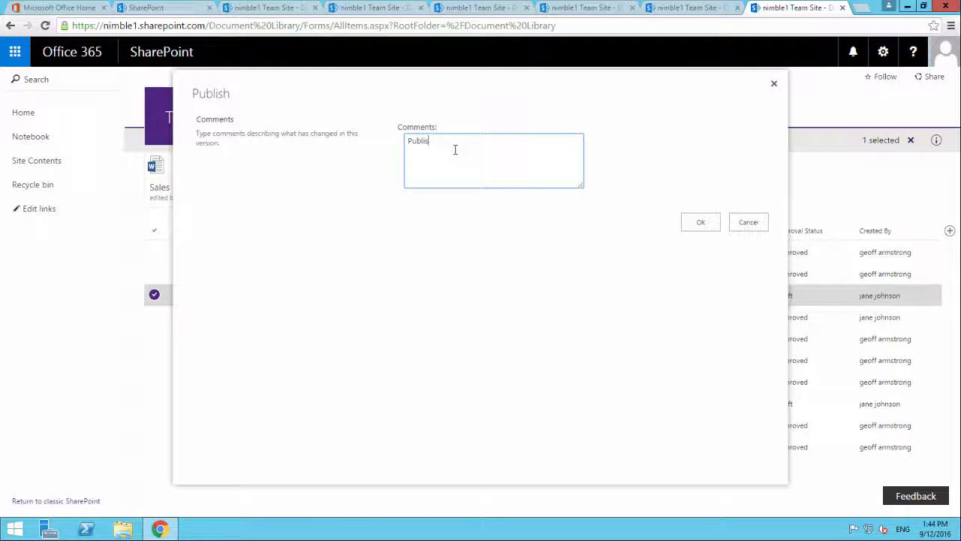
type("h Version 3")
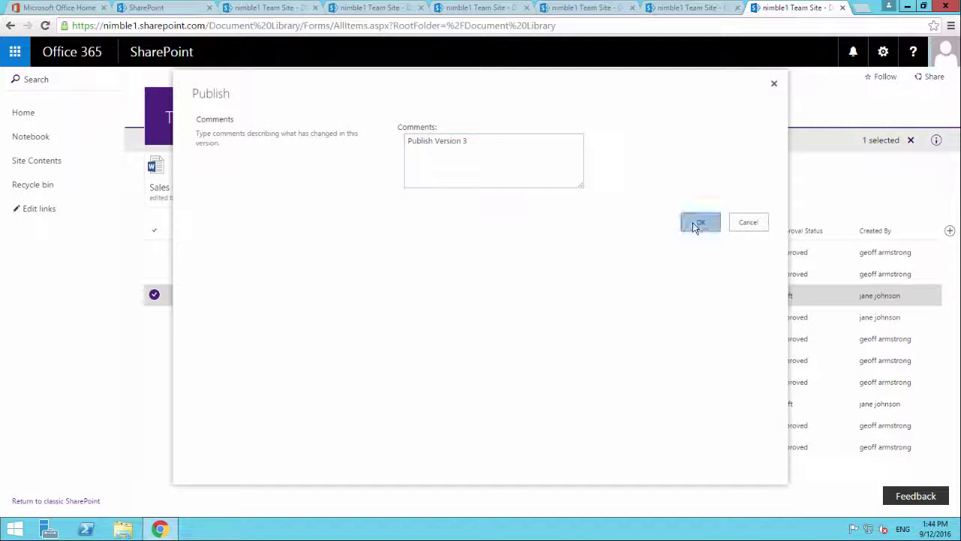
left_click(699, 222)
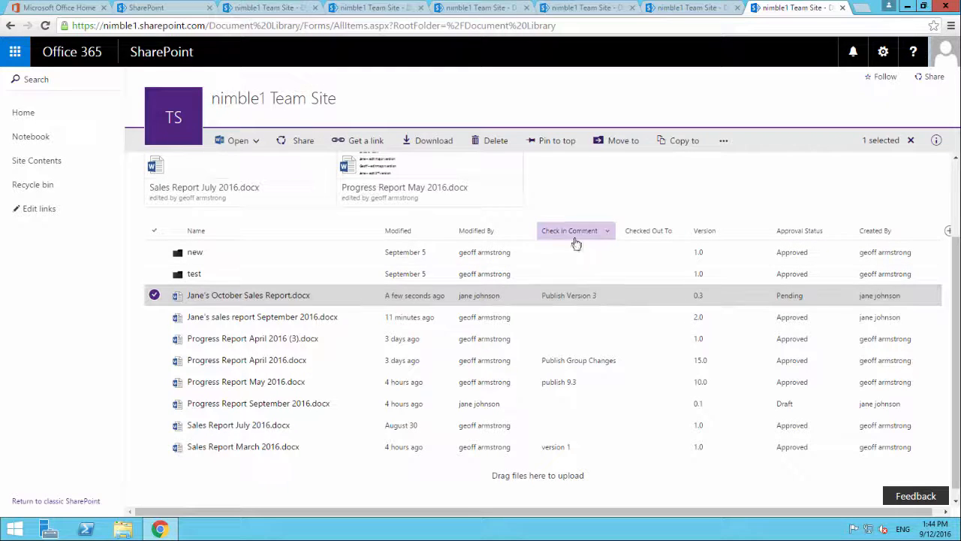
mouse_move(523, 303)
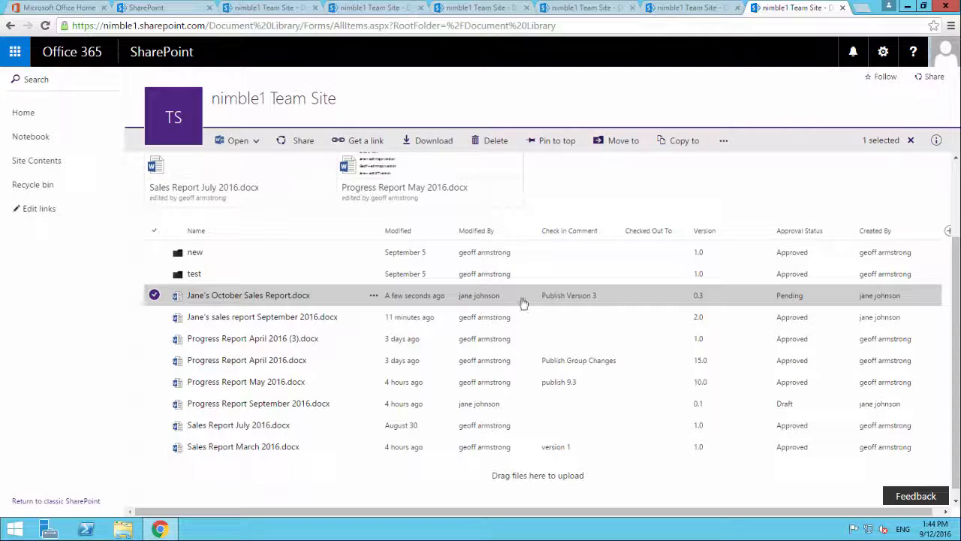
left_click(373, 294)
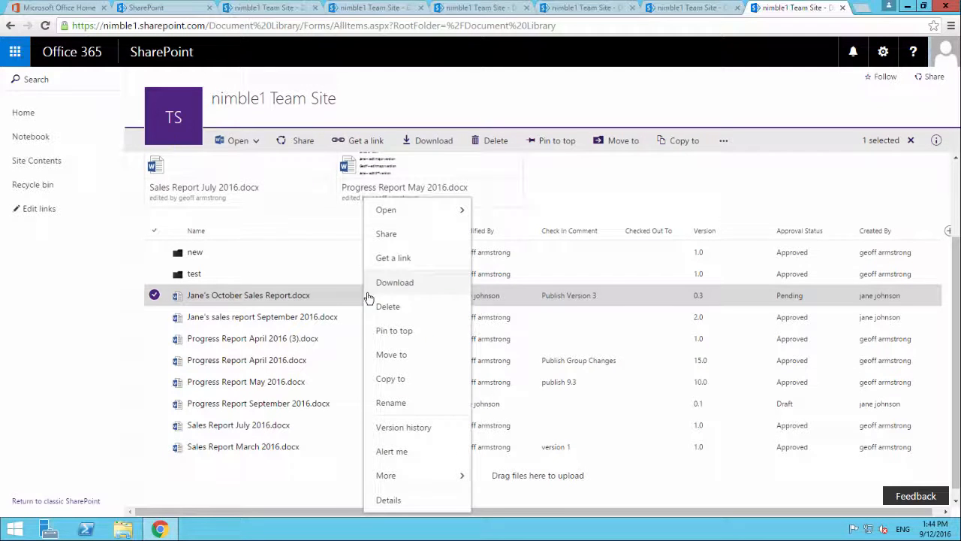
left_click(402, 427)
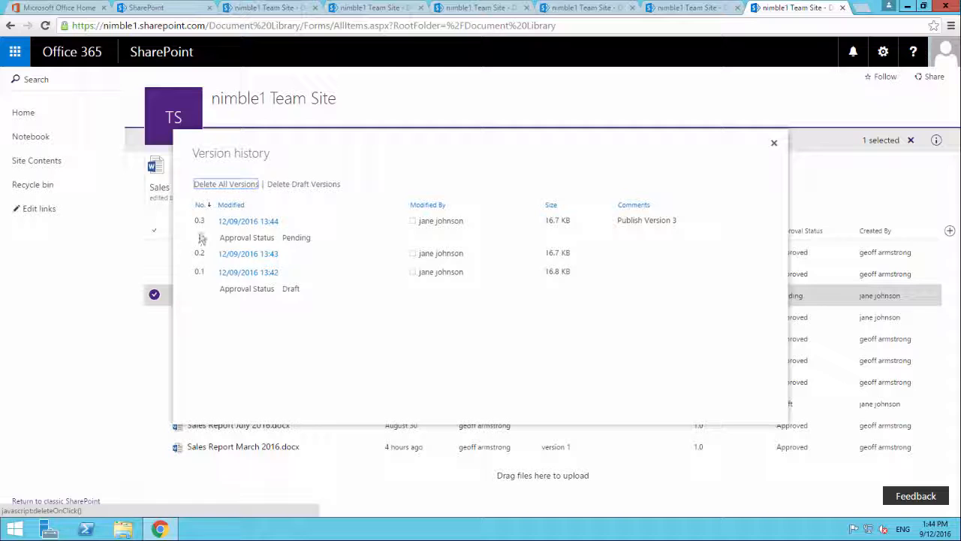
mouse_move(323, 242)
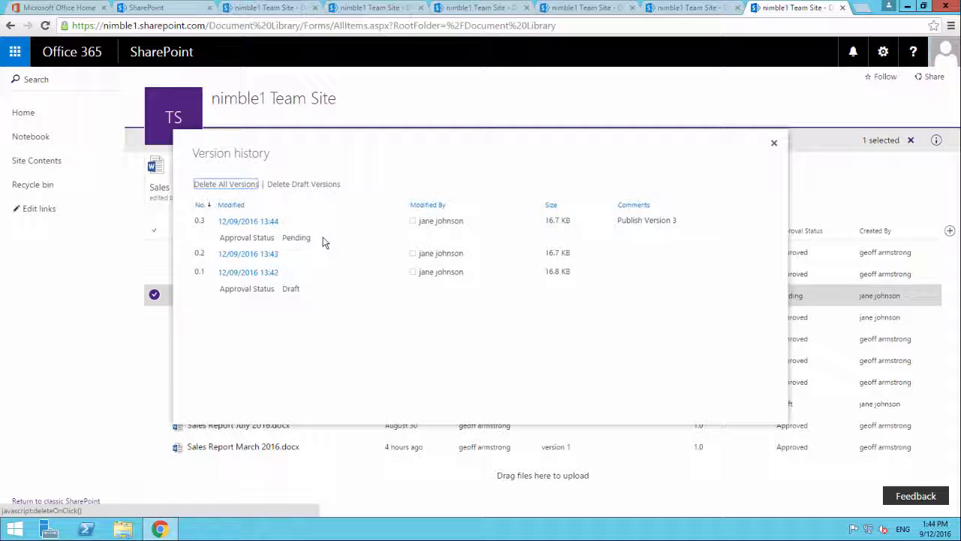
mouse_move(319, 218)
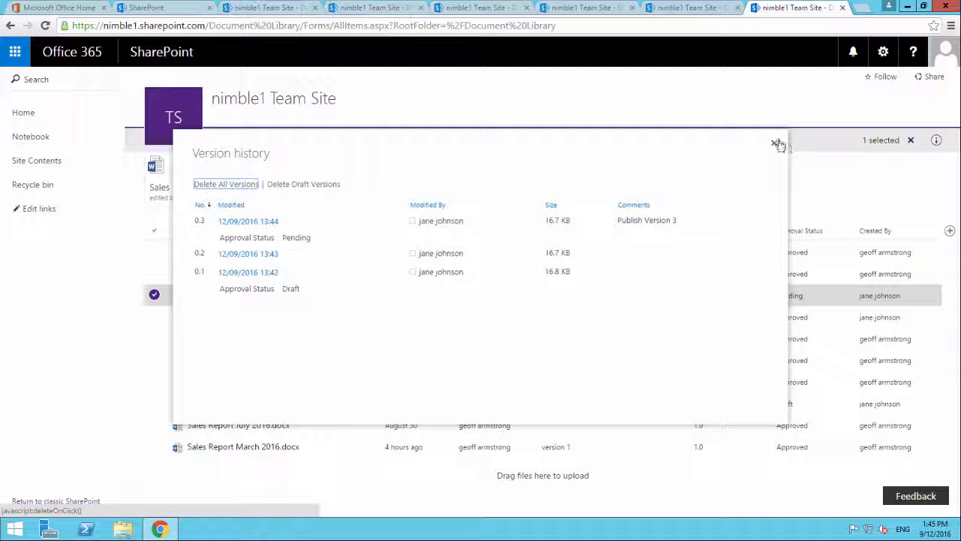
left_click(777, 144)
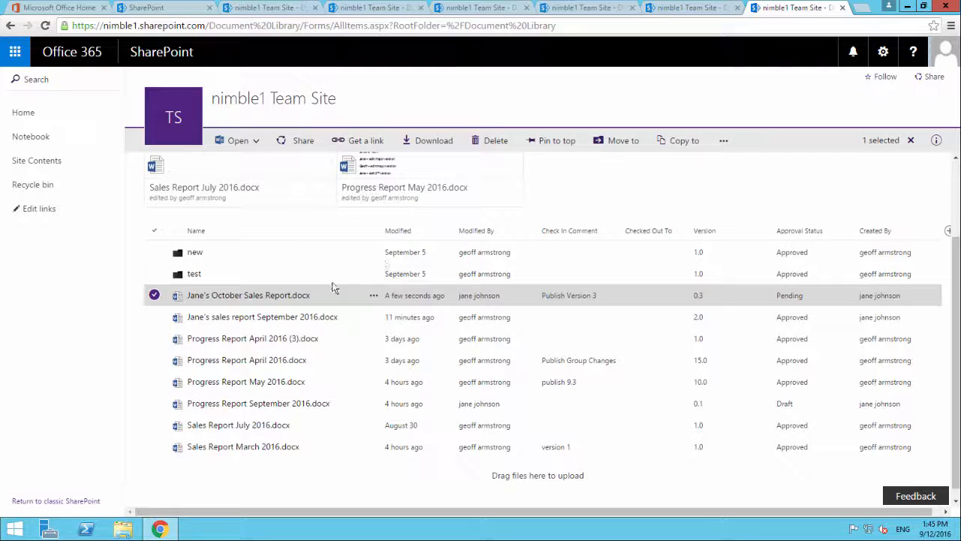
left_click(373, 294)
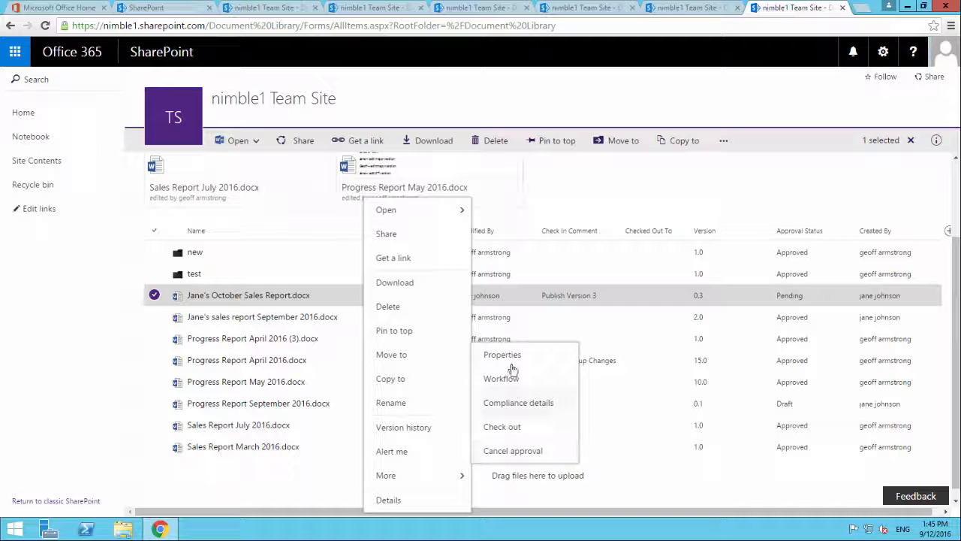
mouse_move(509, 411)
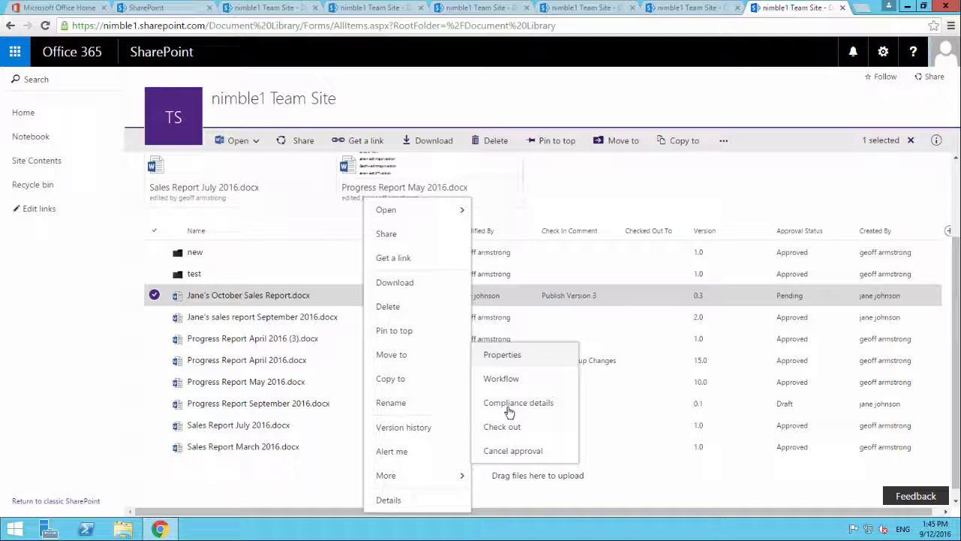
mouse_move(502, 346)
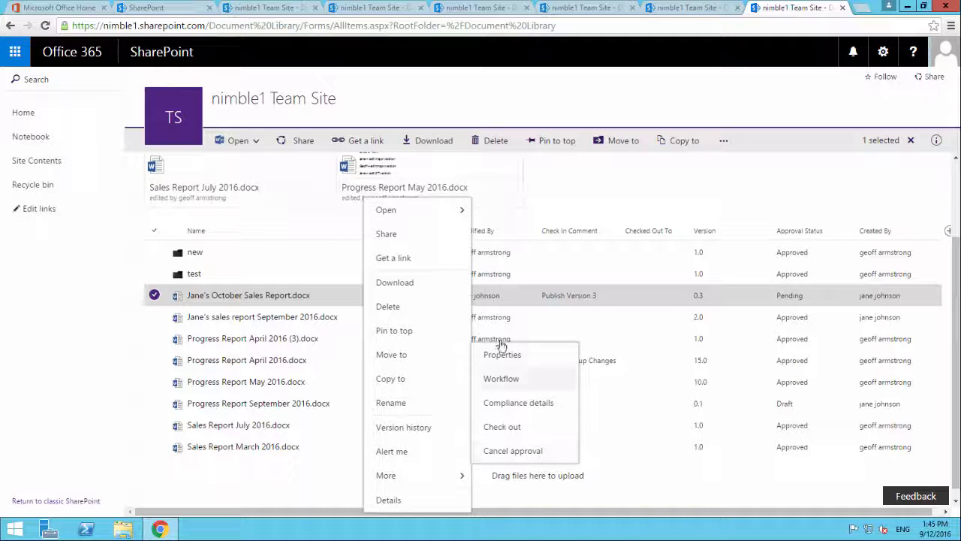
mouse_move(513, 450)
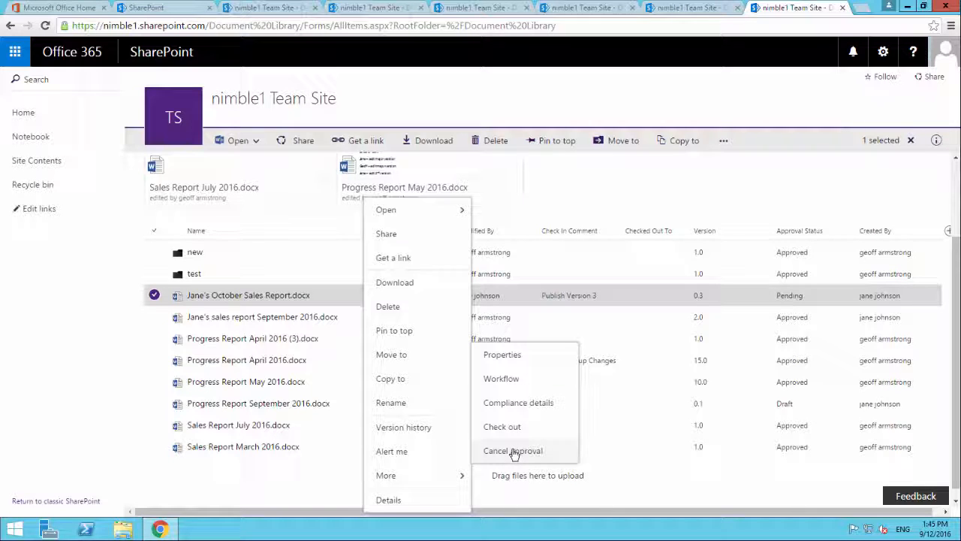
mouse_move(589, 204)
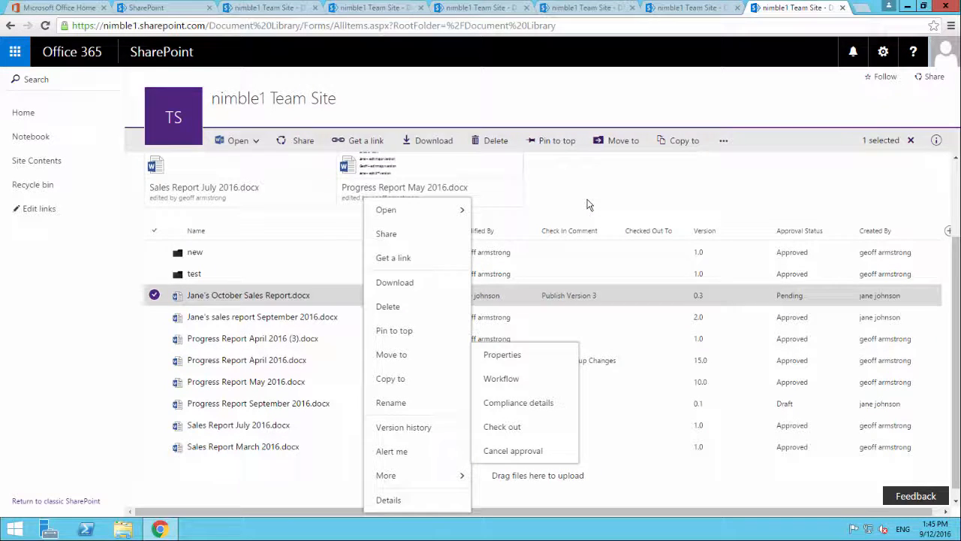
left_click(588, 204)
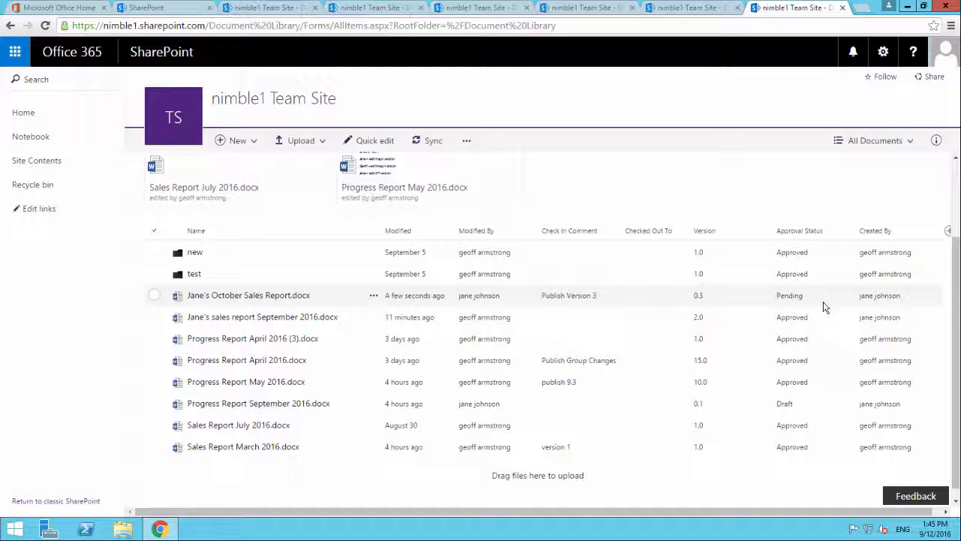
mouse_move(651, 300)
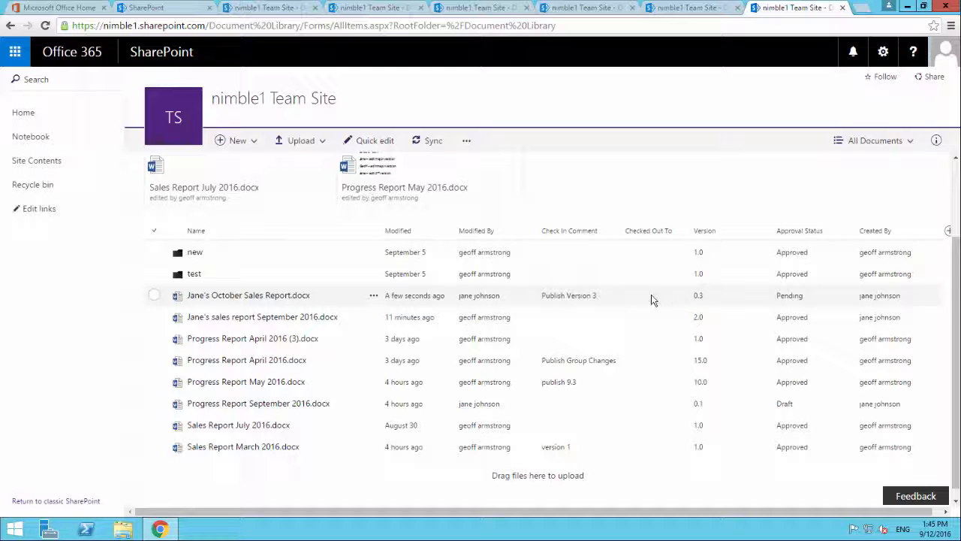
mouse_move(792, 299)
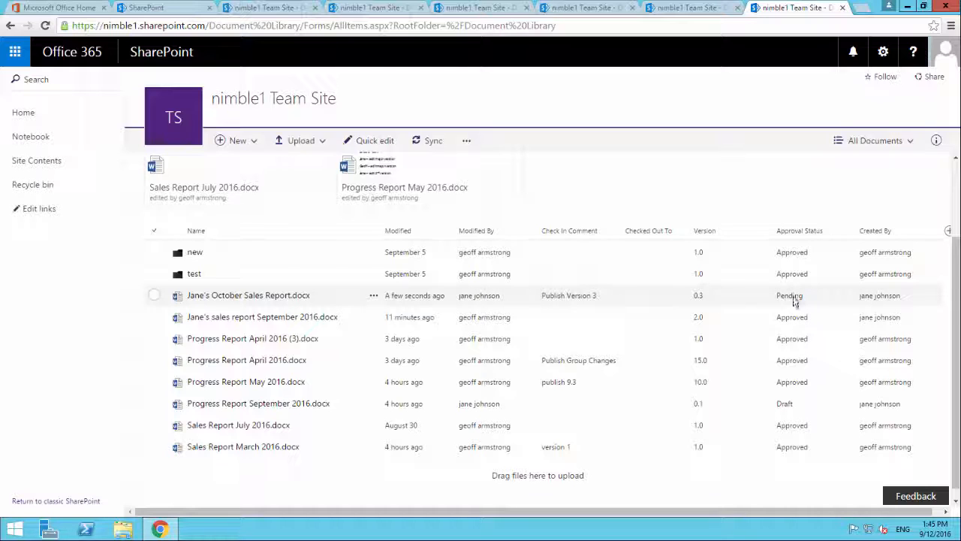
mouse_move(822, 303)
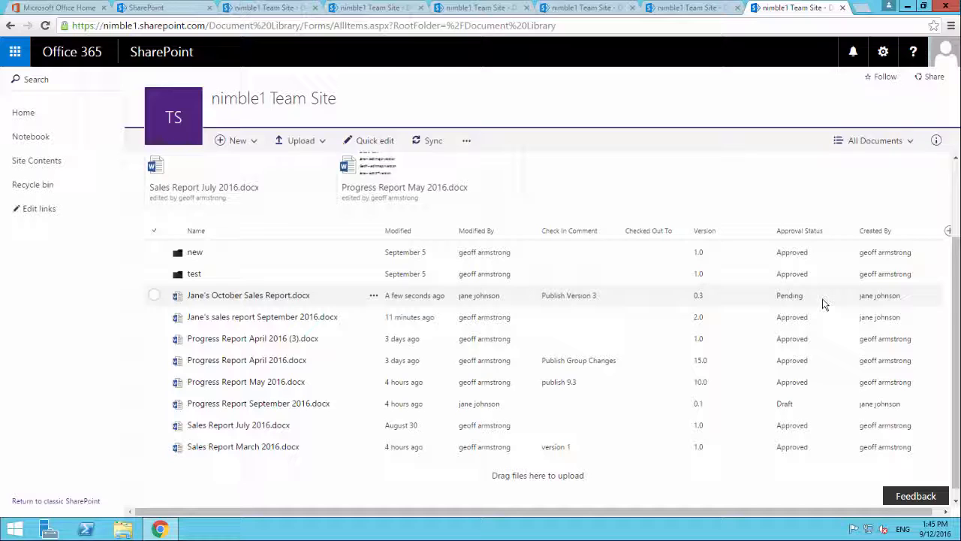
mouse_move(769, 300)
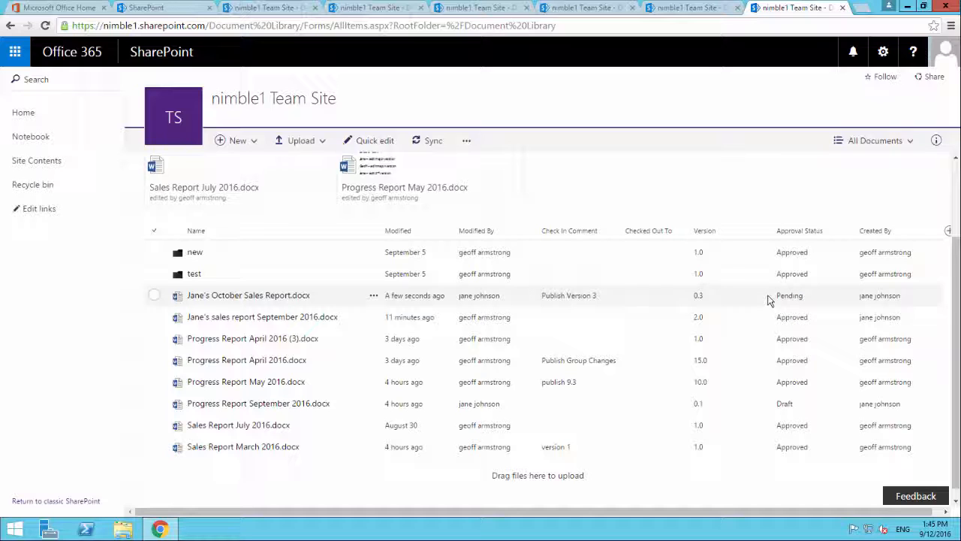
mouse_move(649, 298)
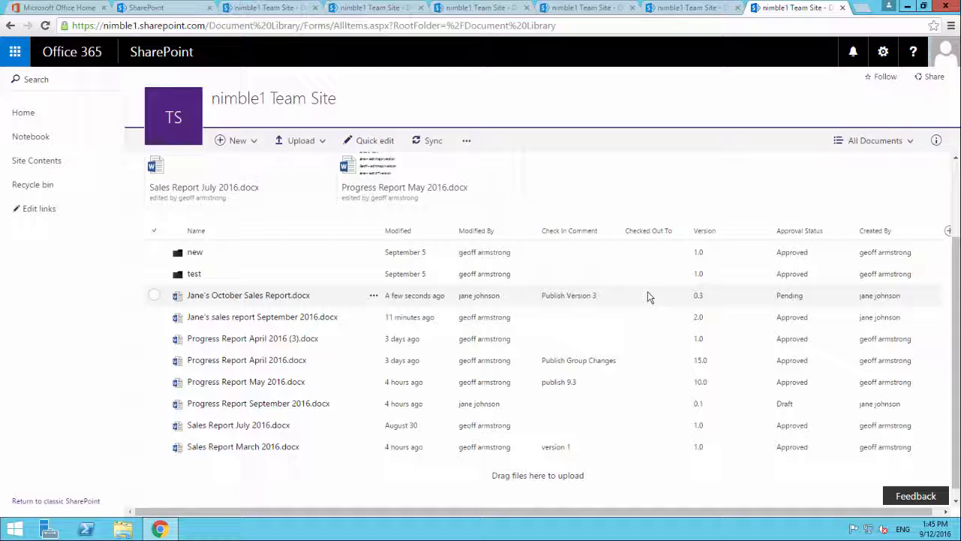
mouse_move(628, 297)
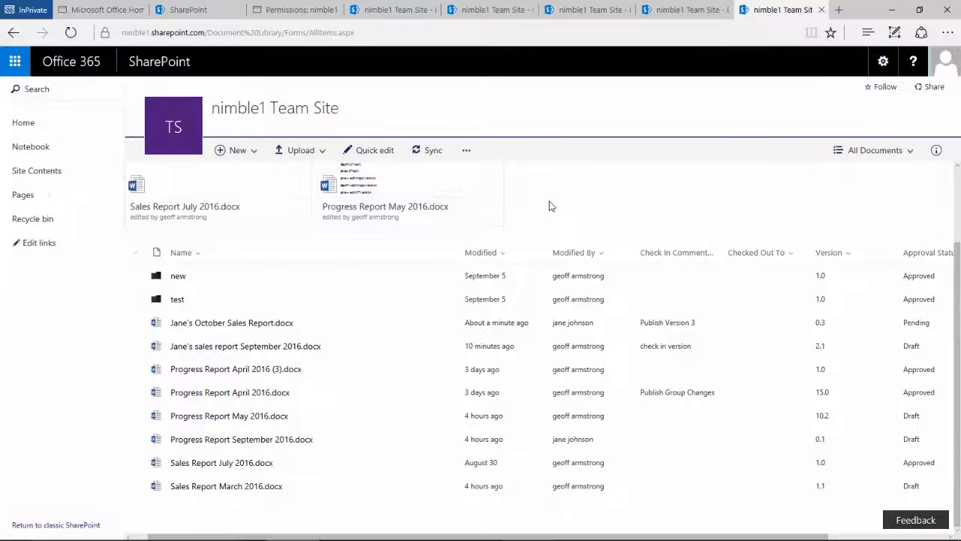
mouse_move(356, 322)
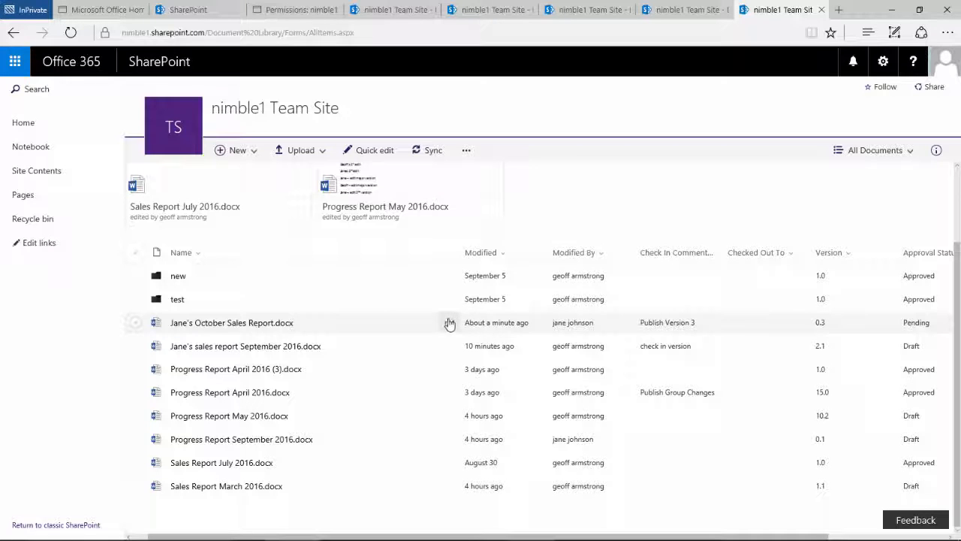
Bring up the More actions for Jane's October Sales Report in the InPrivate window
right_click(231, 321)
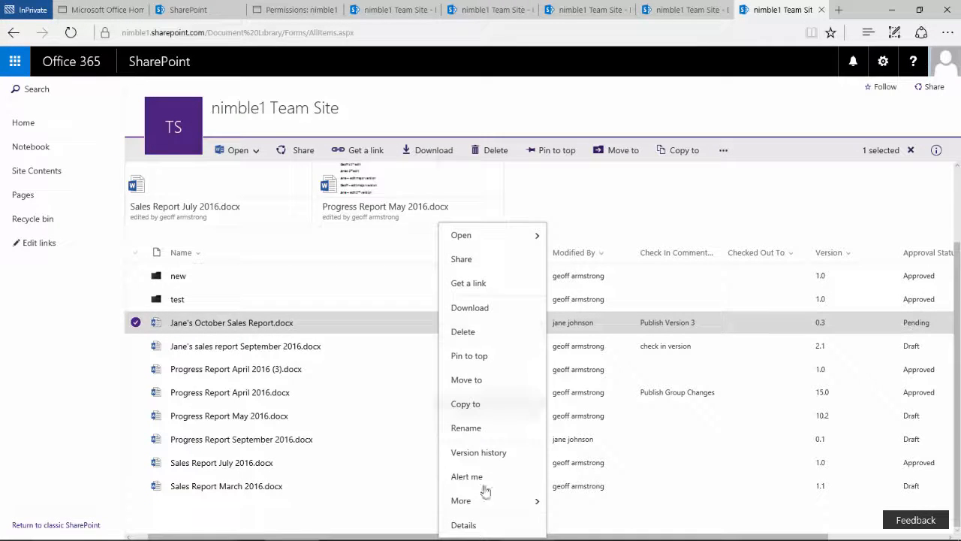
left_click(461, 500)
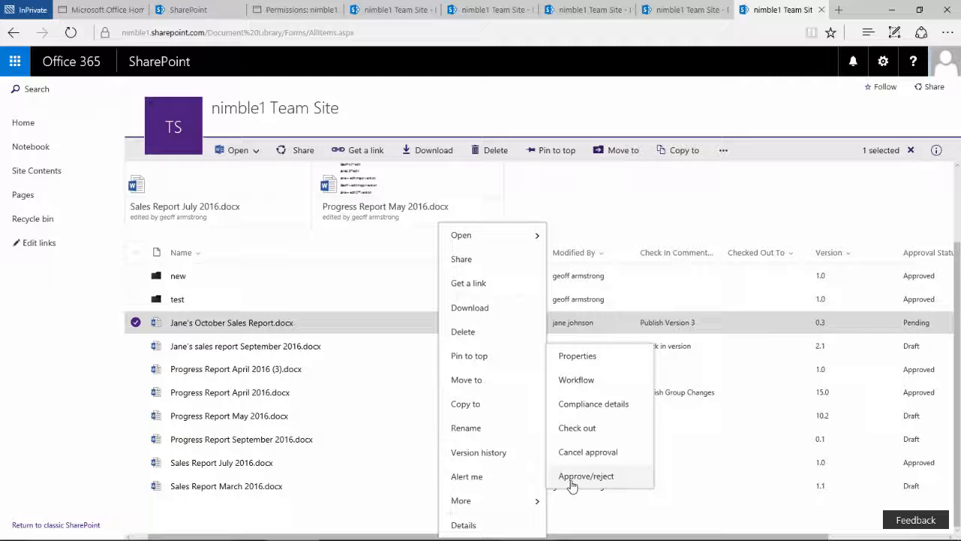
mouse_move(614, 480)
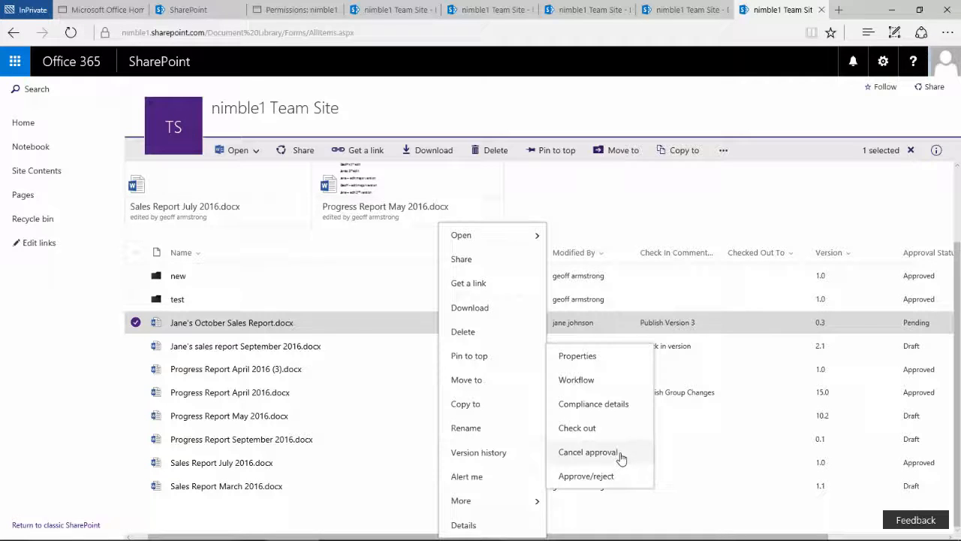
mouse_move(578, 480)
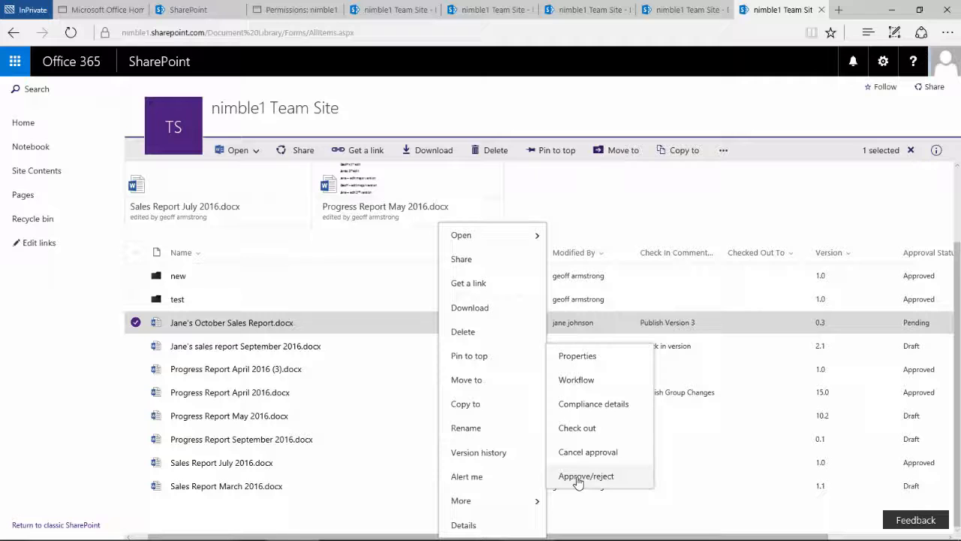
Mark the report Approved with the comment 'Approve version' so version 1.0 is visible to all
left_click(586, 476)
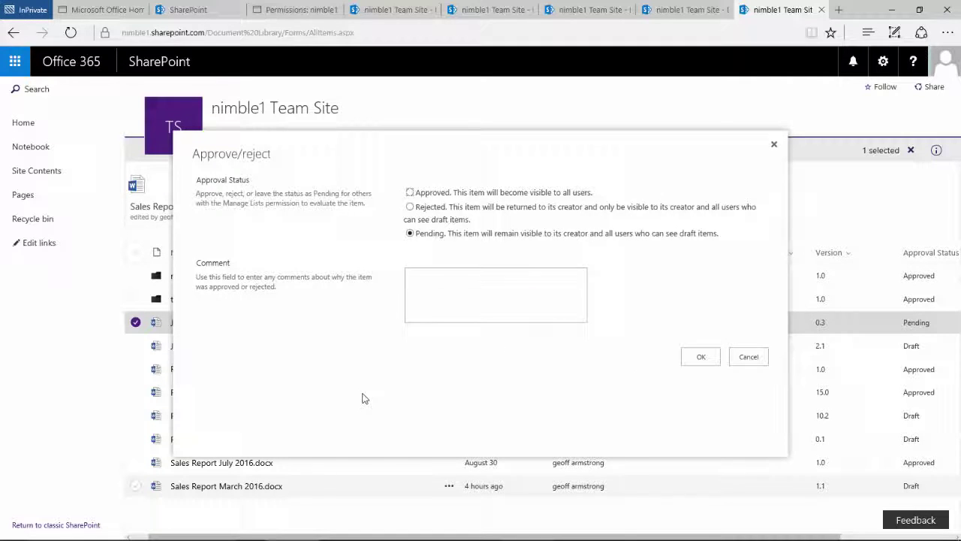
left_click(410, 192)
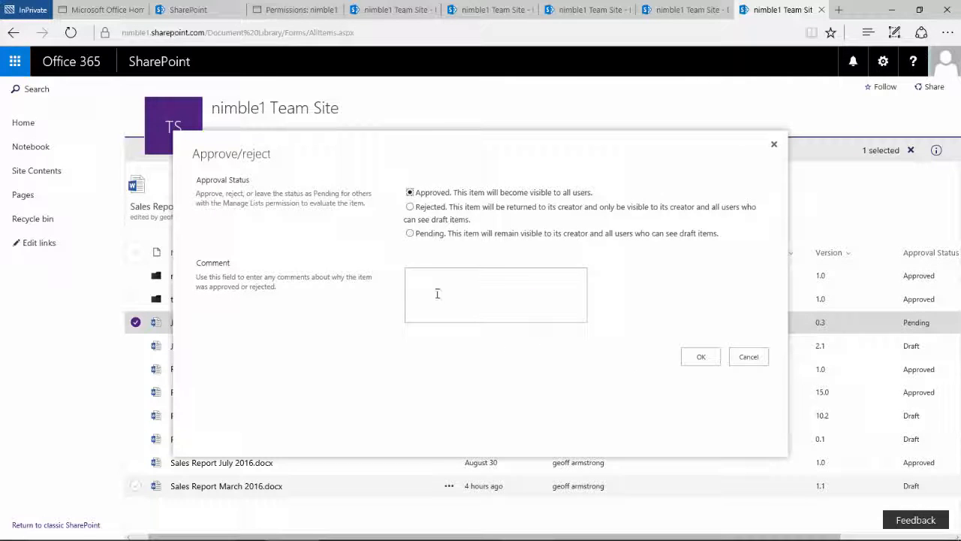
type("Appro")
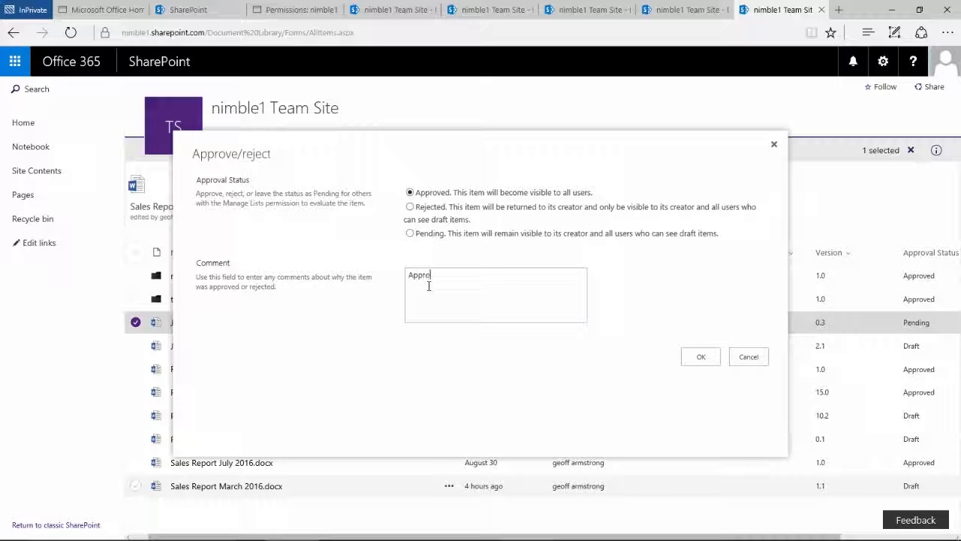
type("ve")
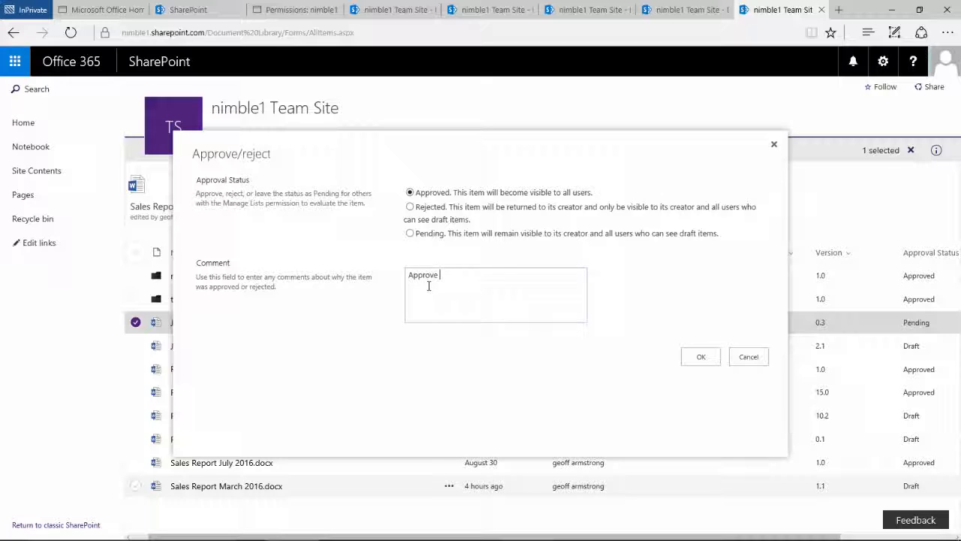
type("version")
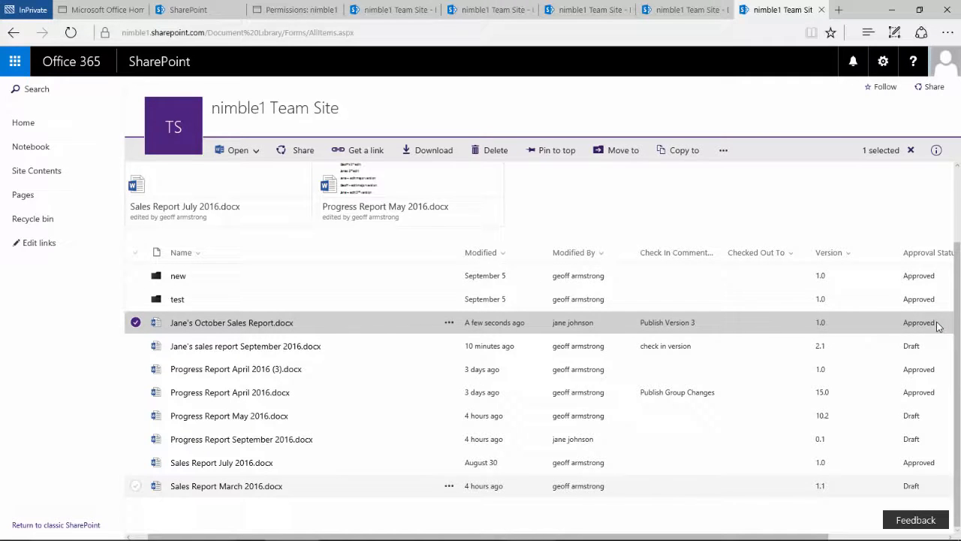
mouse_move(826, 330)
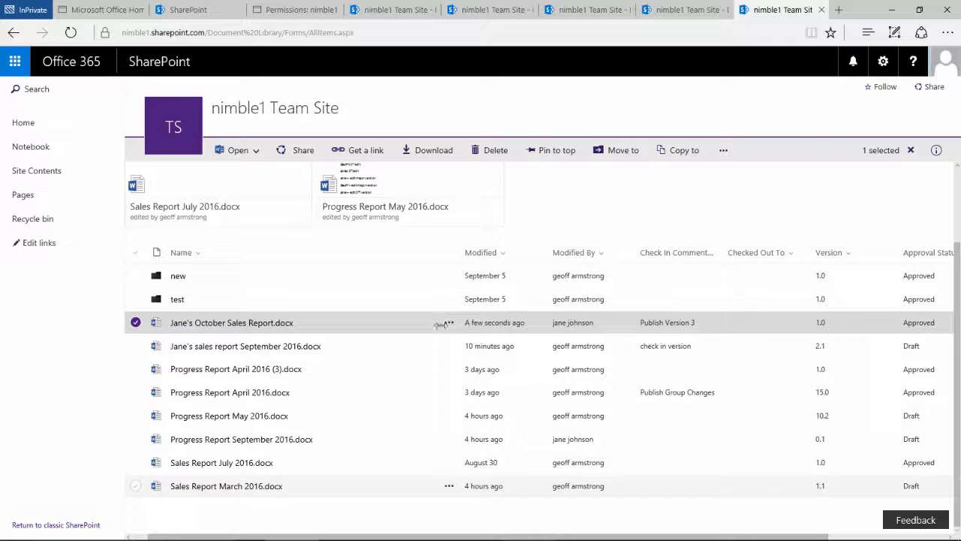
Show the report's version history listing approved 1.0 and drafts 0.2 and 0.1
left_click(449, 321)
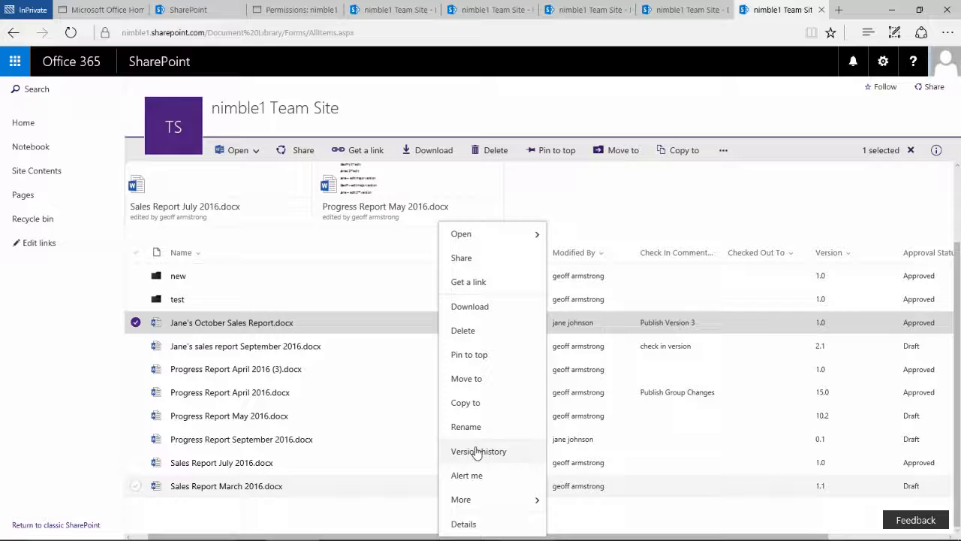
left_click(477, 451)
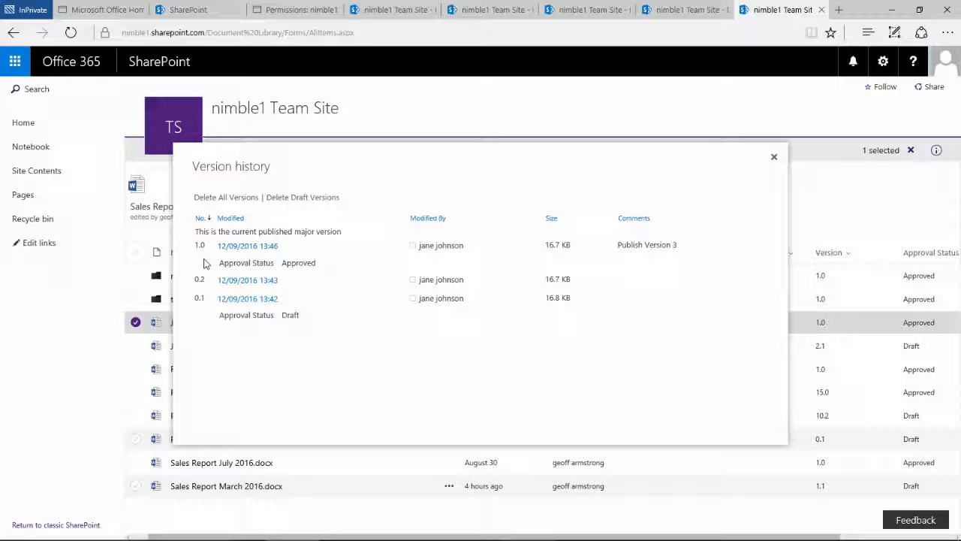
mouse_move(281, 263)
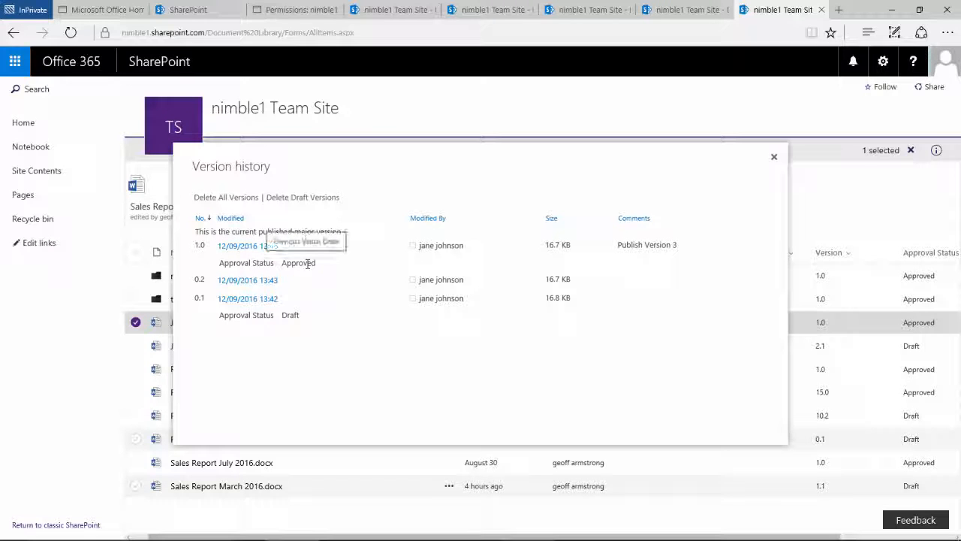
mouse_move(327, 269)
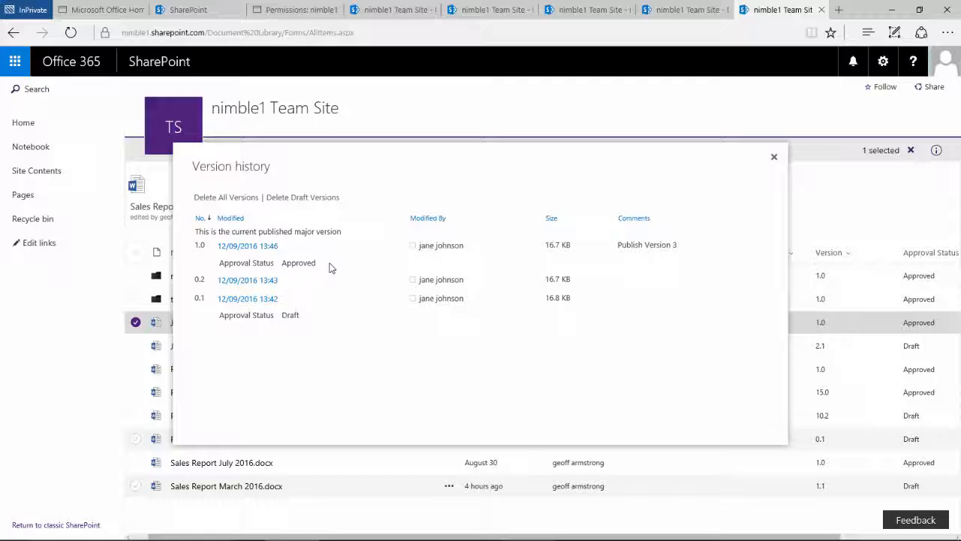
mouse_move(337, 267)
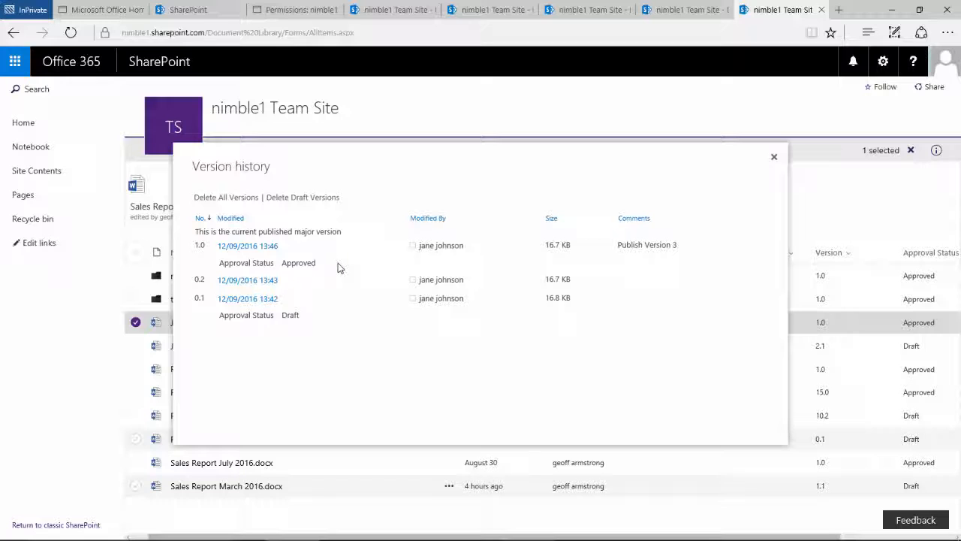
mouse_move(600, 267)
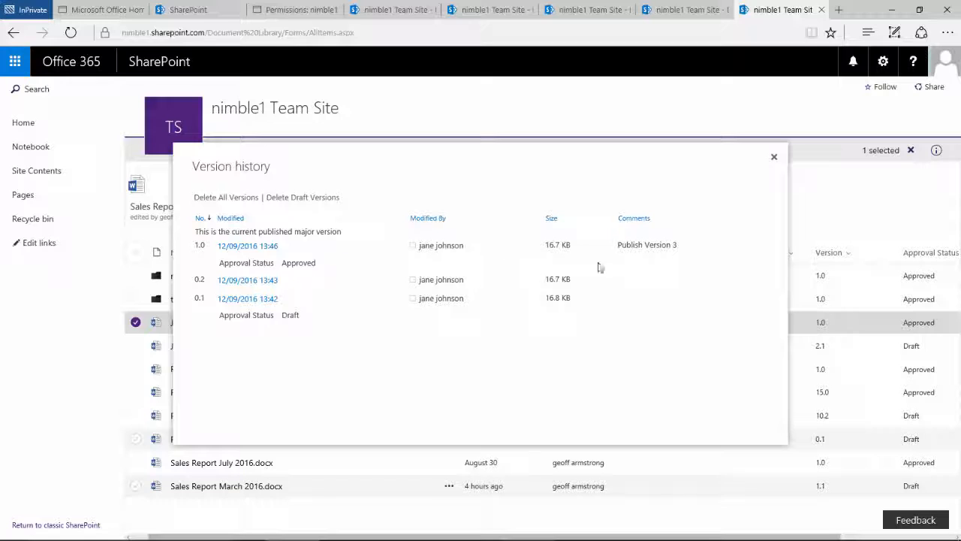
mouse_move(462, 233)
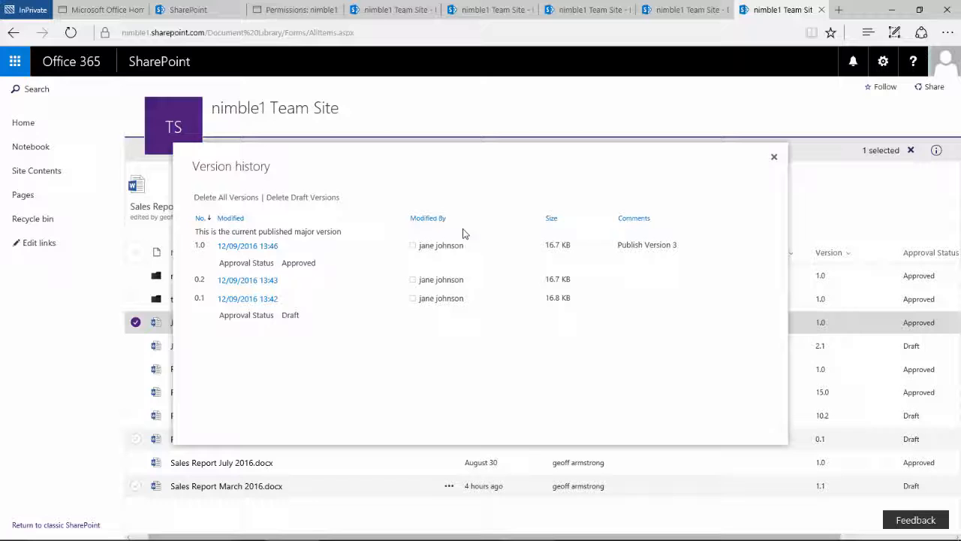
mouse_move(814, 243)
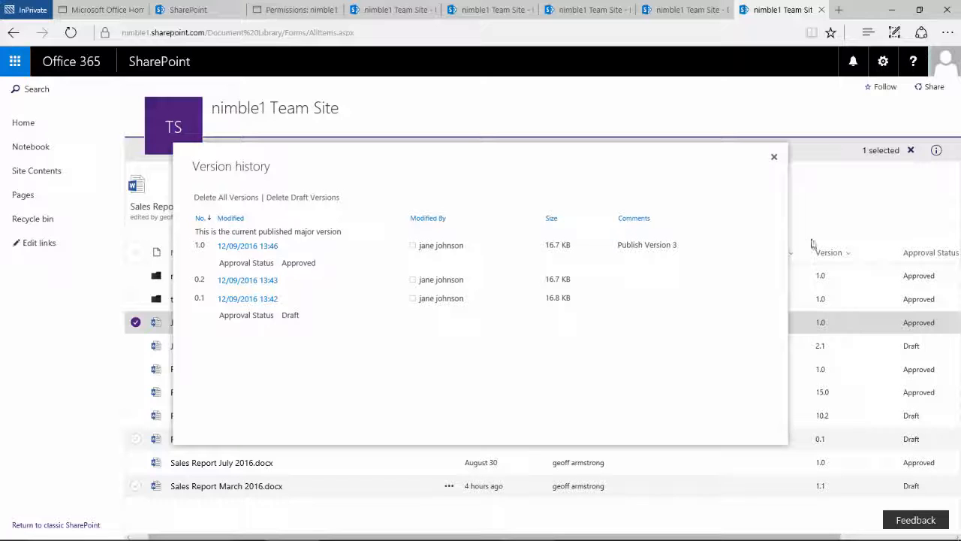
mouse_move(775, 160)
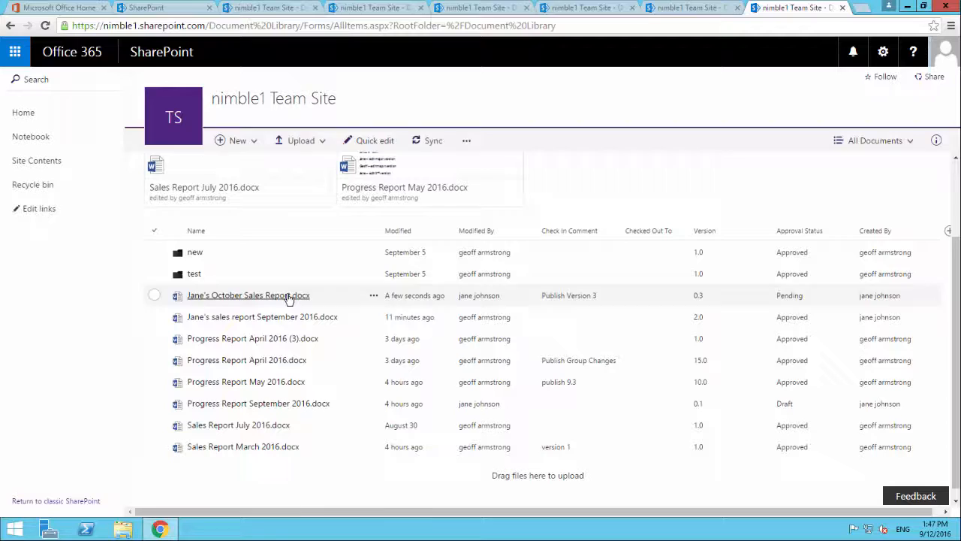
Edit Jane's October Sales Report in Word Online and add a 'Date:' line below the title
left_click(248, 294)
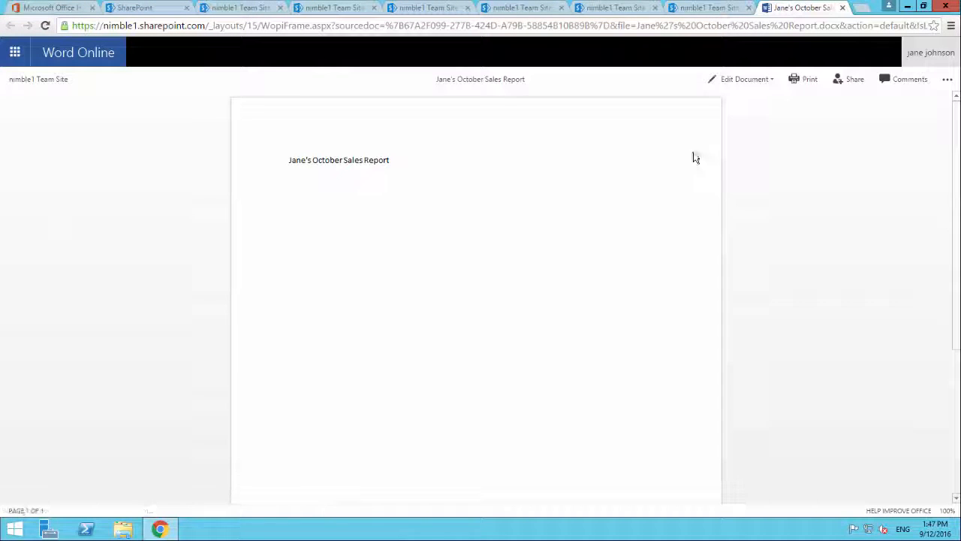
left_click(744, 78)
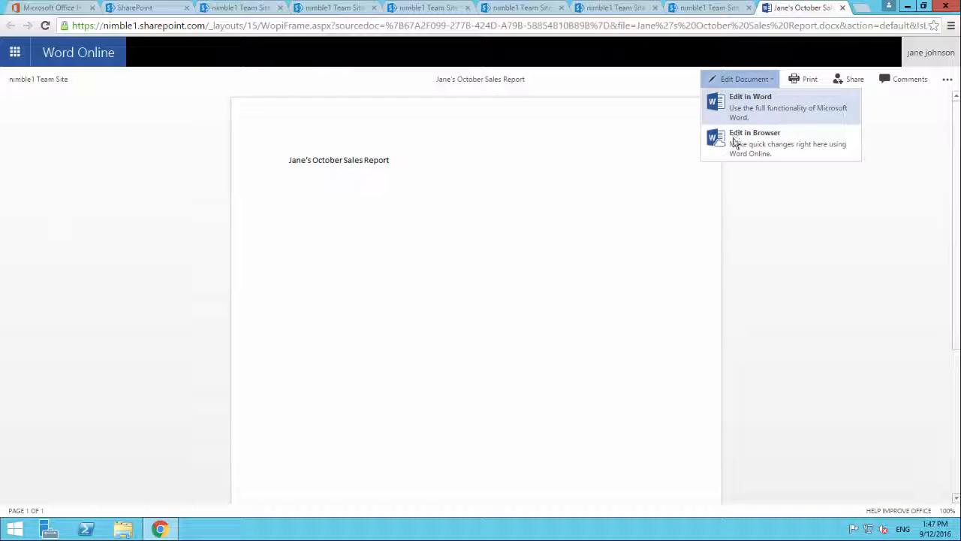
left_click(754, 143)
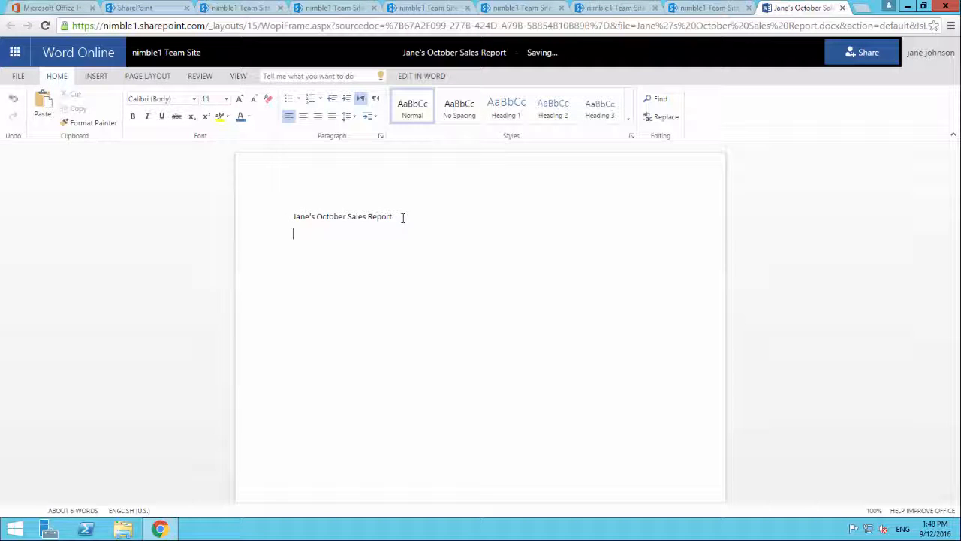
type("Date:")
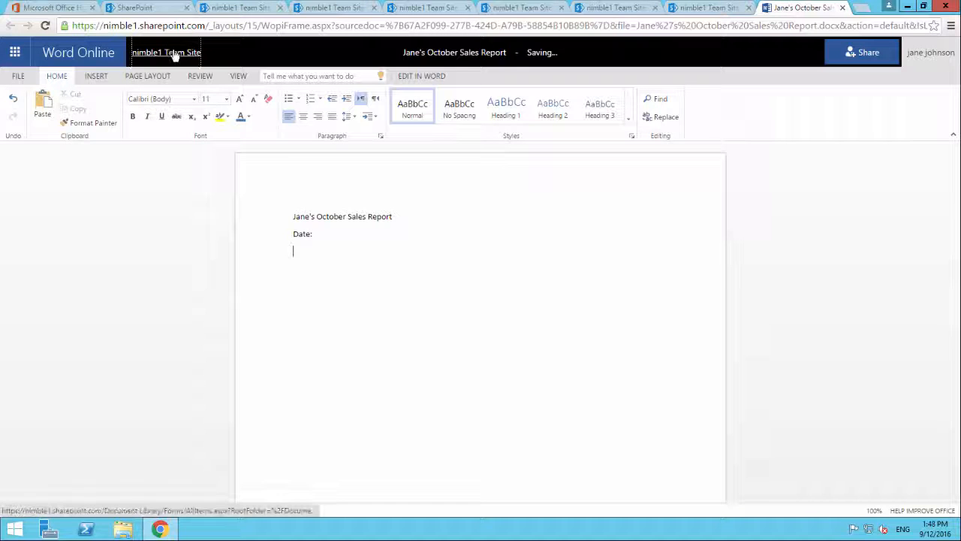
Return to the nimble1 Team Site, leaving the report as a version 1.1 draft
left_click(165, 51)
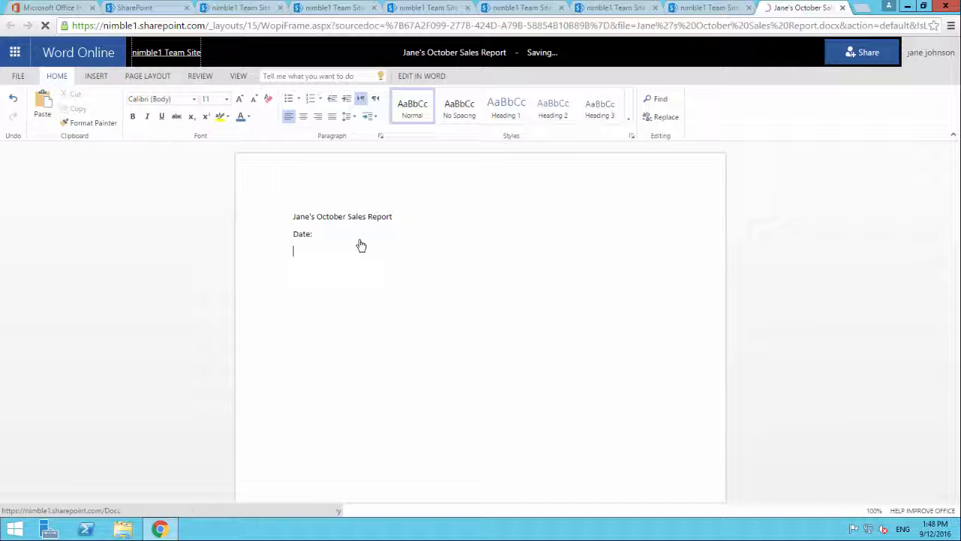
left_click(799, 7)
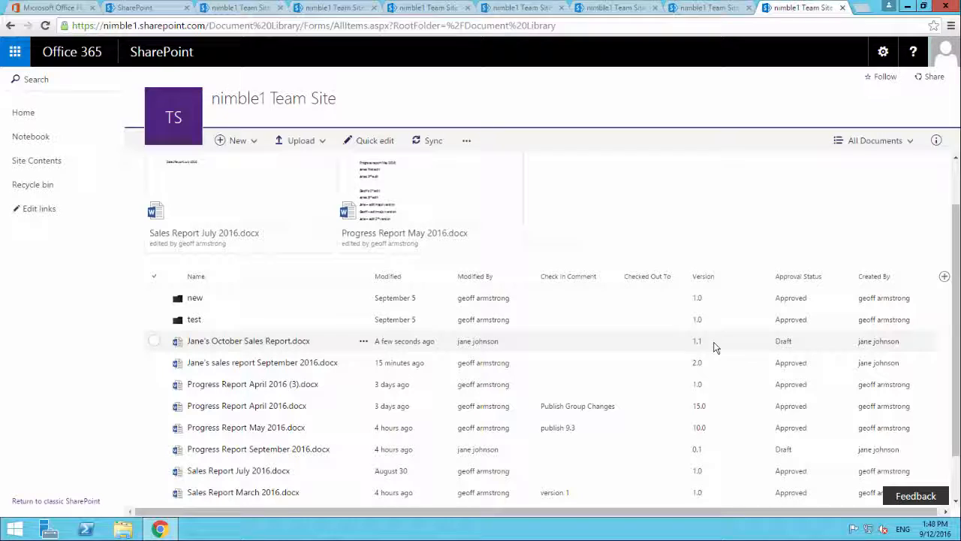
mouse_move(735, 346)
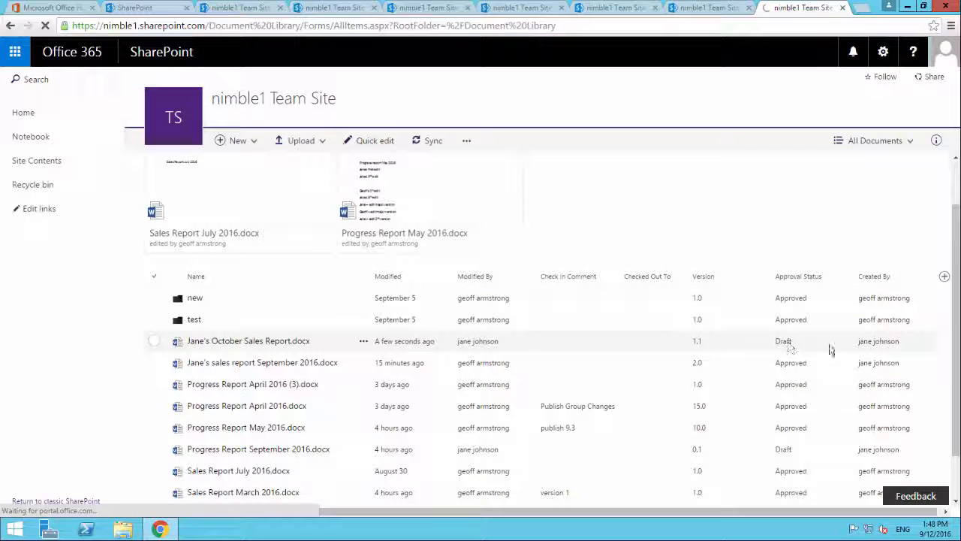
mouse_move(661, 345)
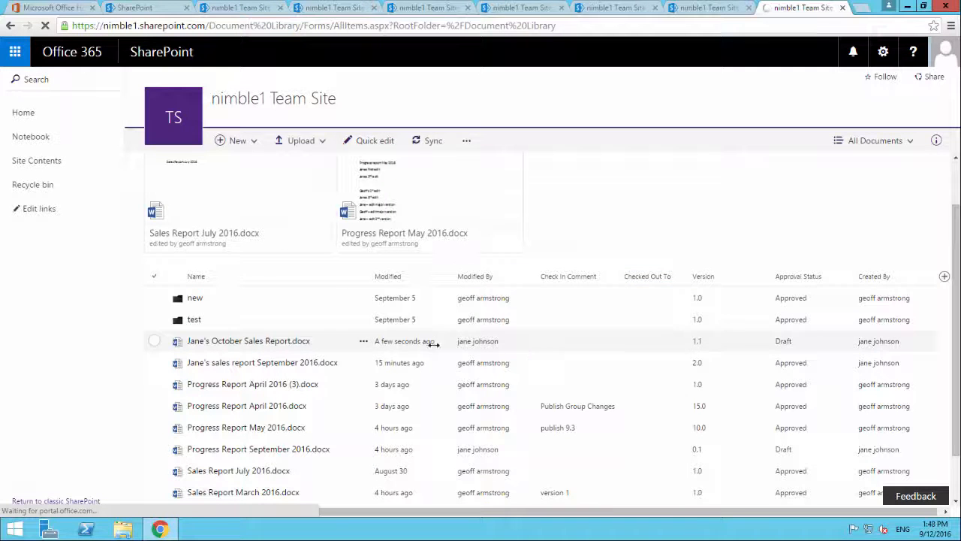
Bring up the actions for the edited report, now shown as draft version 1.1
left_click(153, 340)
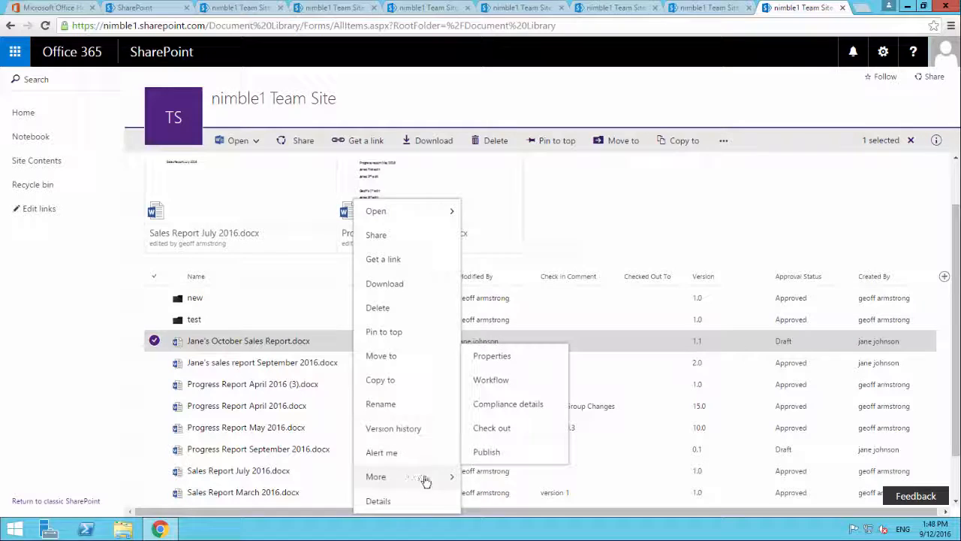
Publish the report as a major version with the comment "Publish Version 1.1"
left_click(487, 450)
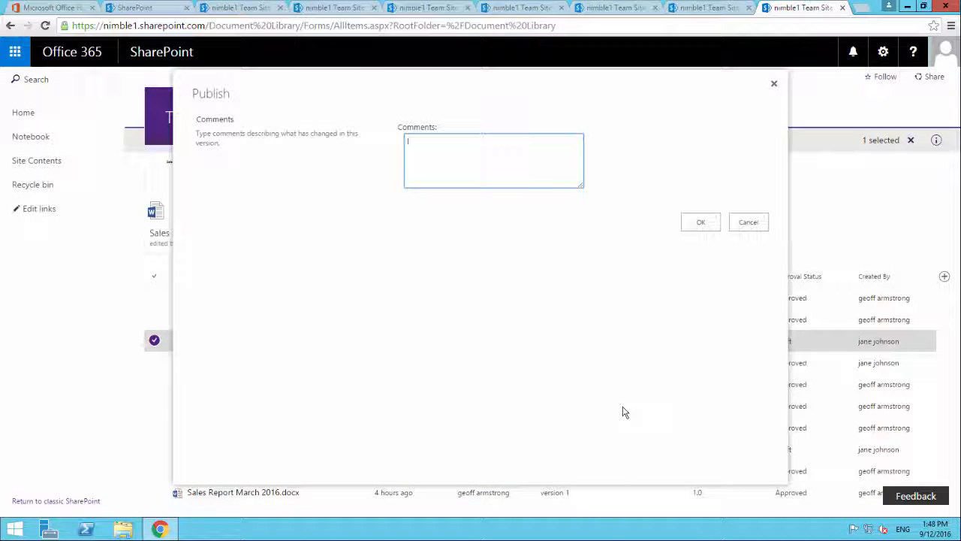
type("Publish")
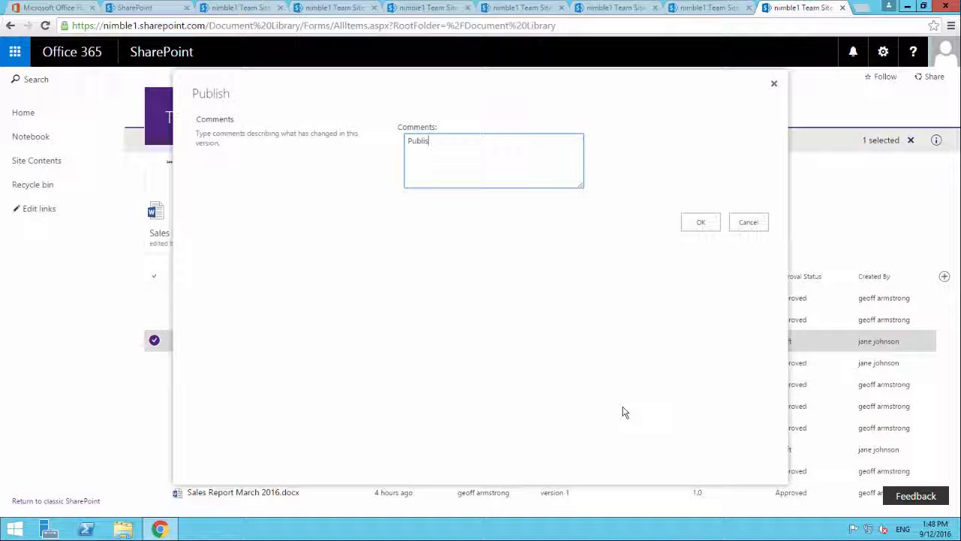
type("h")
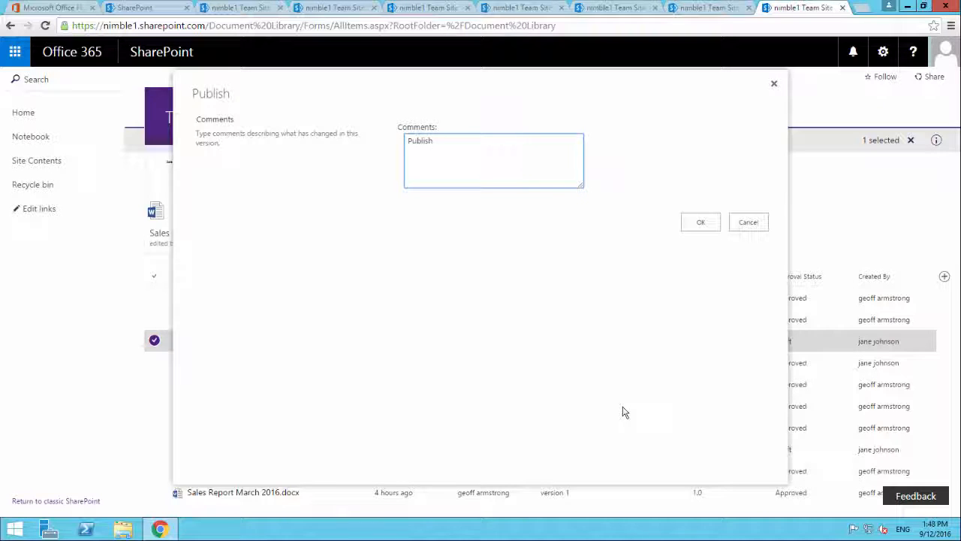
type("Versio")
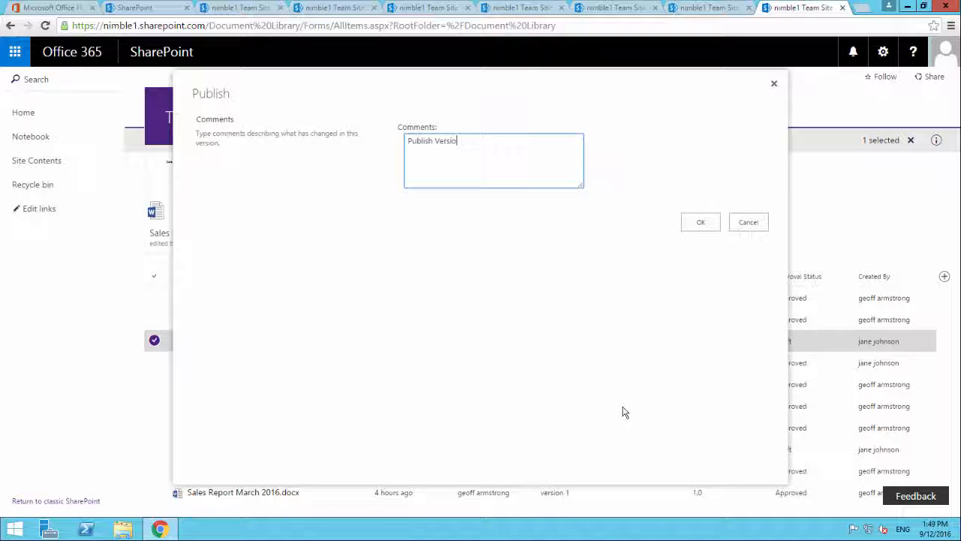
type("n 1.1")
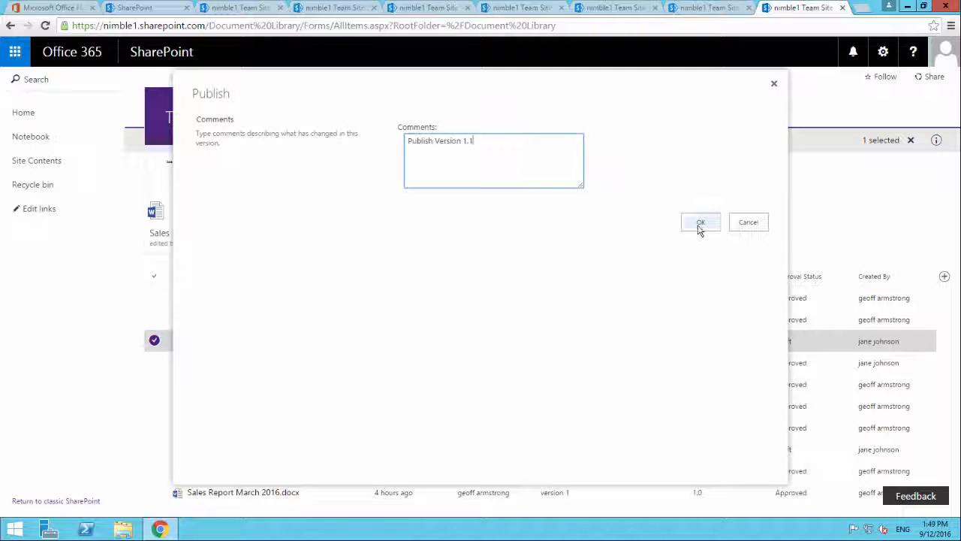
left_click(700, 222)
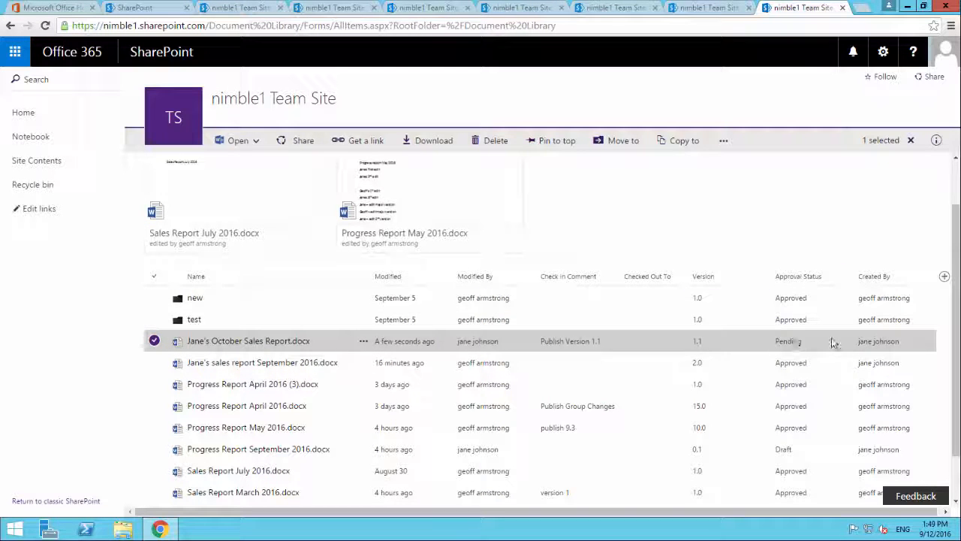
mouse_move(733, 342)
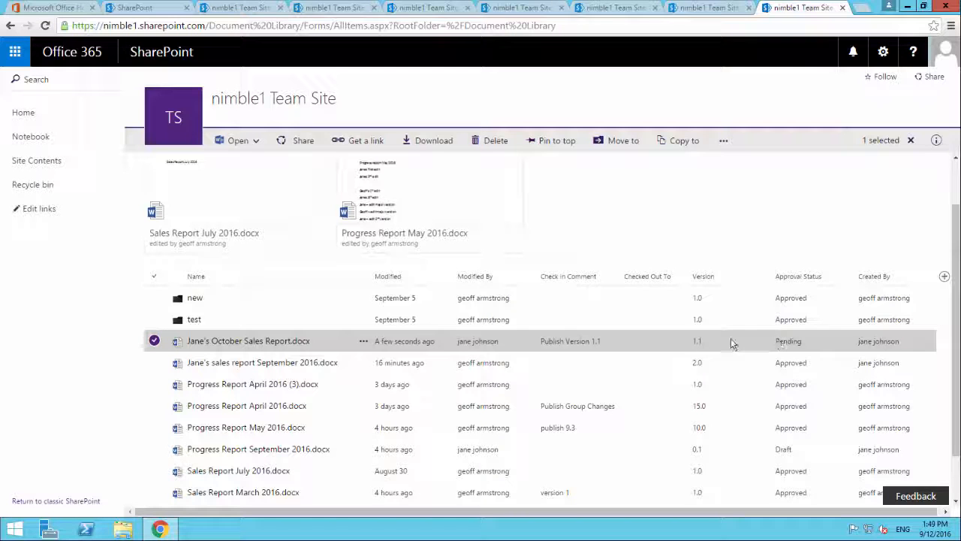
mouse_move(639, 345)
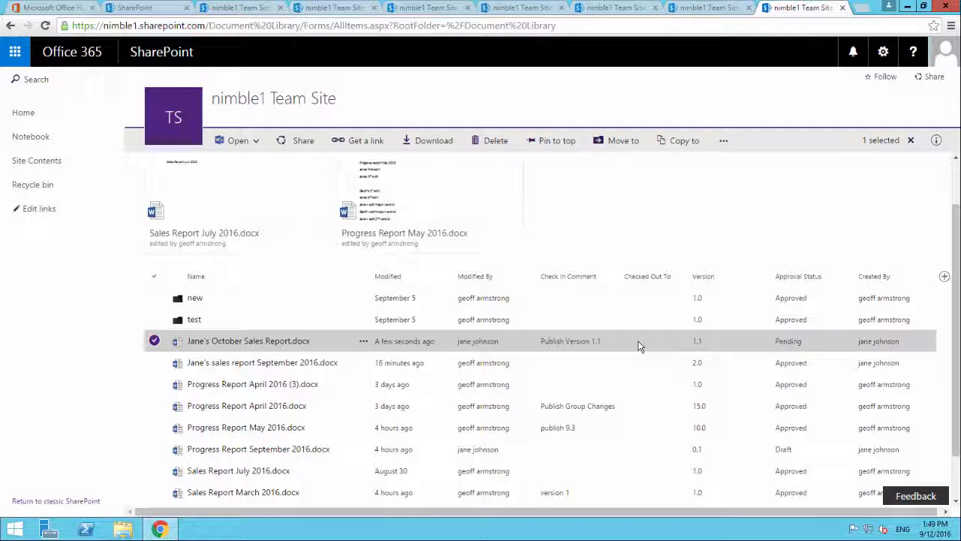
mouse_move(249, 339)
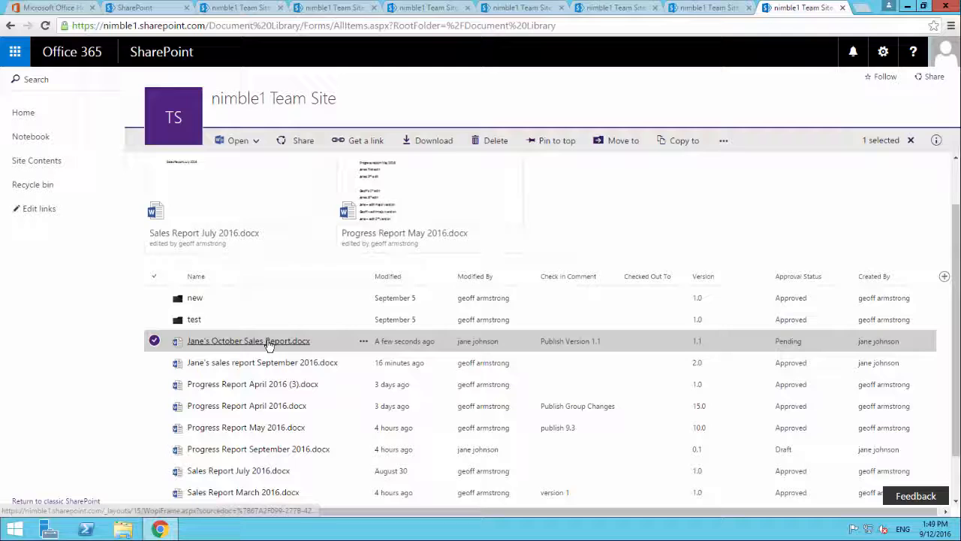
Open Jane's October Sales Report in Word Online from the library
left_click(248, 340)
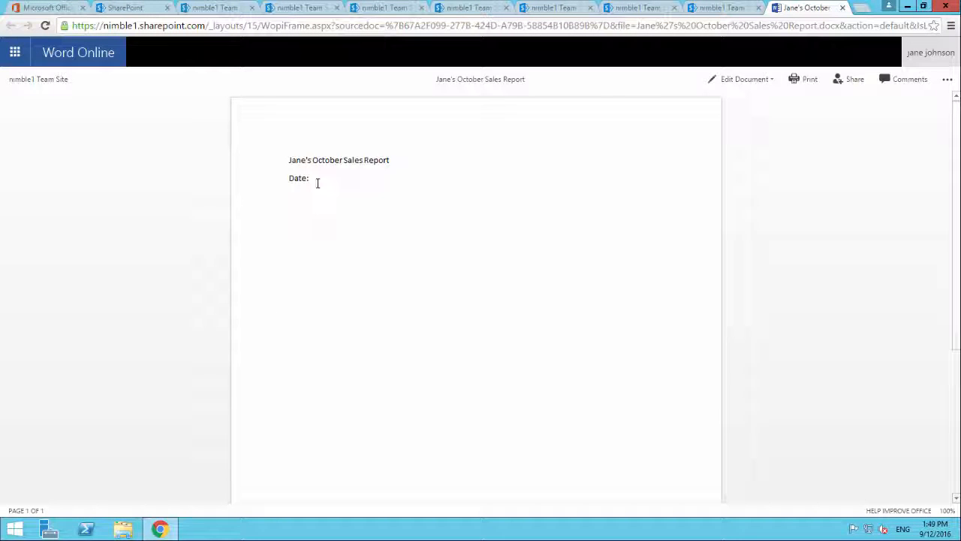
Select the Date: label and choose Edit in Browser for the report
double_click(297, 177)
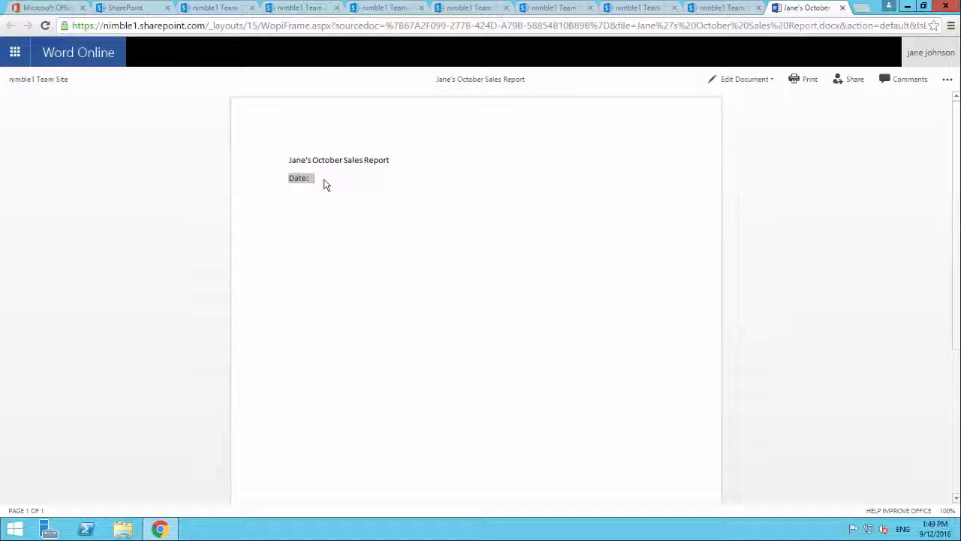
left_click(743, 78)
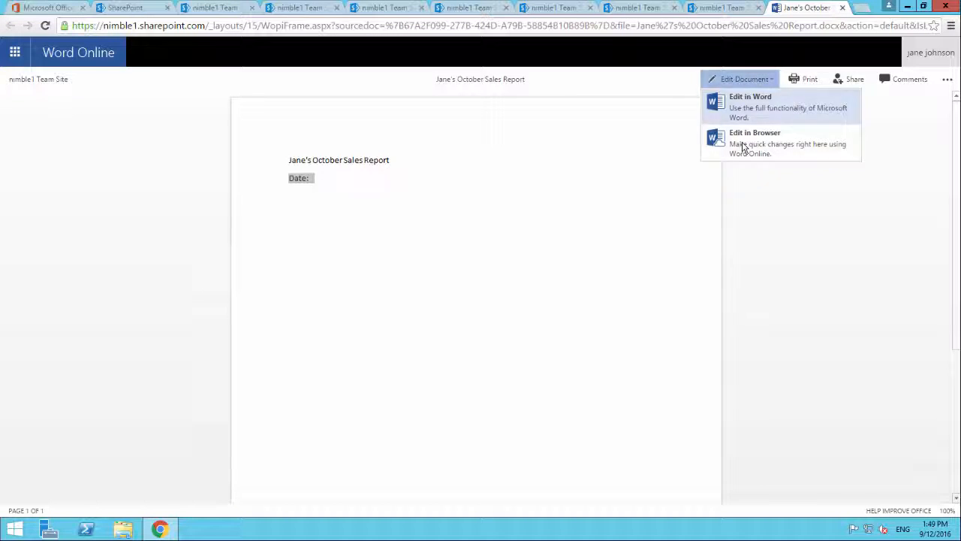
left_click(754, 132)
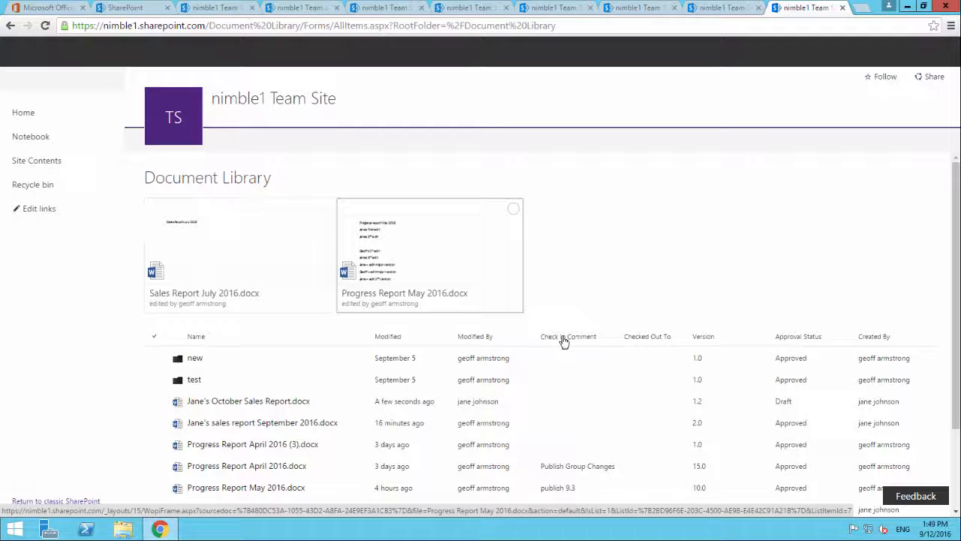
View the report's version history showing 1.2 draft, 1.1 pending and 1.0 approved
scroll("down", 3)
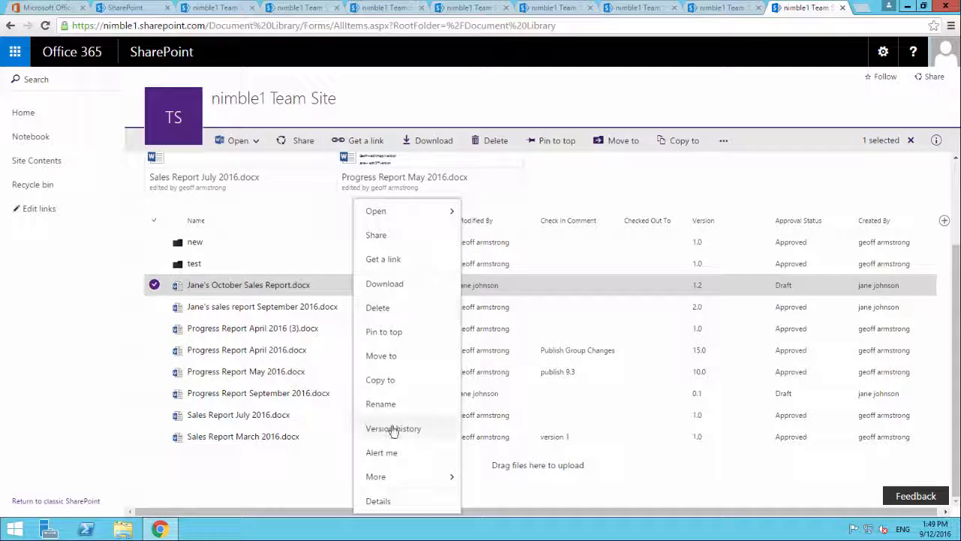
left_click(393, 428)
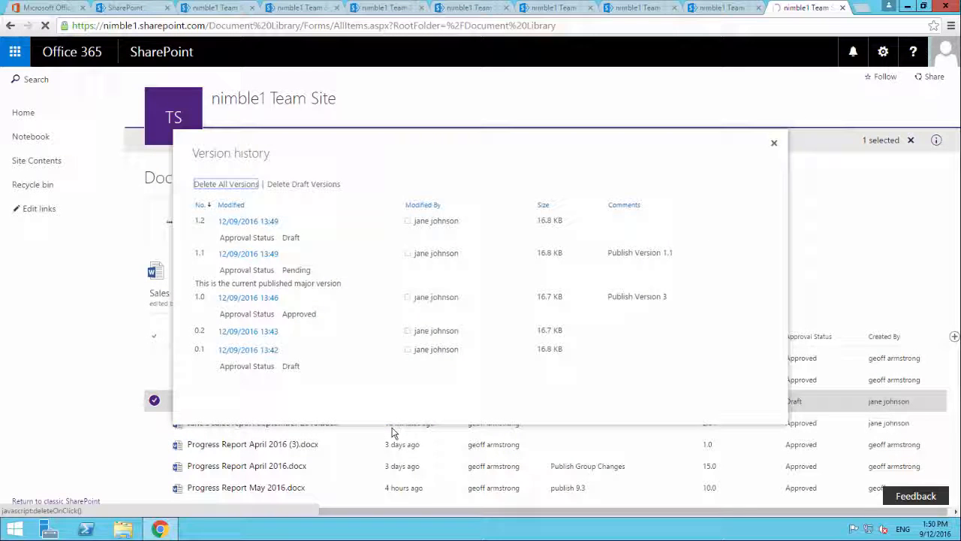
left_click(248, 254)
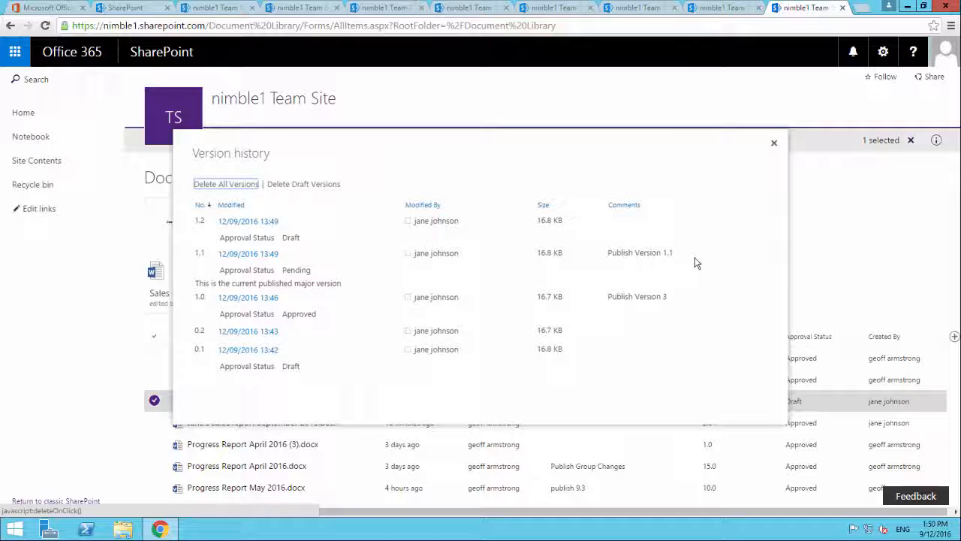
mouse_move(282, 220)
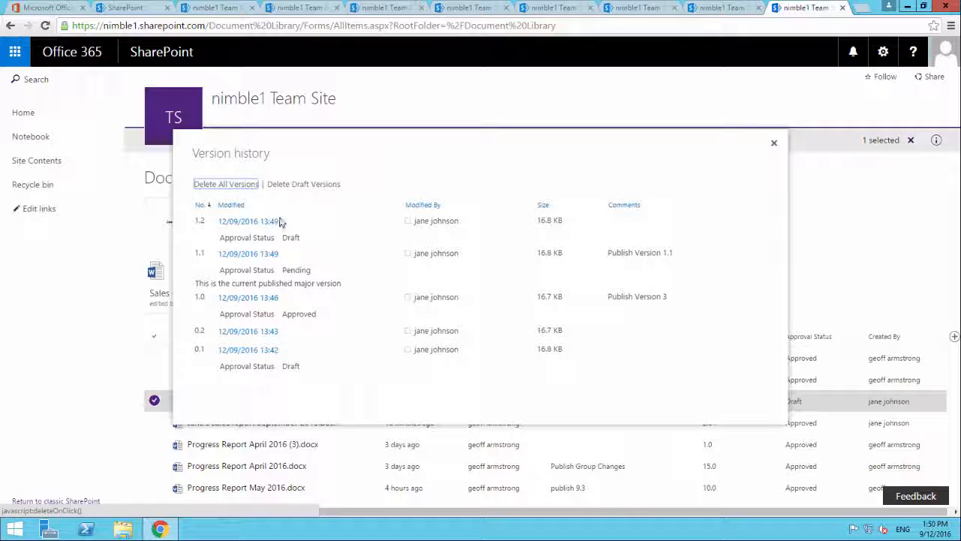
mouse_move(338, 241)
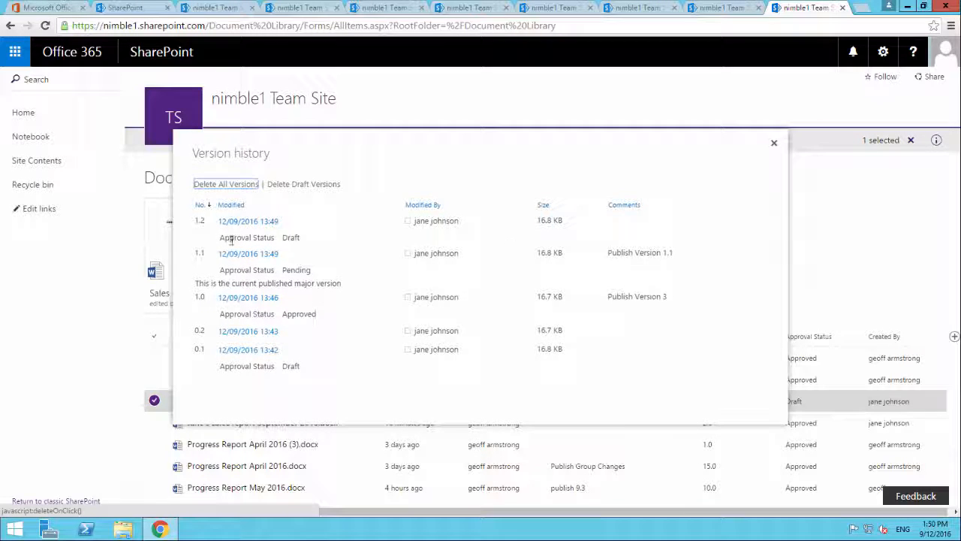
mouse_move(554, 223)
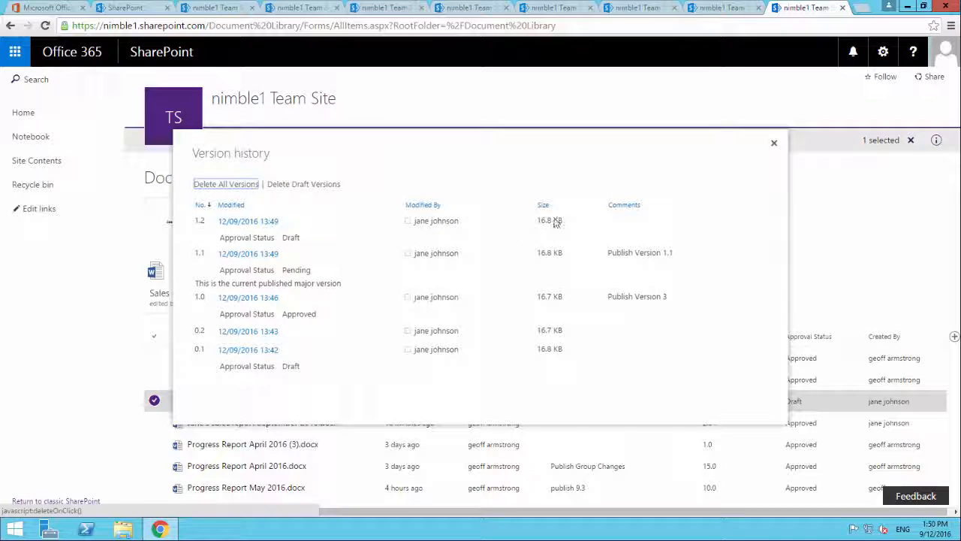
mouse_move(644, 234)
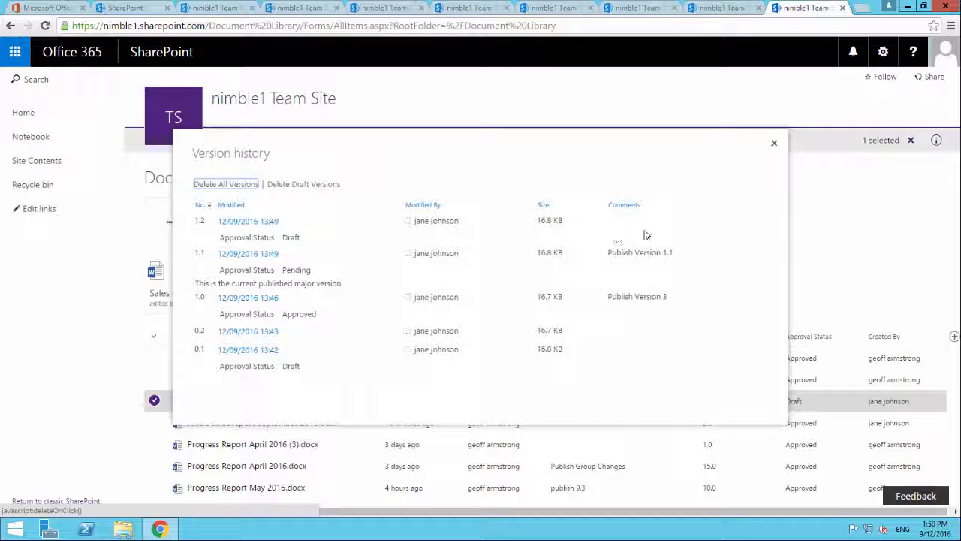
left_click(226, 183)
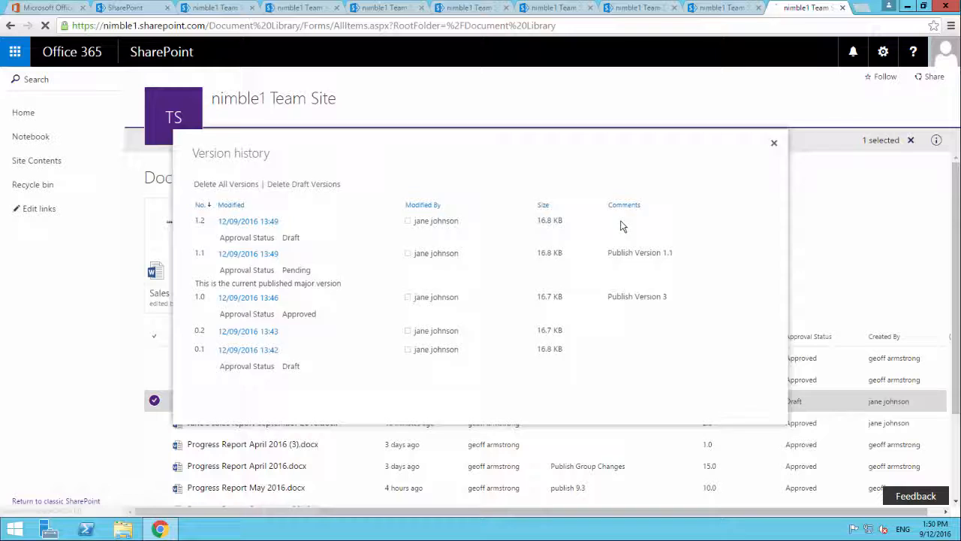
left_click(773, 143)
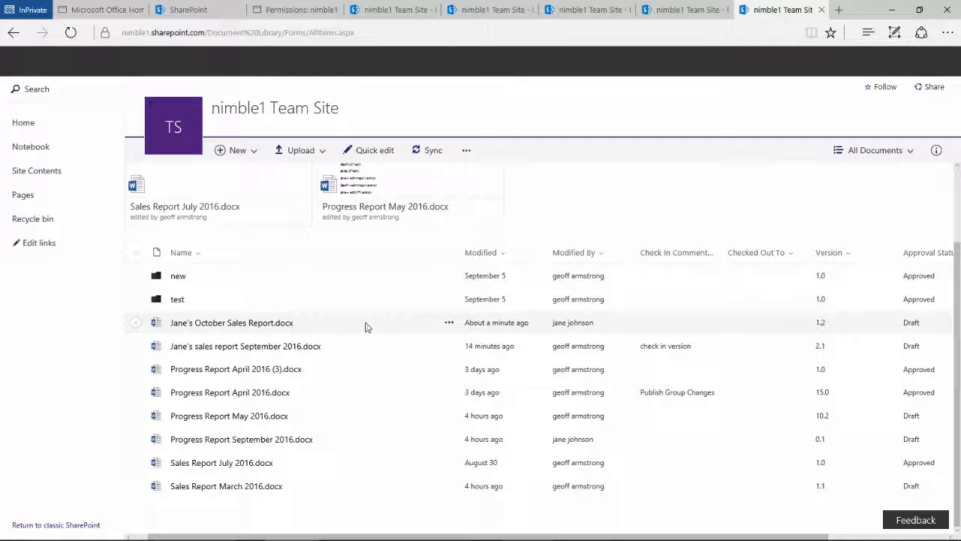
left_click(135, 322)
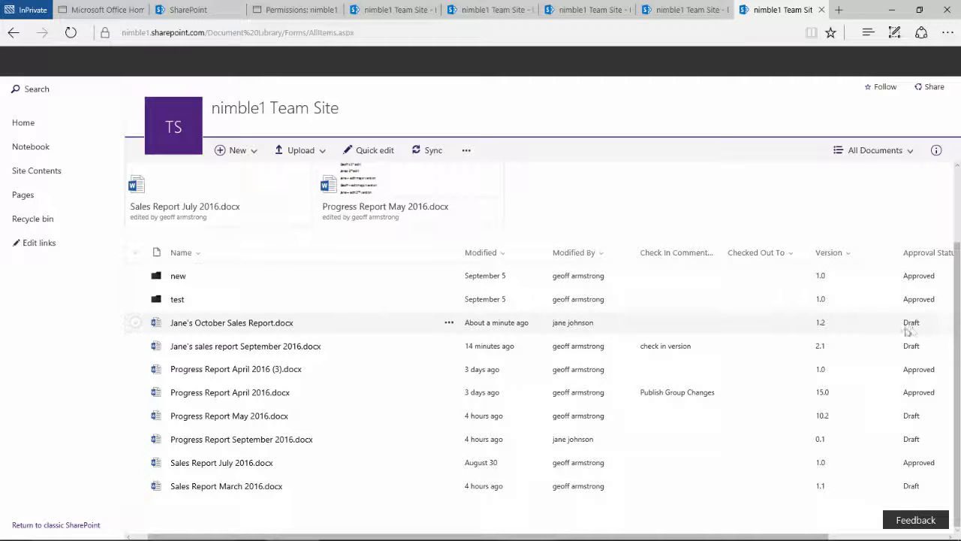
left_click(135, 321)
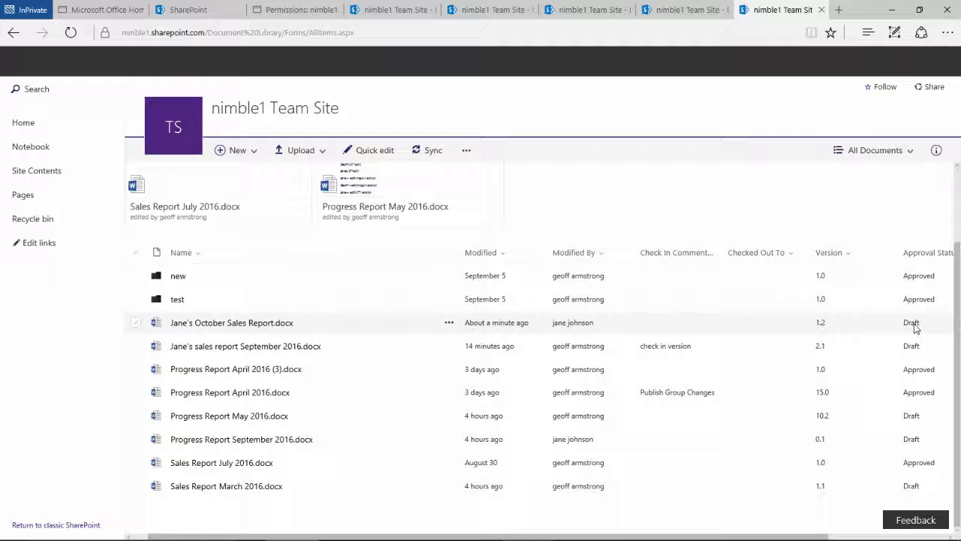
mouse_move(921, 329)
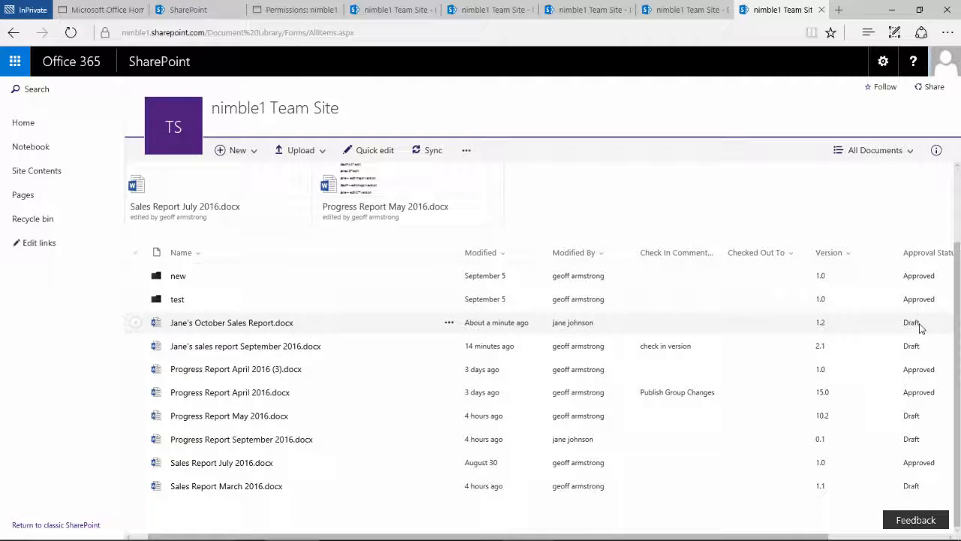
mouse_move(916, 322)
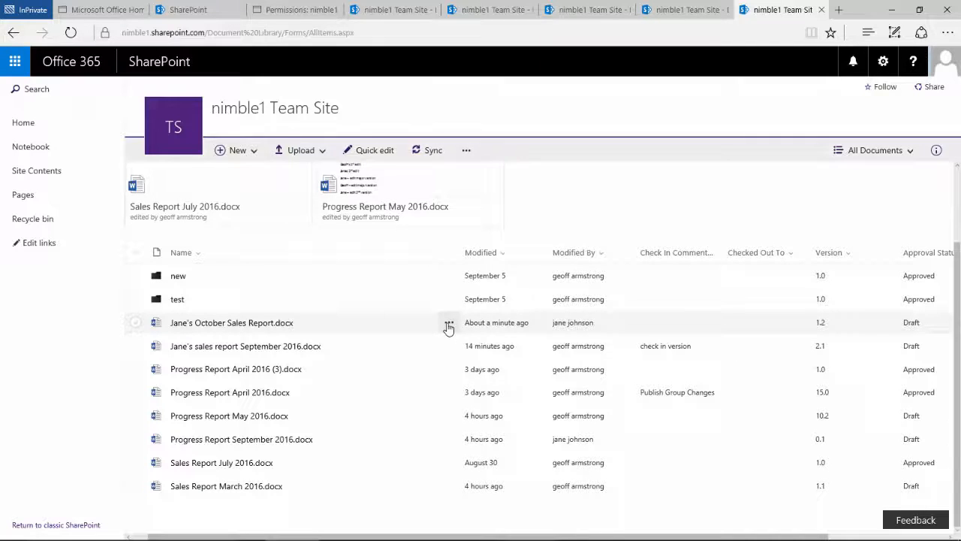
Publish the report again with the comment "publish version 1.2"
left_click(447, 321)
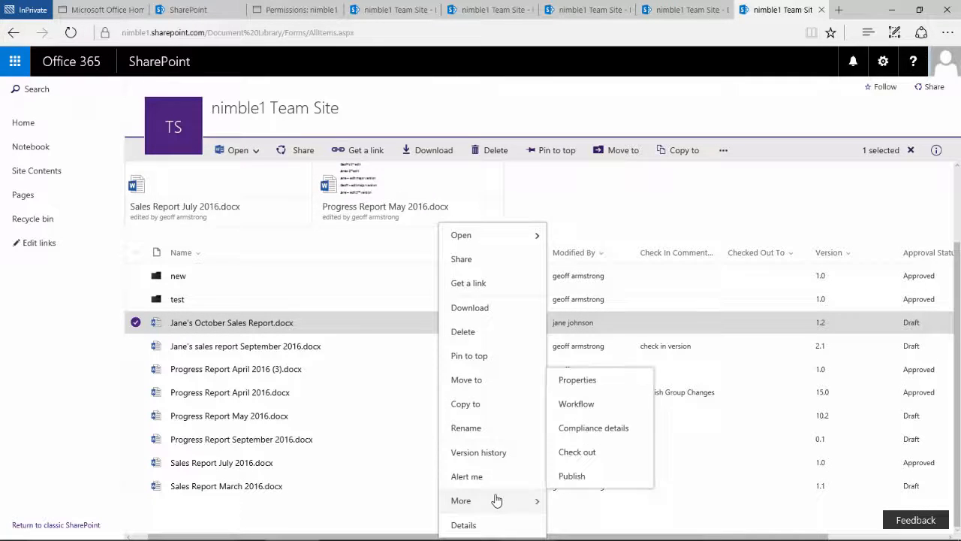
mouse_move(570, 475)
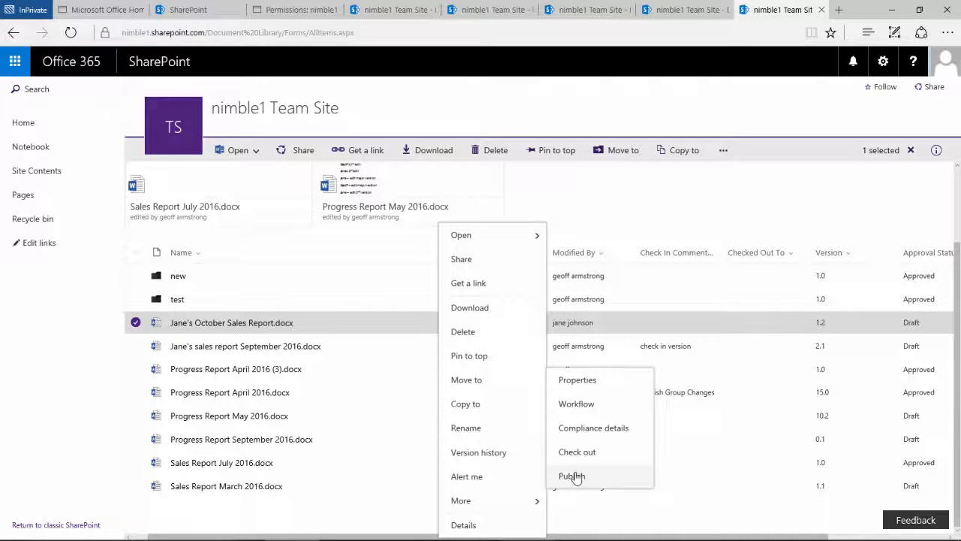
left_click(571, 475)
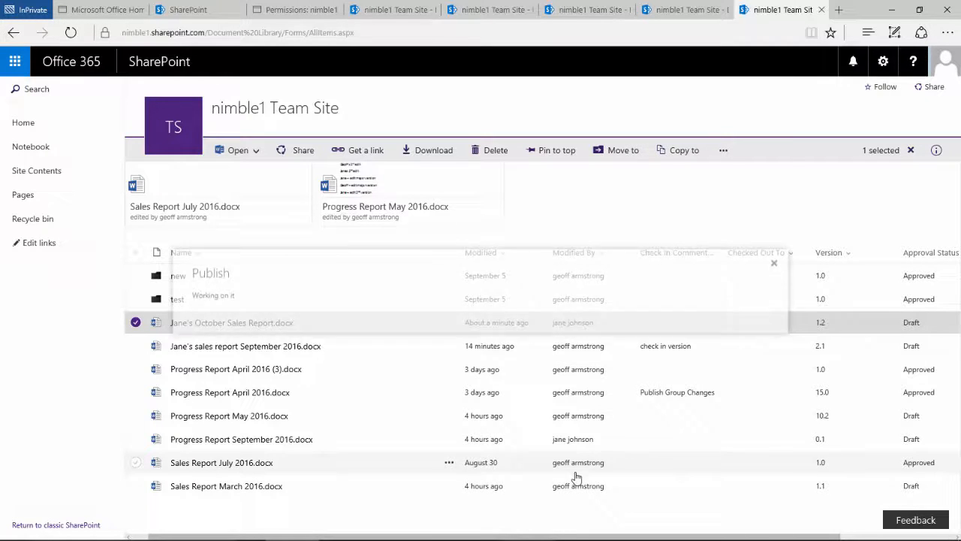
left_click(210, 274)
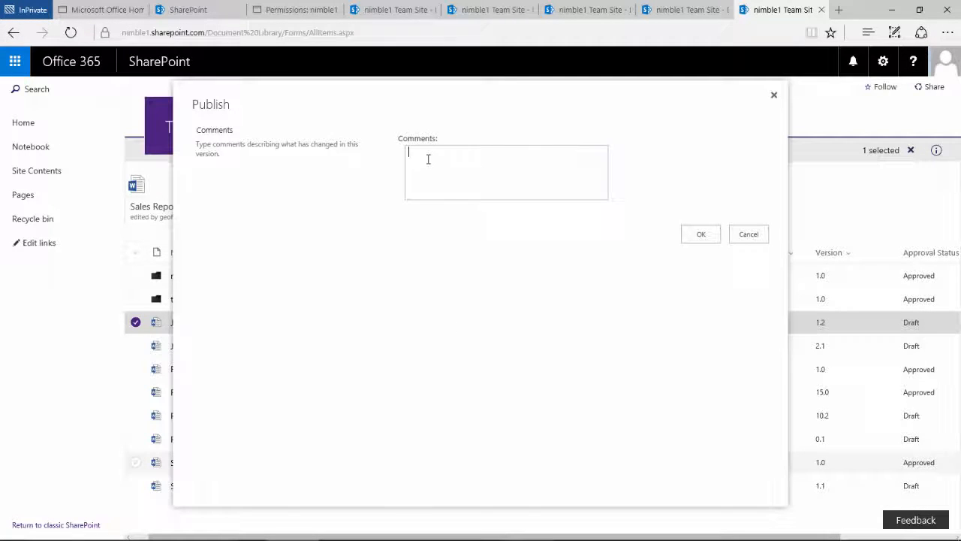
type("publ")
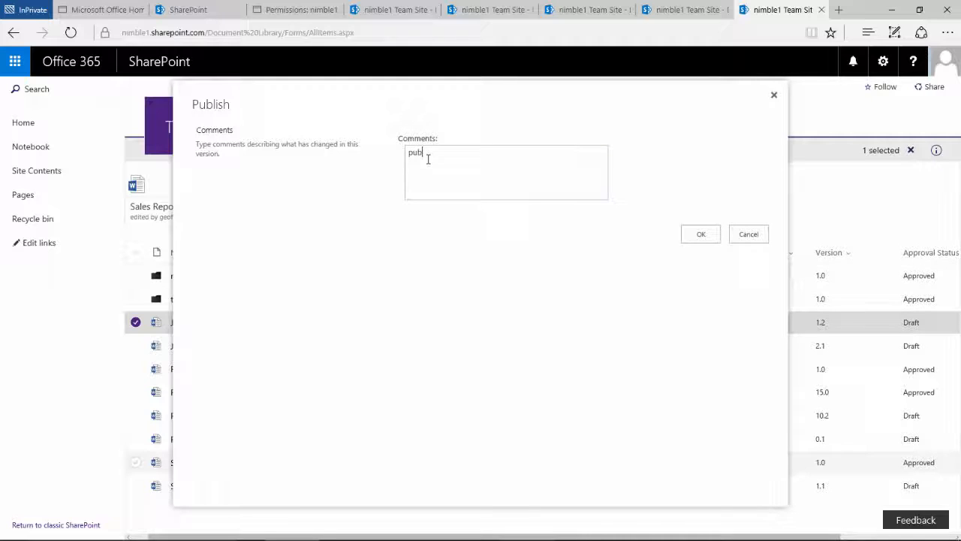
type("ish ver")
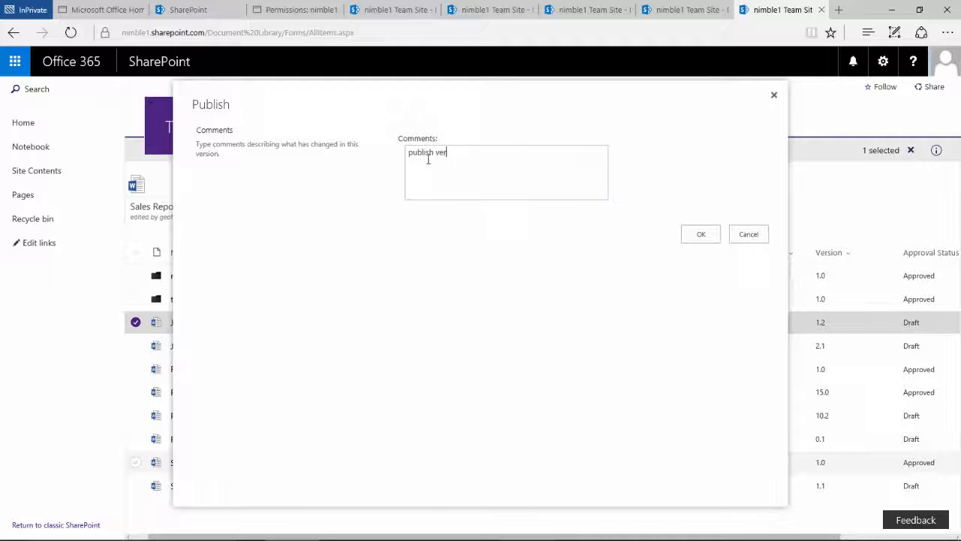
type("sion 1.2")
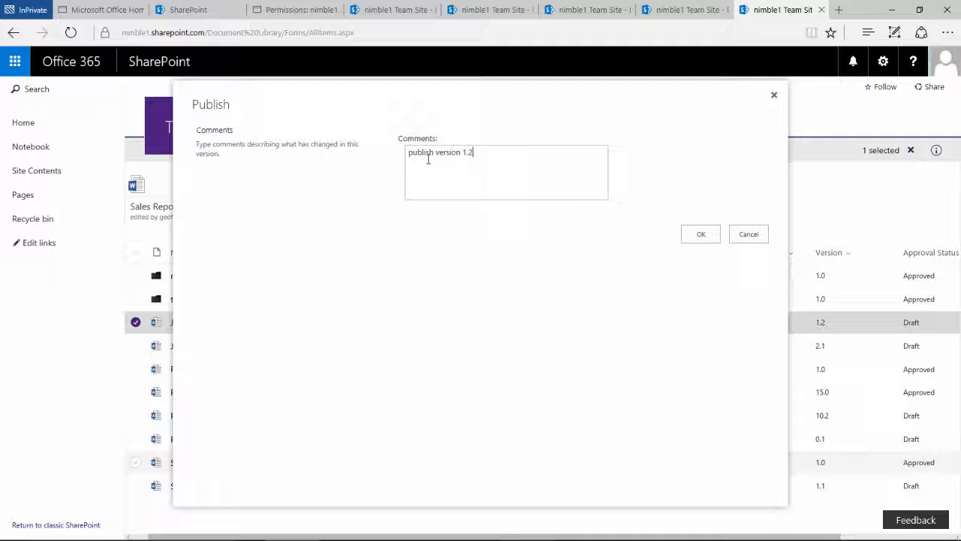
left_click(699, 235)
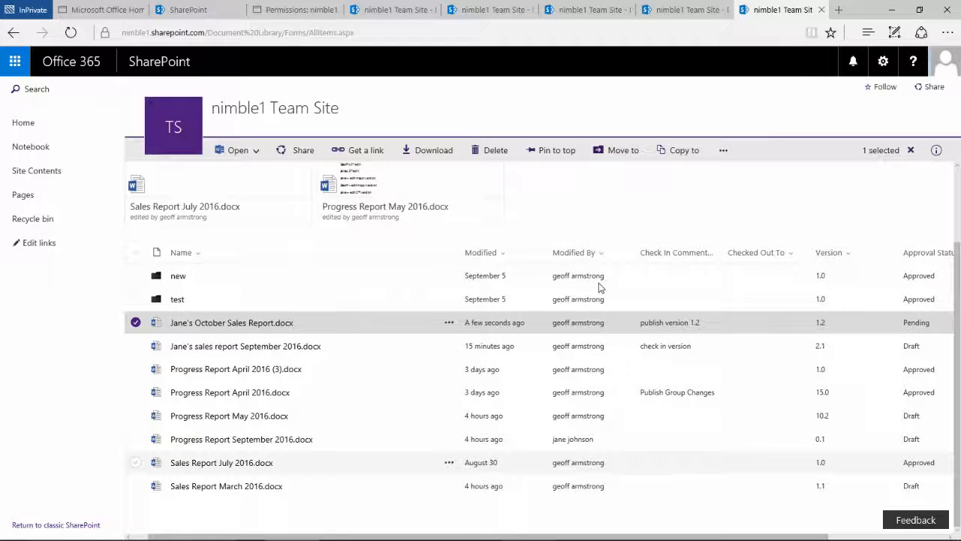
mouse_move(411, 329)
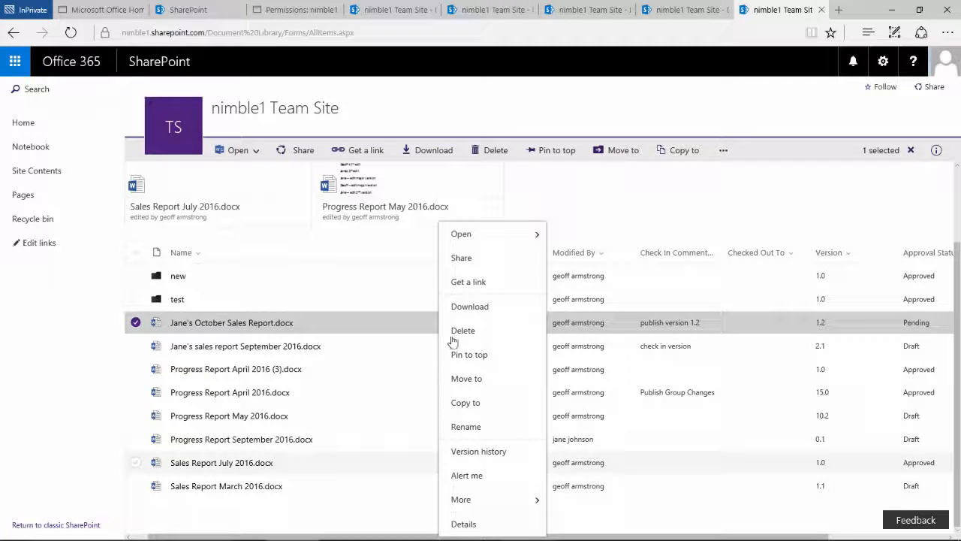
Approve the pending report so it becomes major version 2.0
left_click(459, 498)
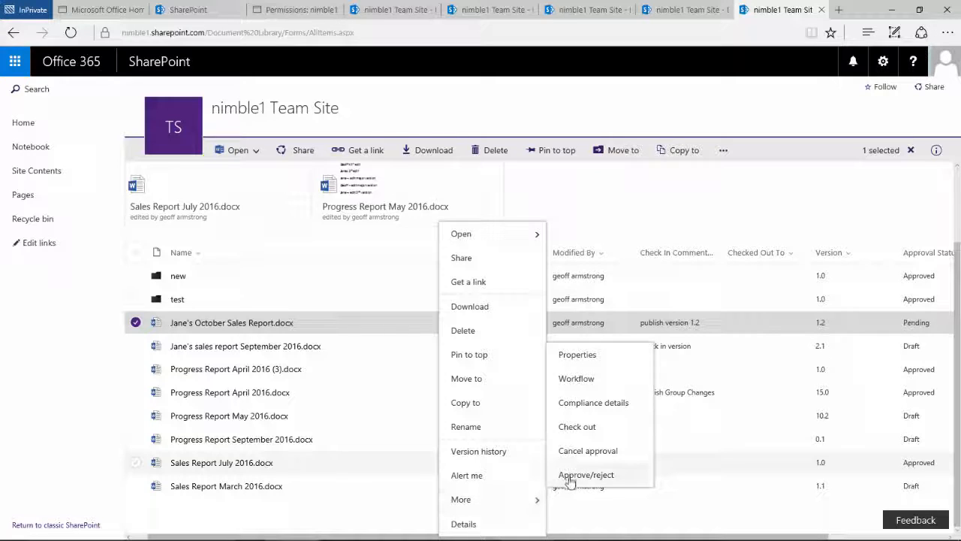
left_click(585, 475)
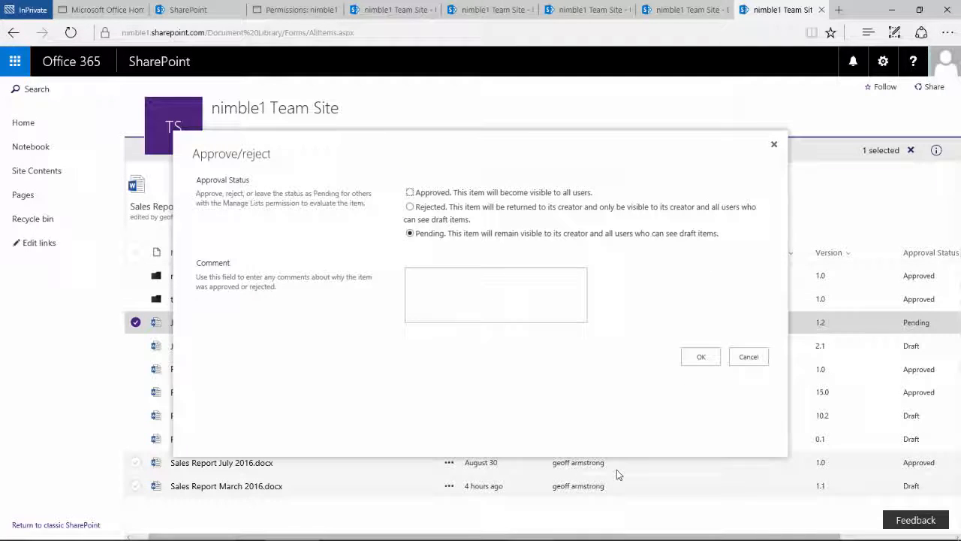
left_click(410, 192)
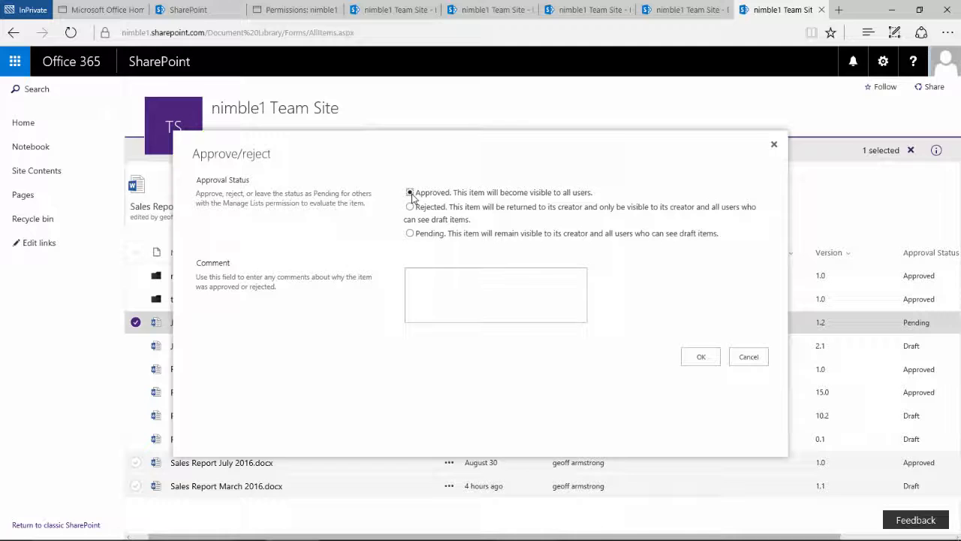
left_click(700, 356)
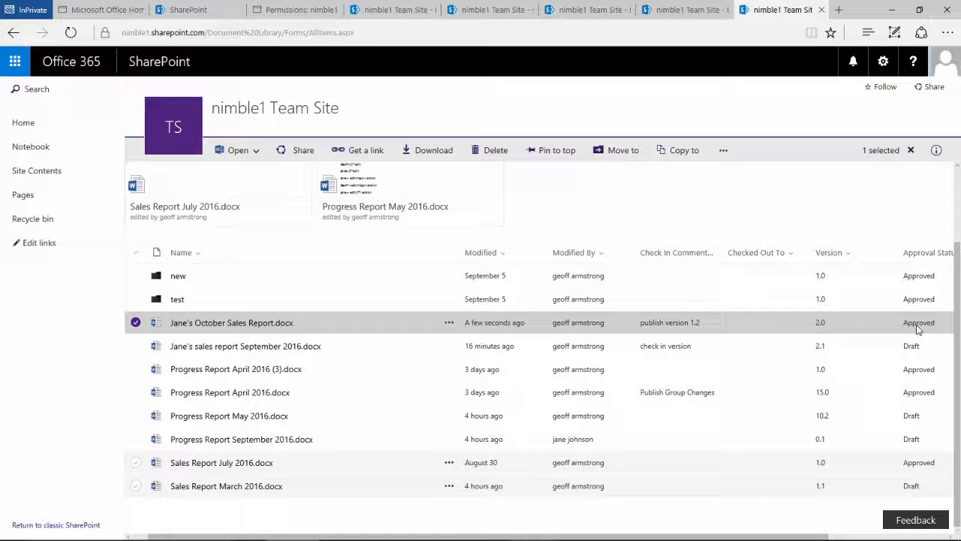
mouse_move(424, 345)
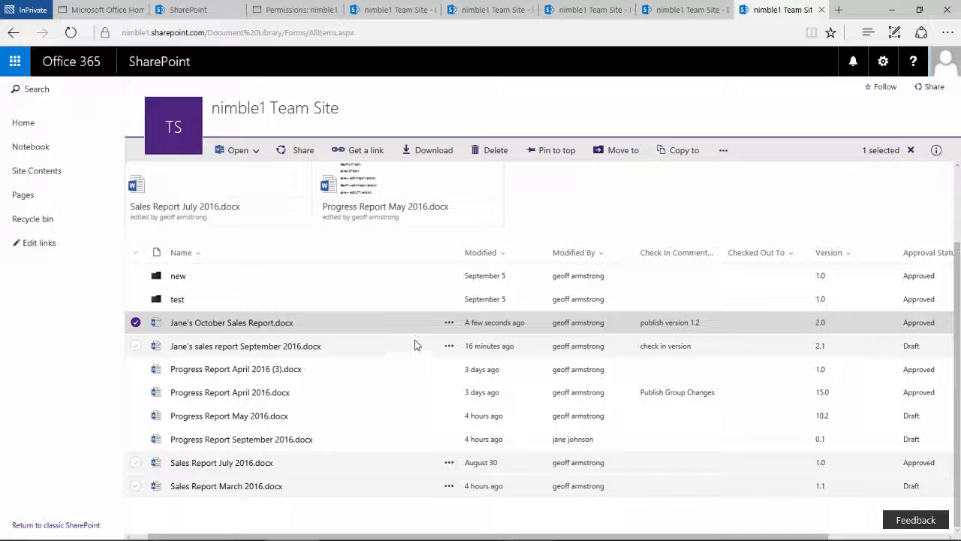
mouse_move(414, 321)
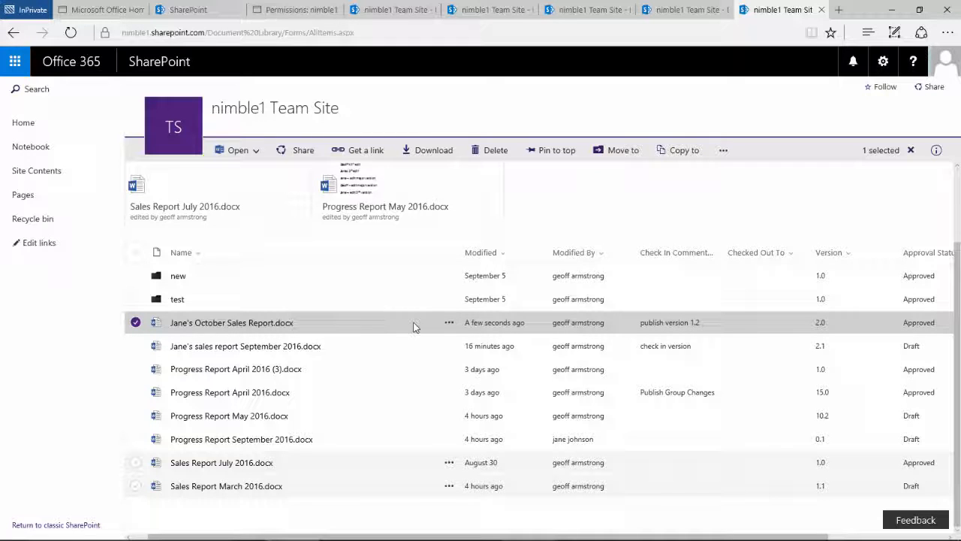
mouse_move(409, 325)
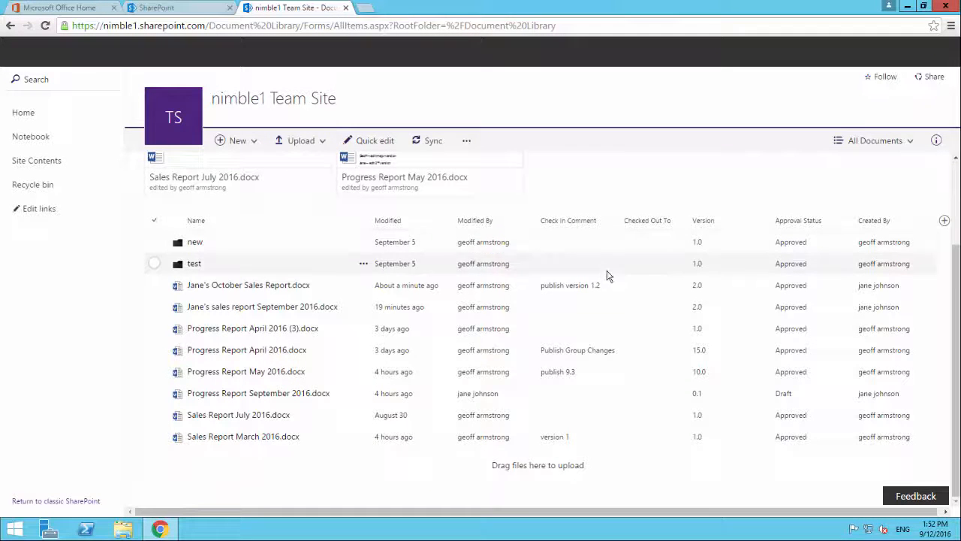
mouse_move(333, 297)
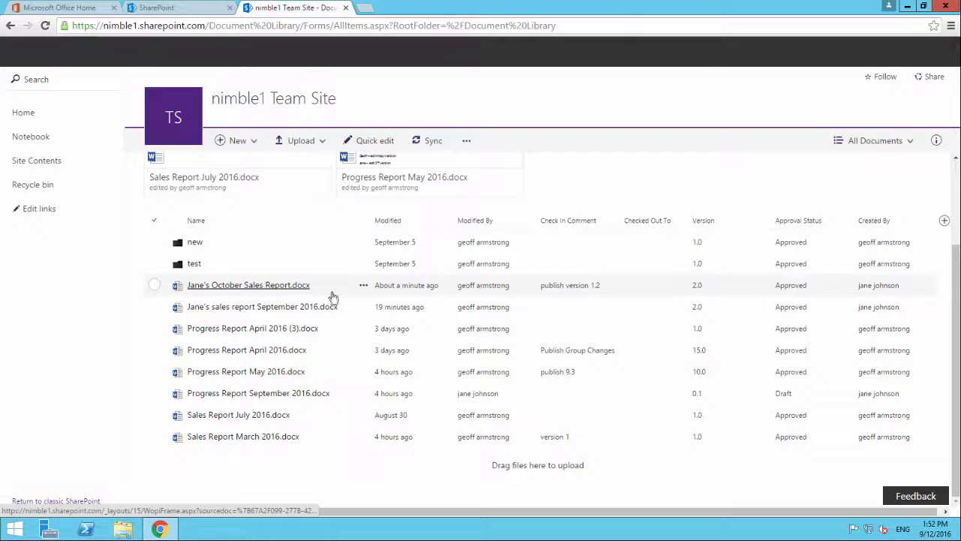
Check out the report as draft 2.1 and open it in Word Online
left_click(363, 285)
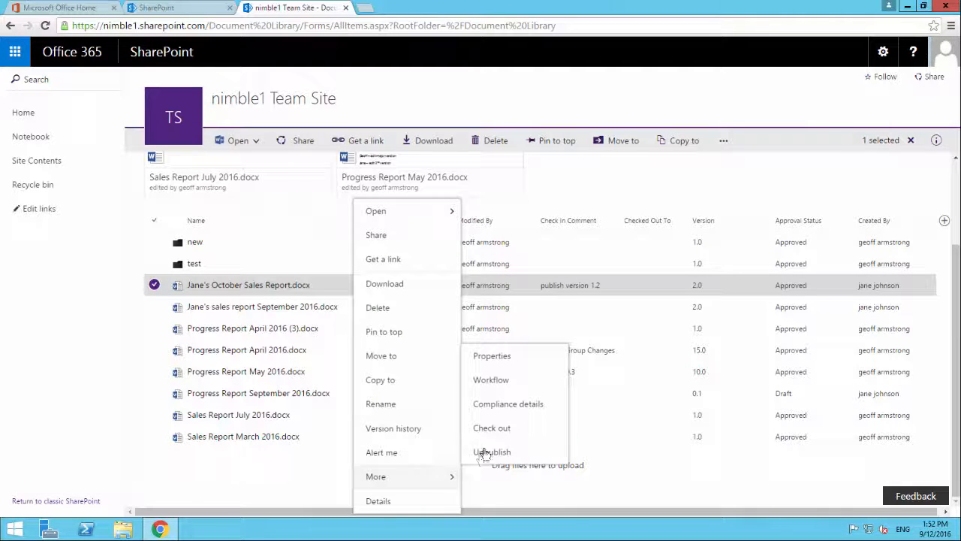
left_click(492, 426)
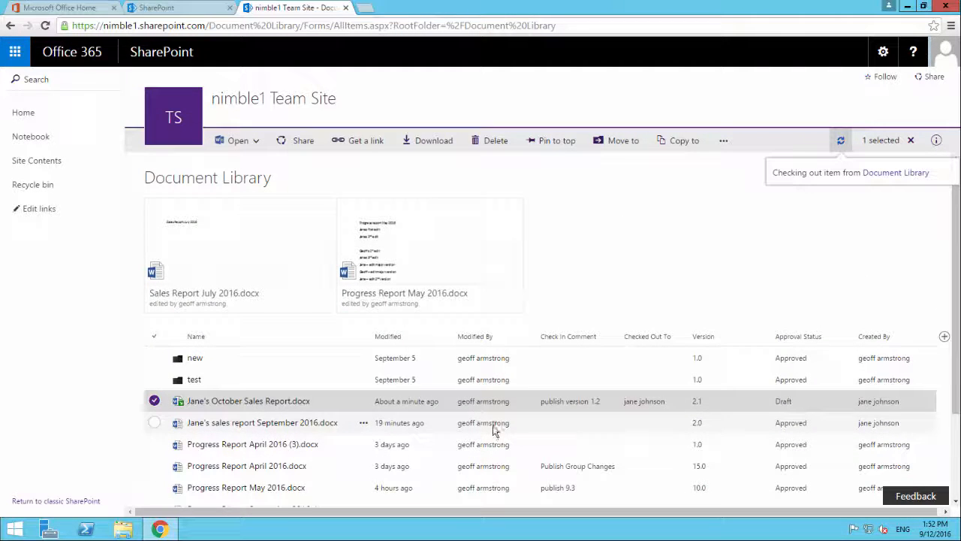
left_click(249, 399)
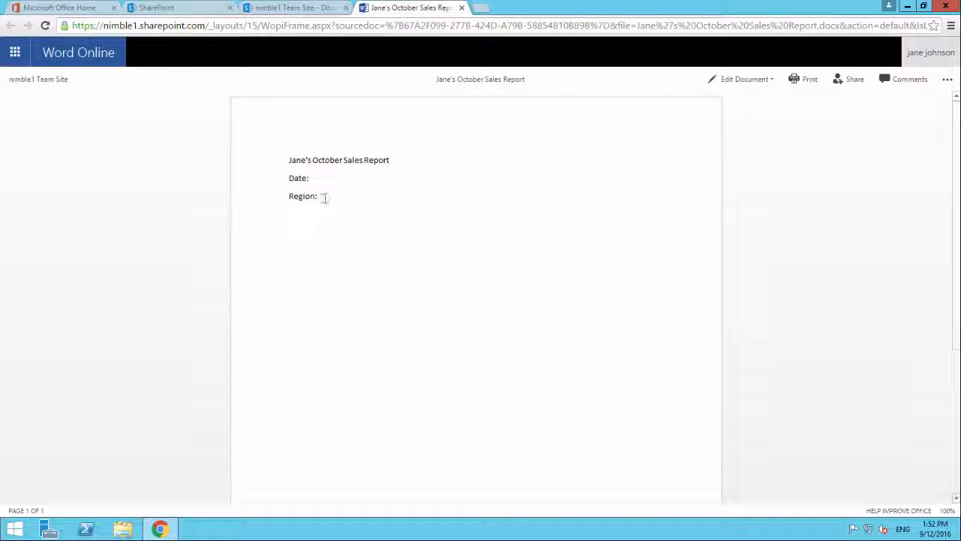
Edit in browser to add a Client Group: line below Region, then return to the library
left_click(743, 78)
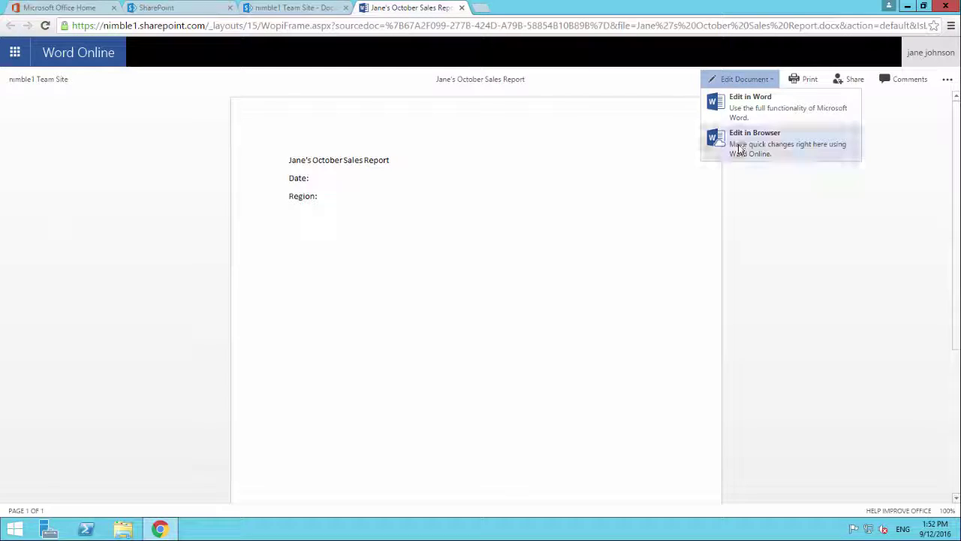
left_click(754, 143)
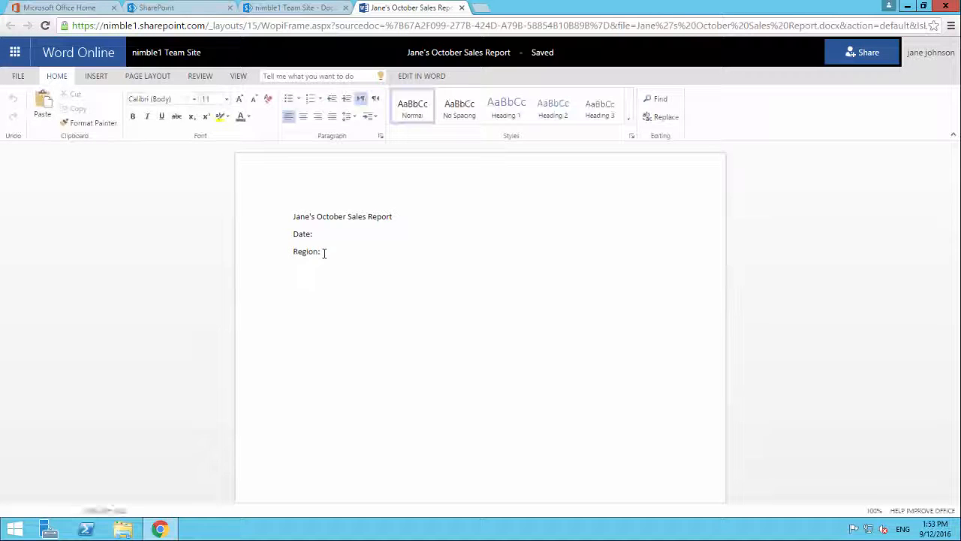
key("enter")
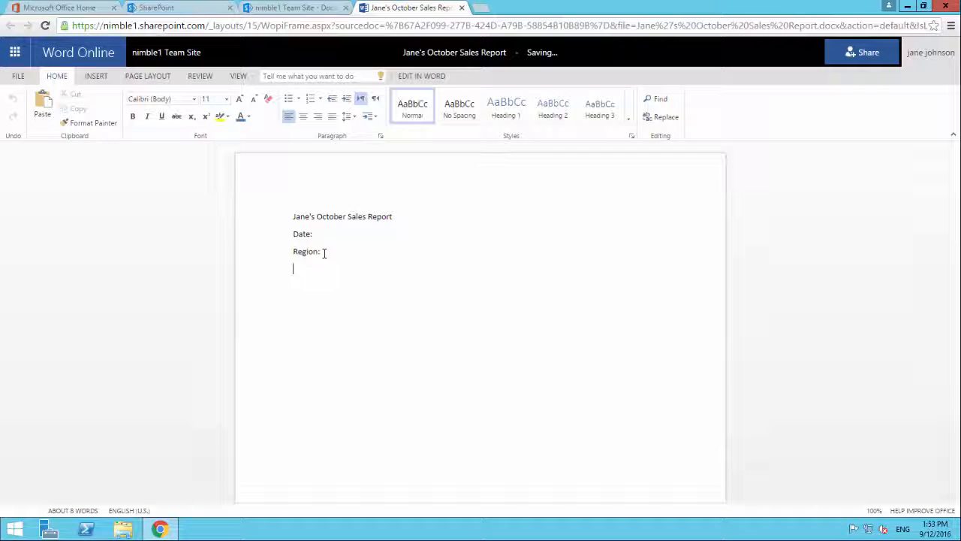
type("Client")
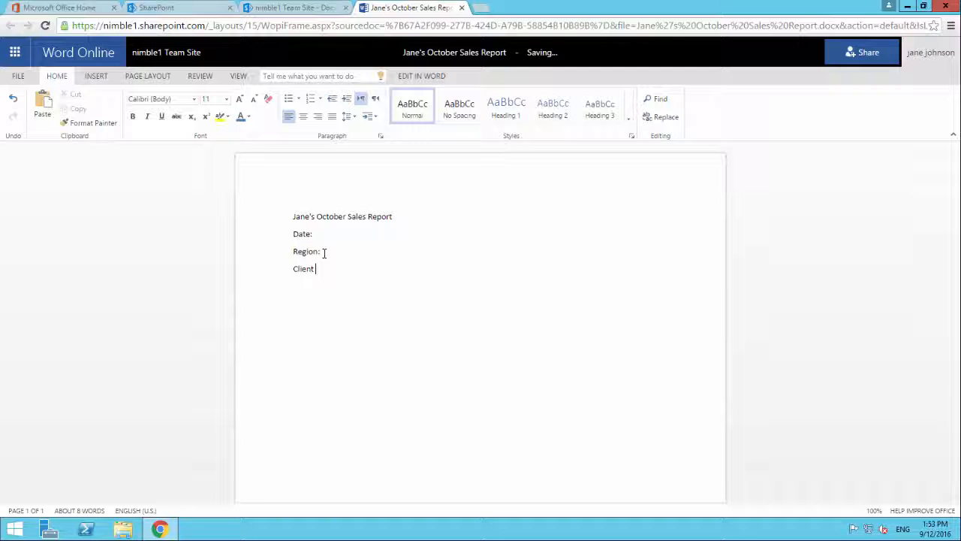
type("Group:")
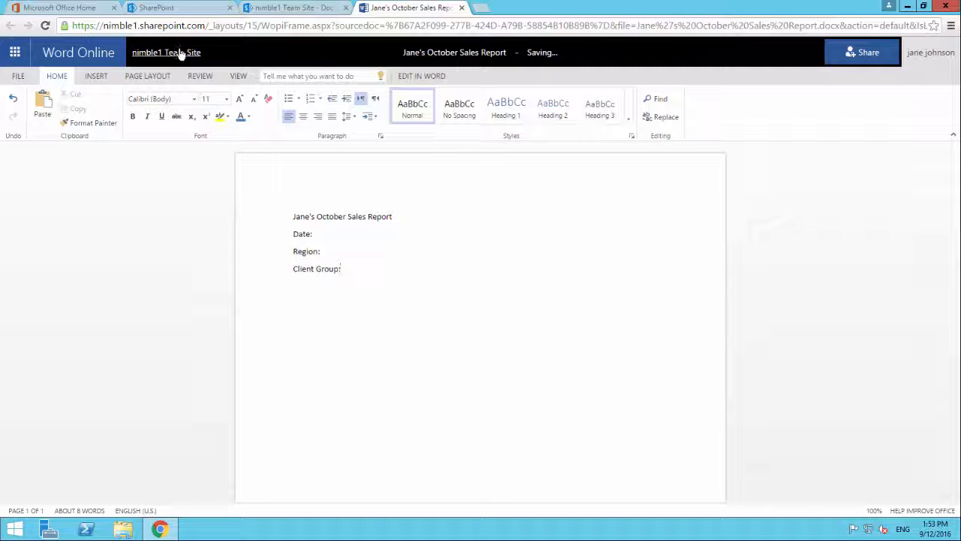
left_click(165, 51)
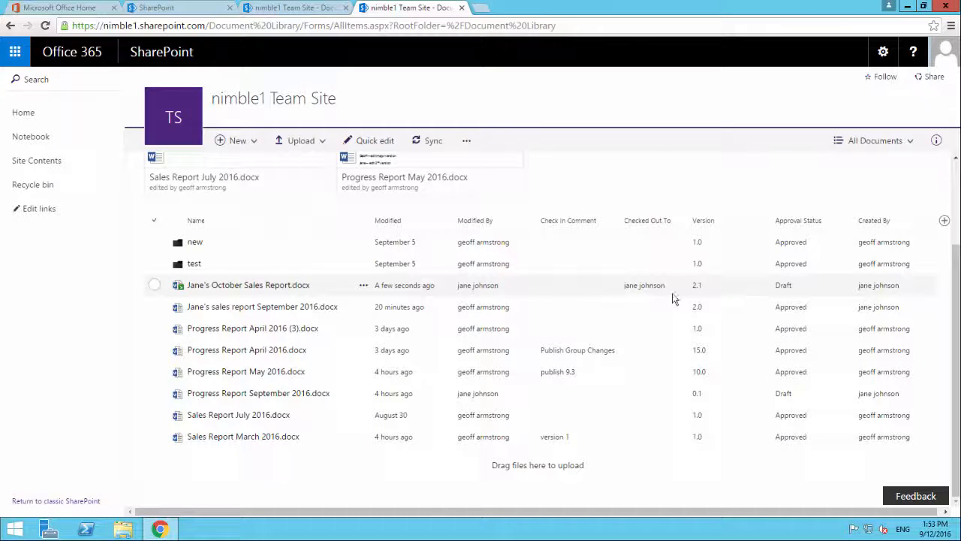
mouse_move(363, 288)
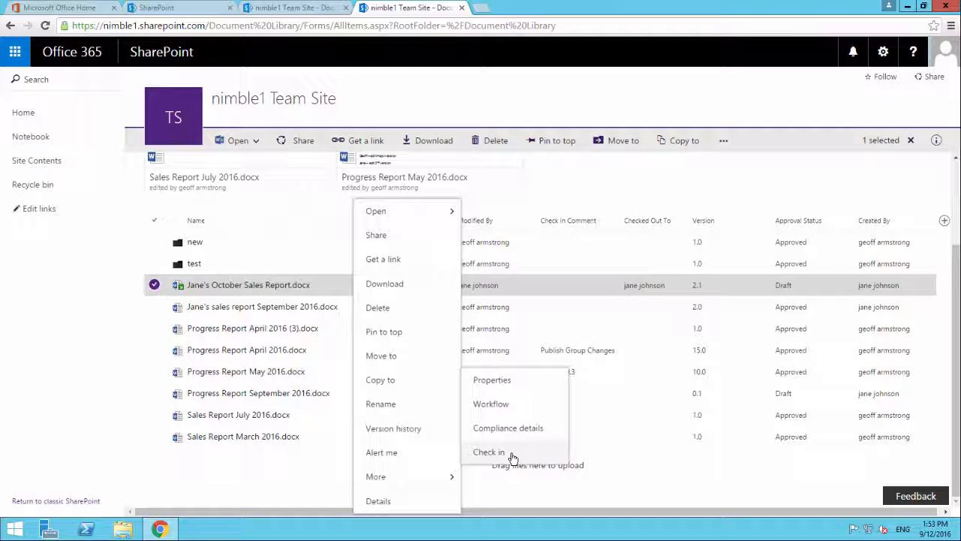
mouse_move(514, 456)
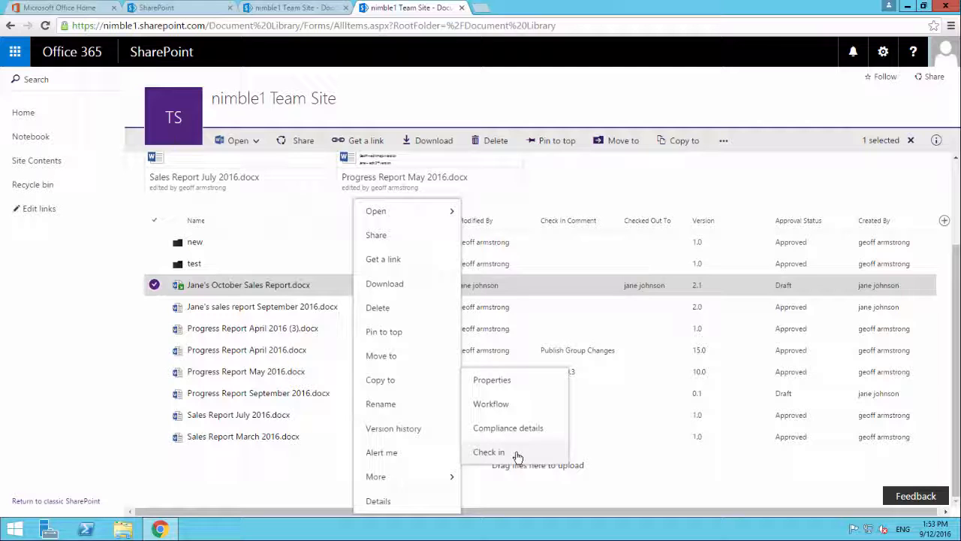
mouse_move(569, 194)
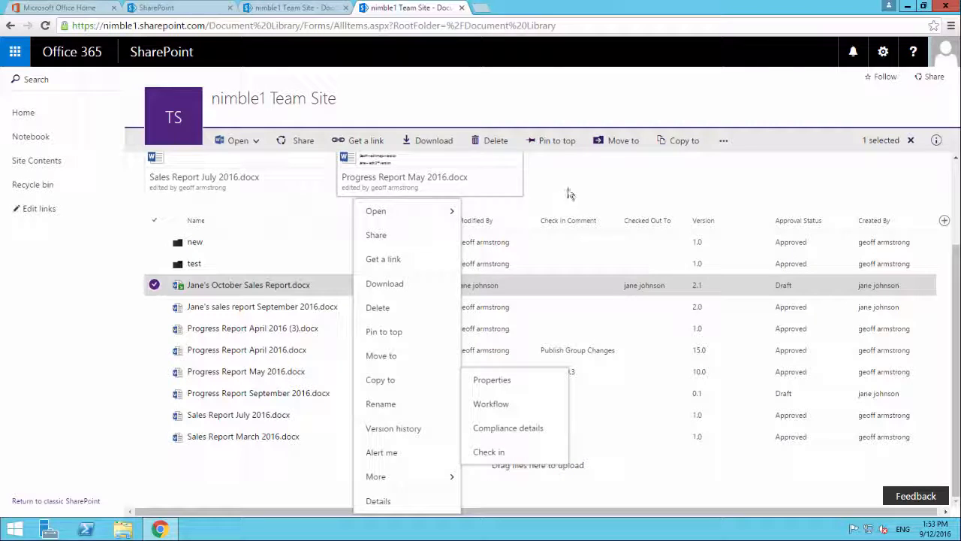
left_click(570, 192)
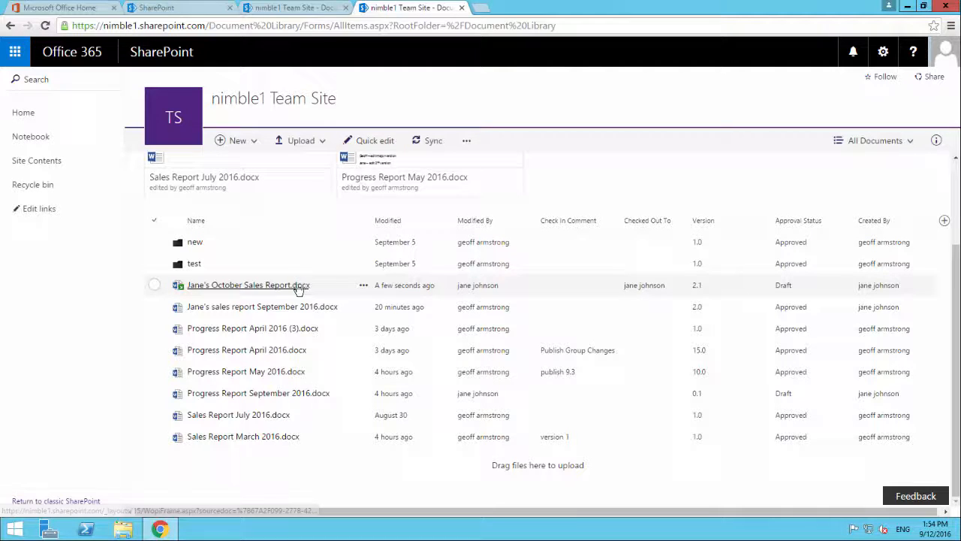
mouse_move(329, 290)
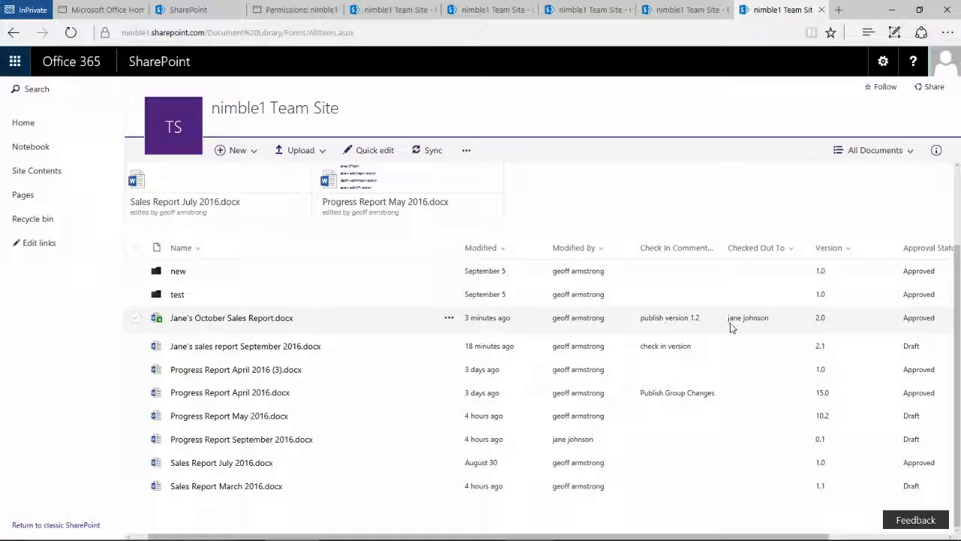
mouse_move(202, 318)
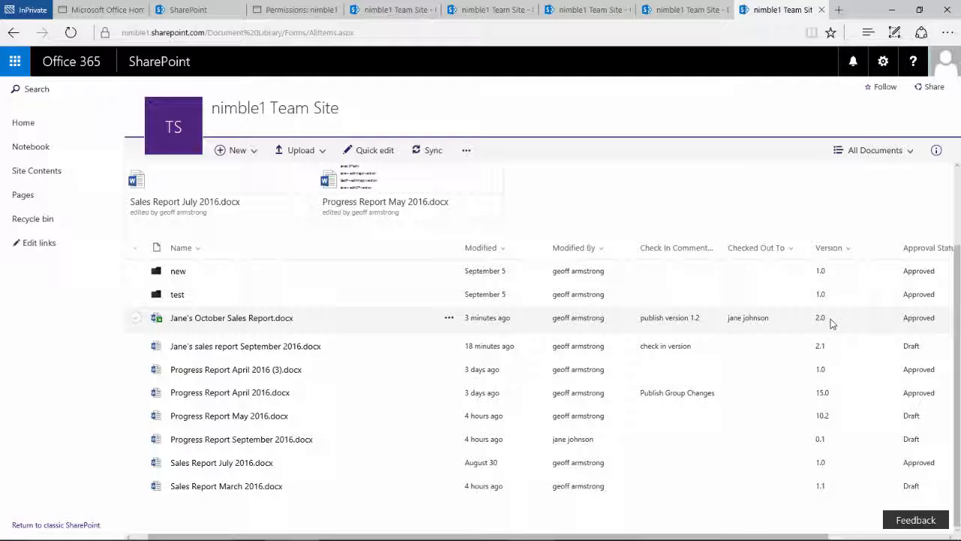
left_click(231, 318)
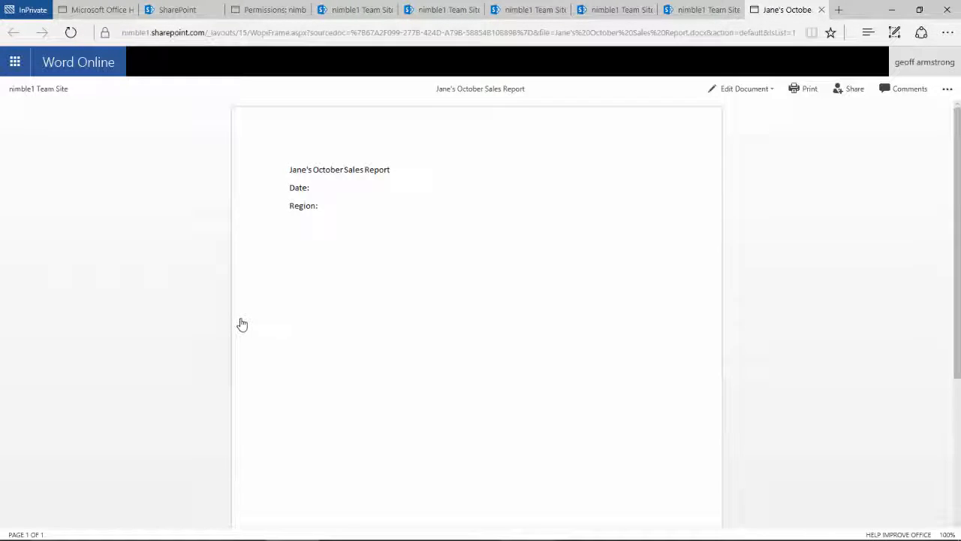
mouse_move(353, 222)
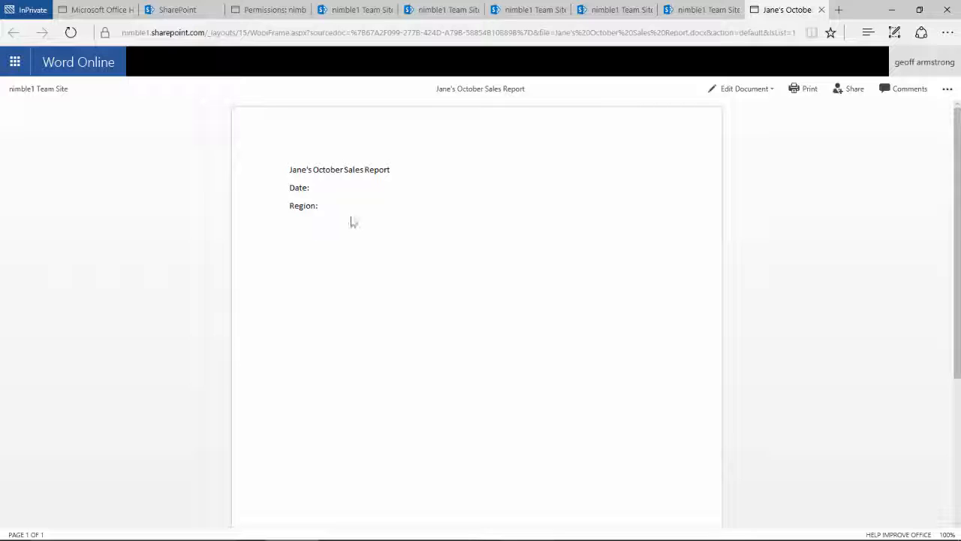
mouse_move(333, 233)
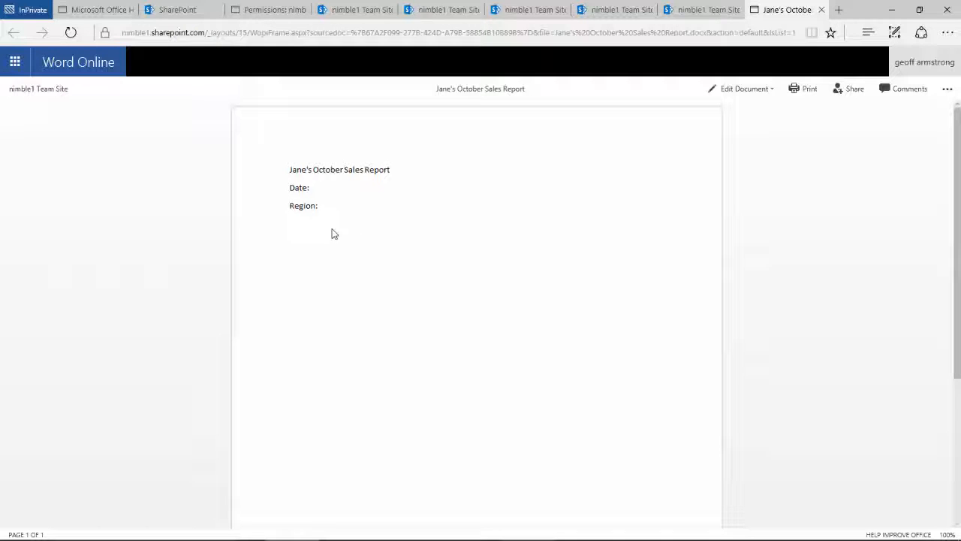
mouse_move(362, 229)
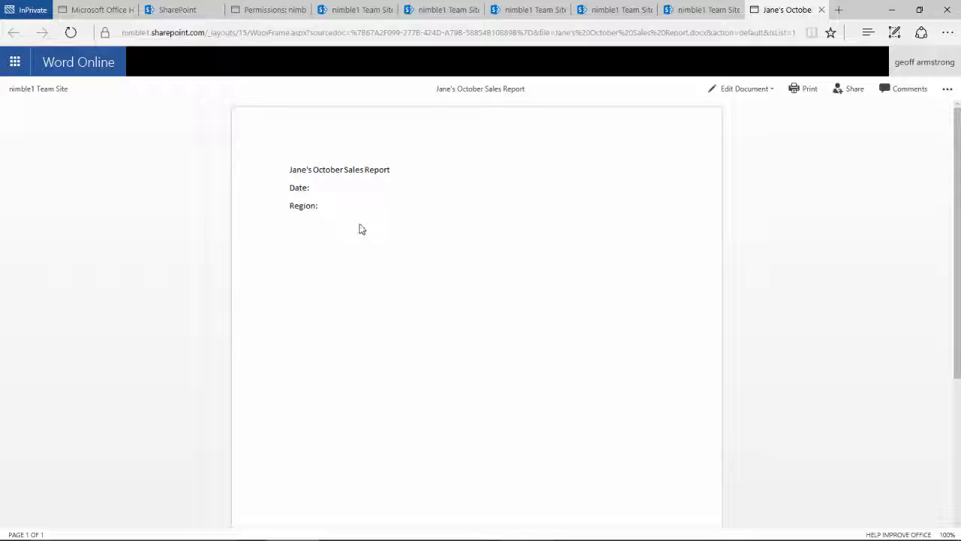
mouse_move(272, 210)
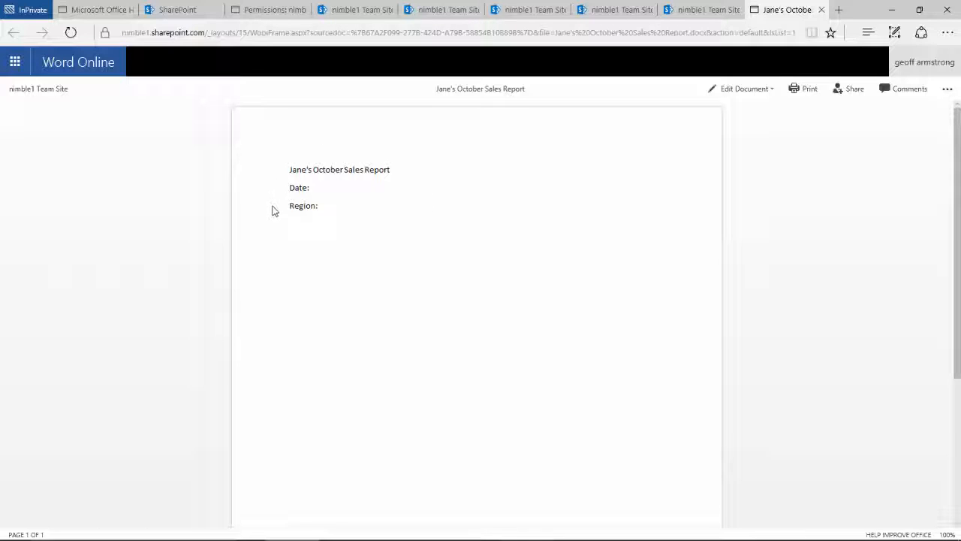
mouse_move(278, 150)
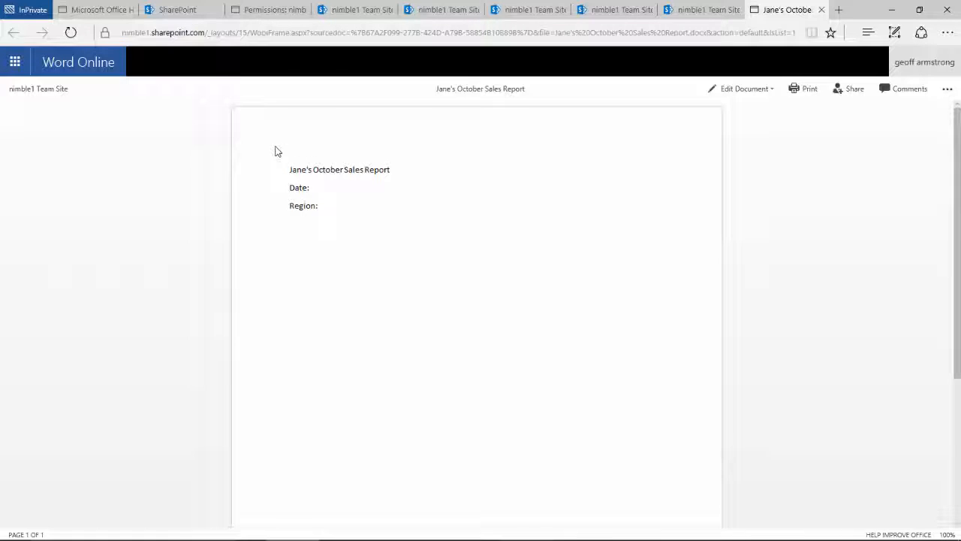
mouse_move(489, 246)
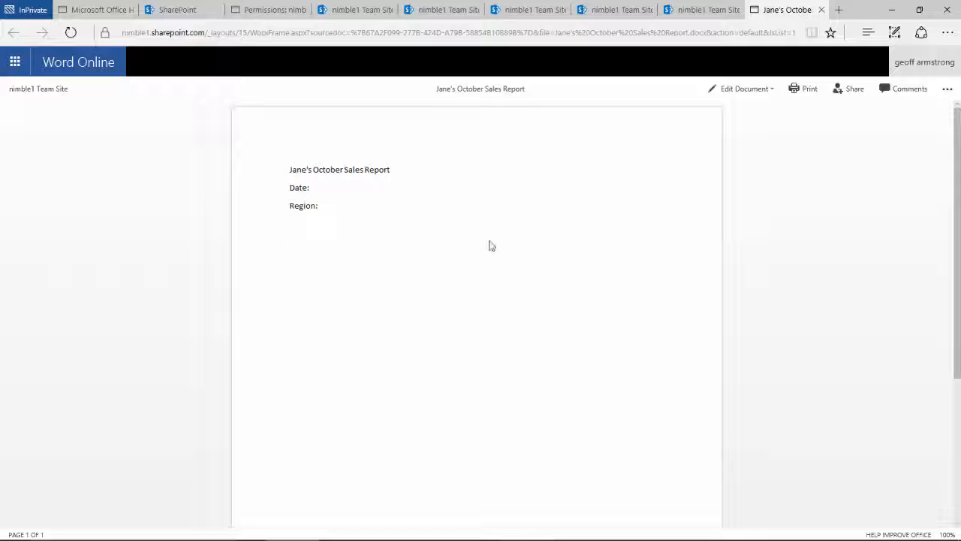
mouse_move(466, 256)
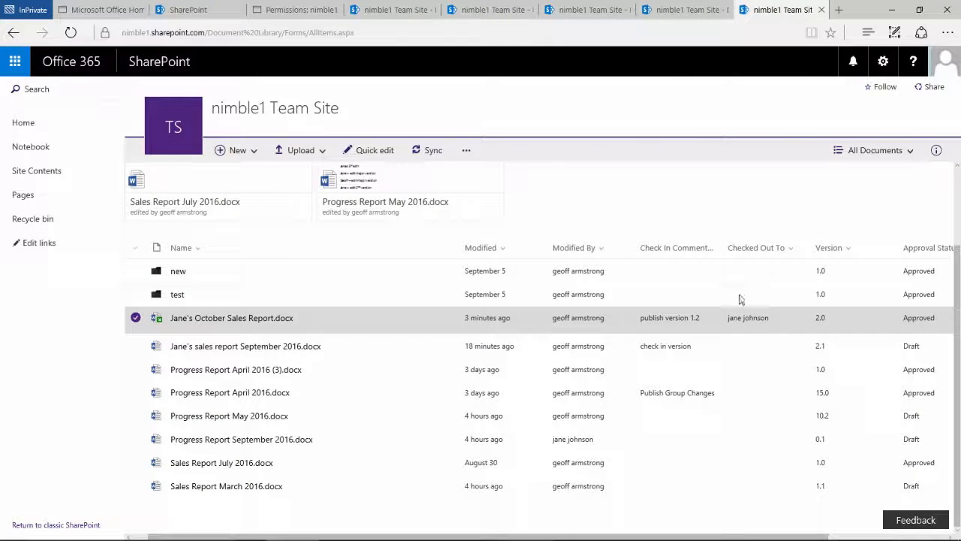
Select the report and start Check in from its More context menu
left_click(135, 318)
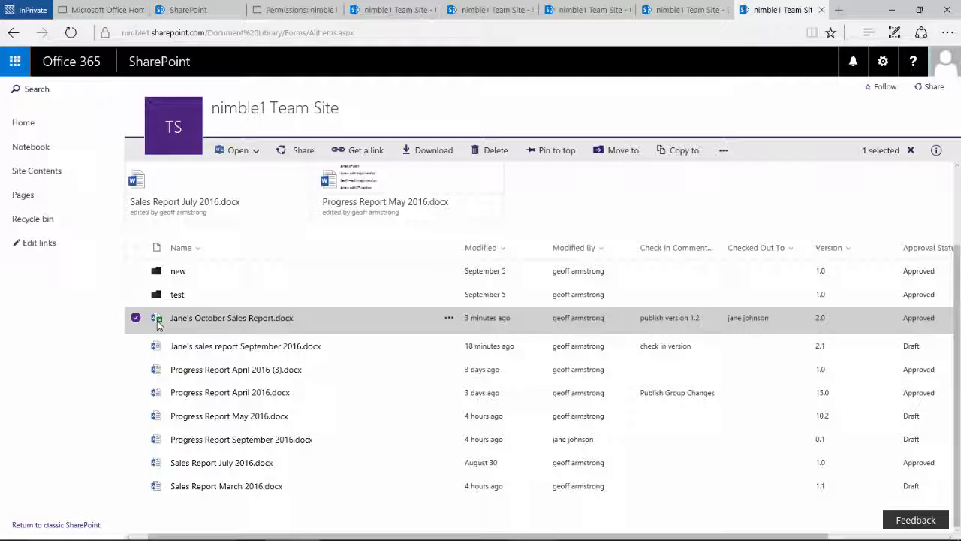
mouse_move(757, 255)
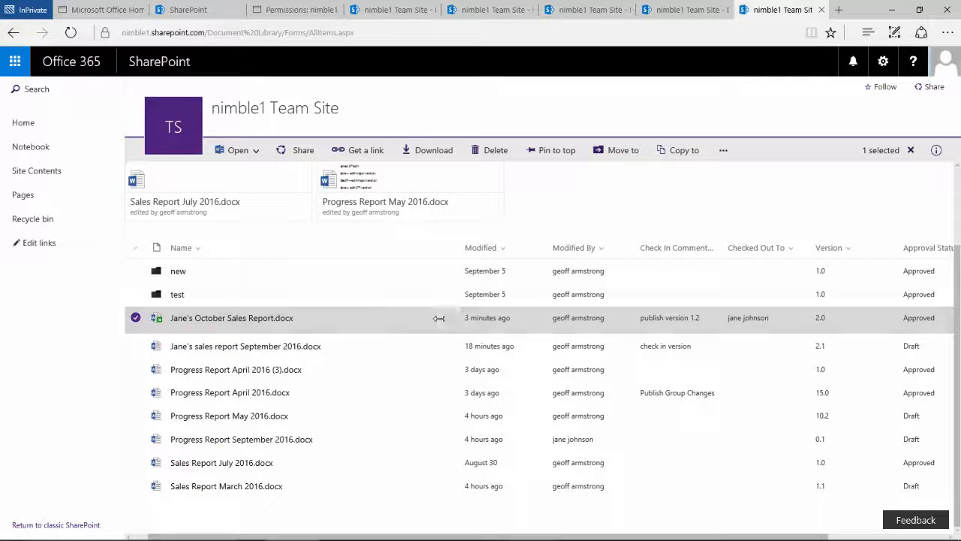
right_click(231, 318)
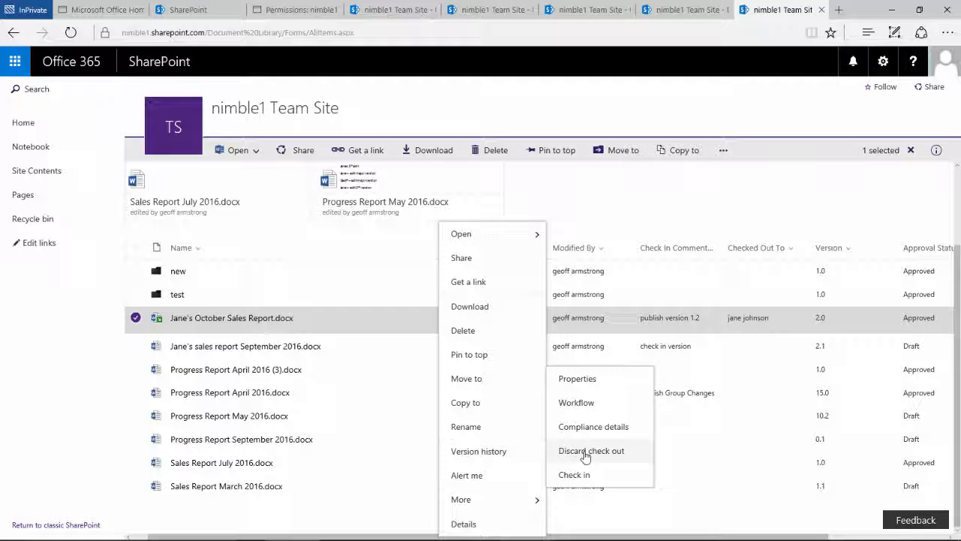
mouse_move(573, 475)
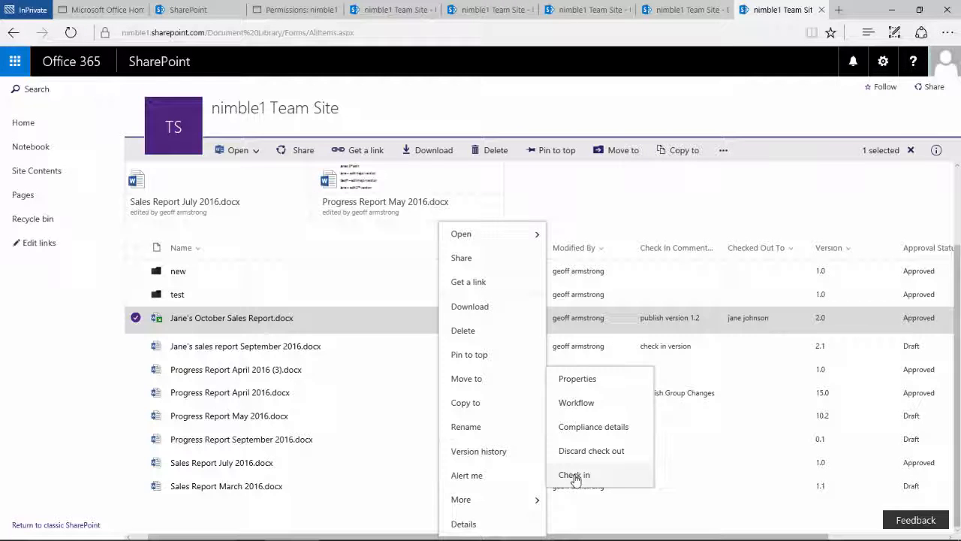
left_click(573, 475)
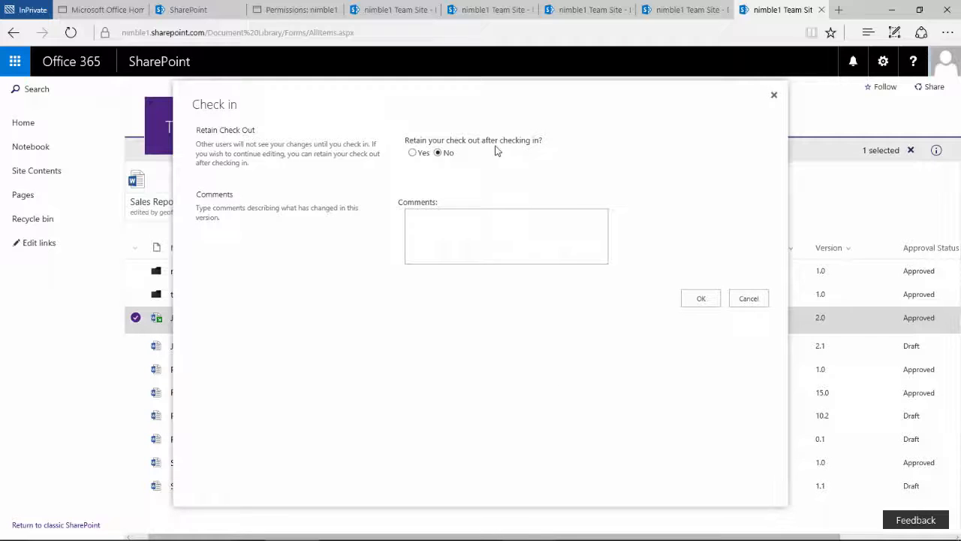
mouse_move(513, 150)
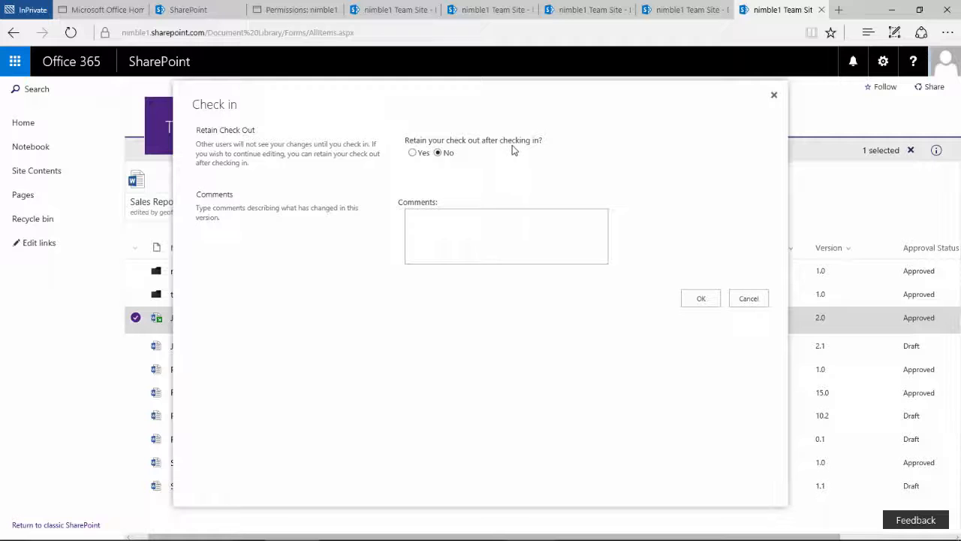
mouse_move(486, 189)
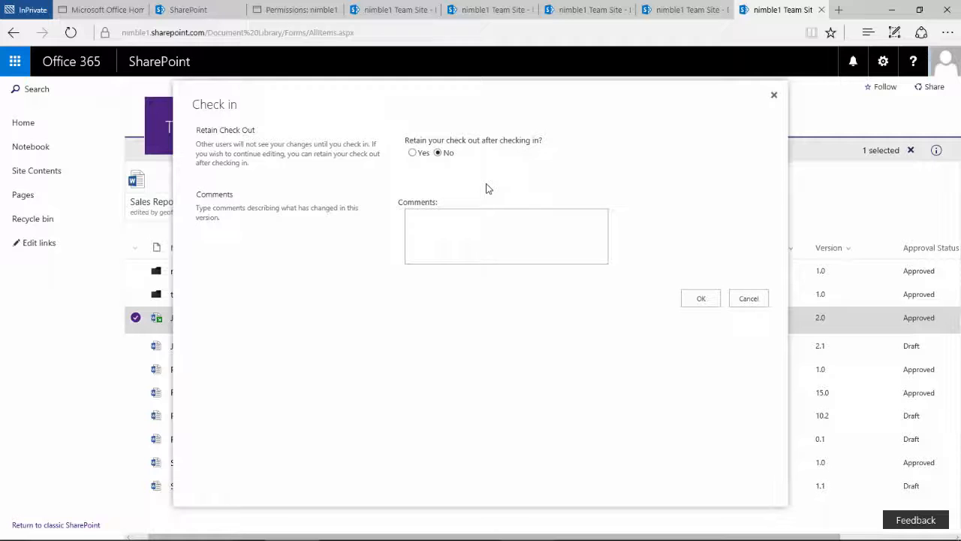
left_click(700, 297)
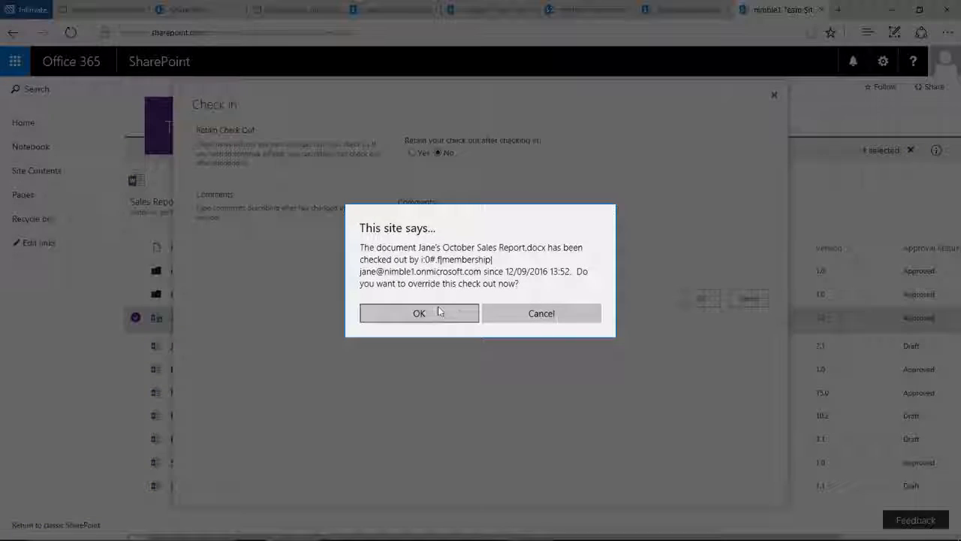
left_click(419, 314)
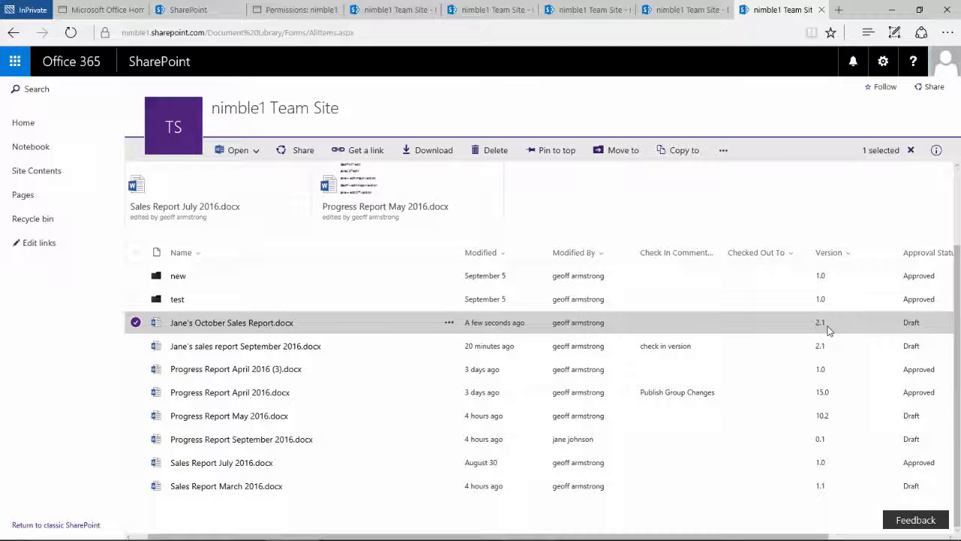
Open Jane's October Sales Report in Word Online and highlight the 'Client Group' line for review
double_click(232, 321)
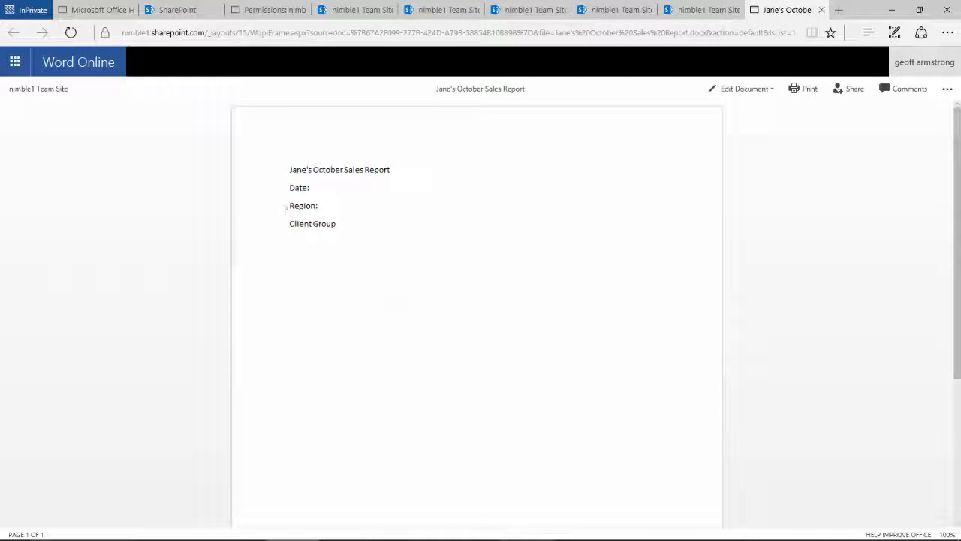
double_click(312, 224)
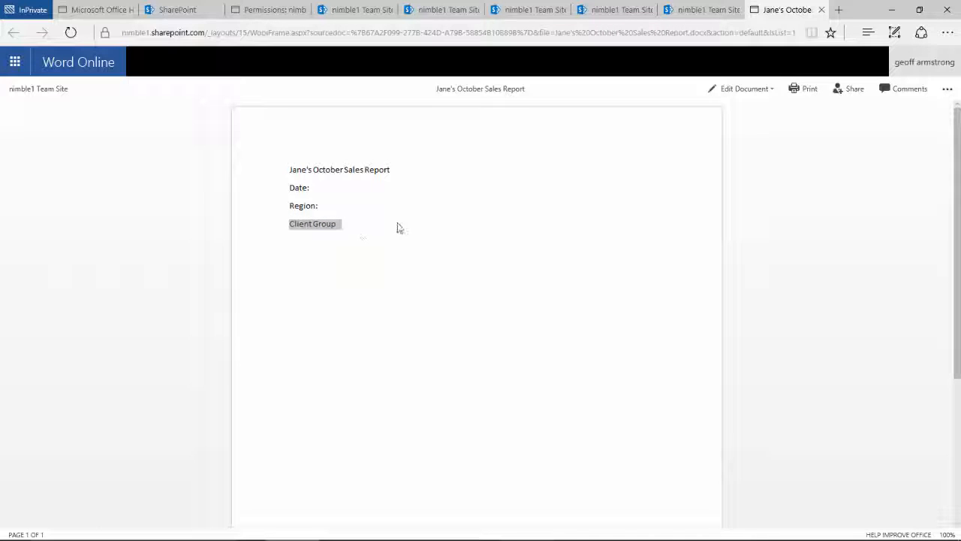
mouse_move(664, 165)
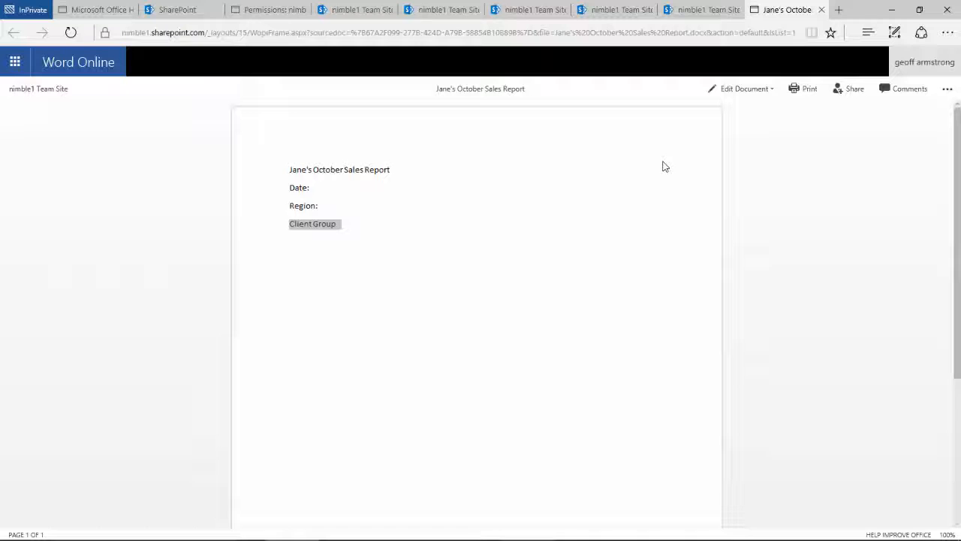
left_click(316, 204)
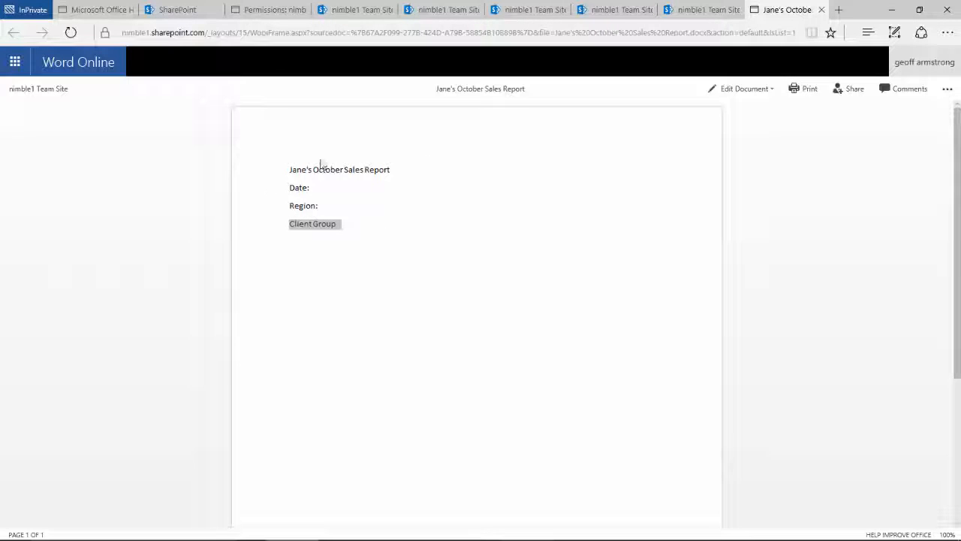
mouse_move(288, 144)
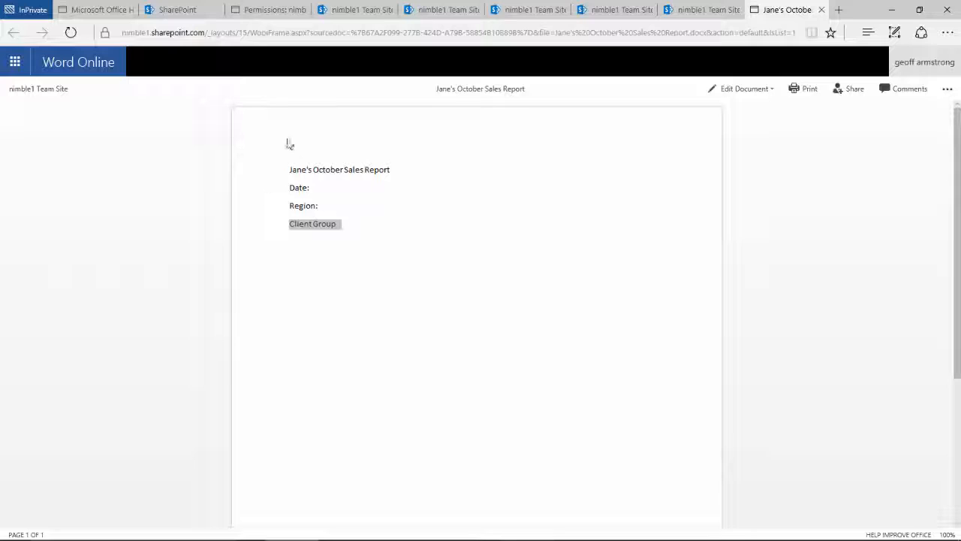
mouse_move(282, 224)
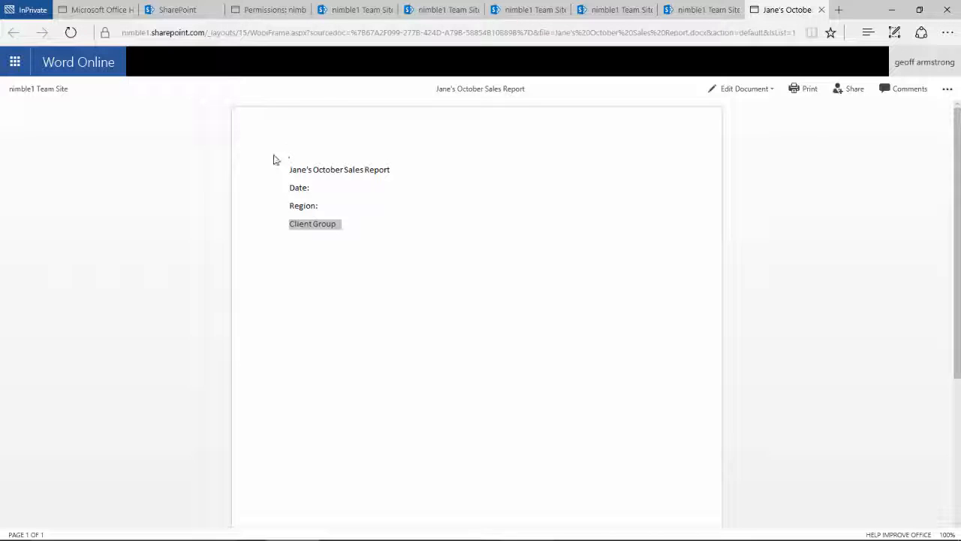
mouse_move(278, 277)
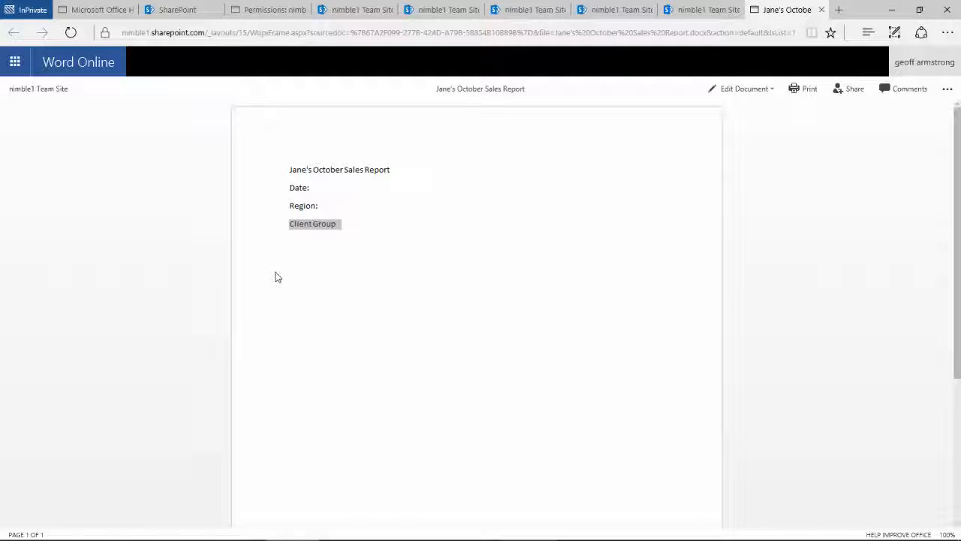
mouse_move(370, 162)
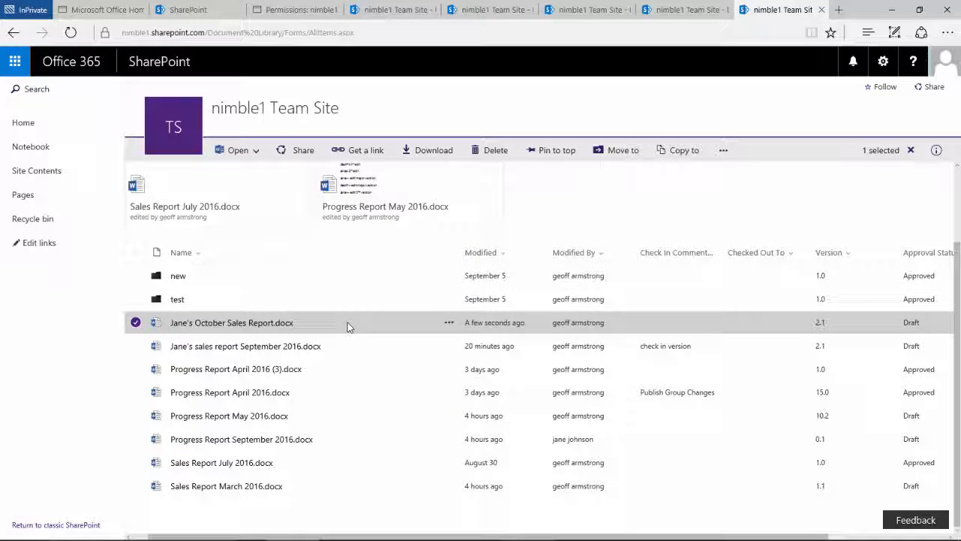
mouse_move(488, 328)
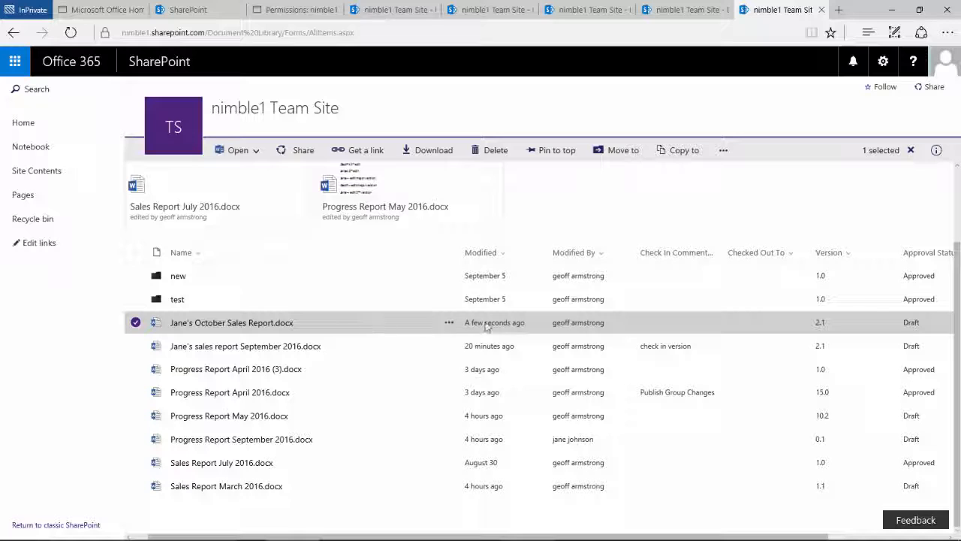
mouse_move(819, 327)
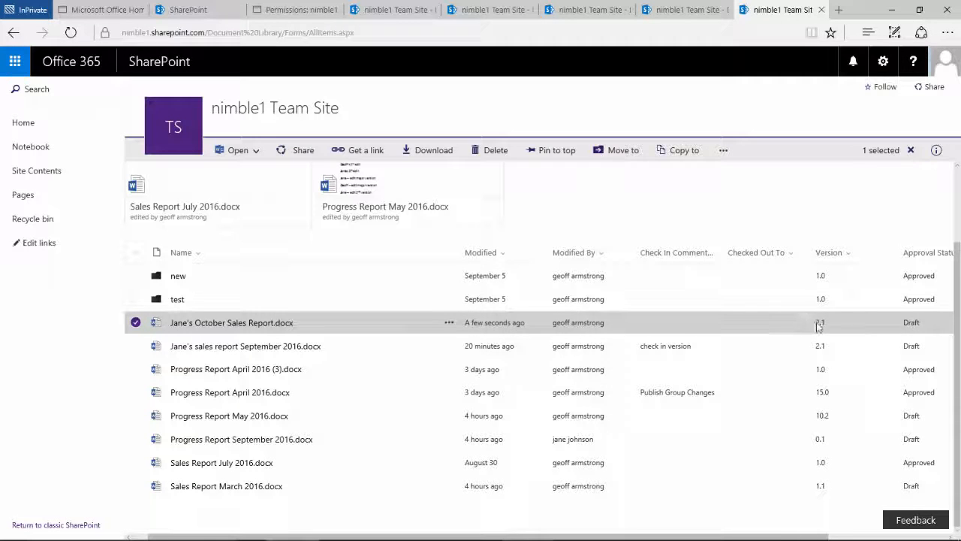
mouse_move(421, 328)
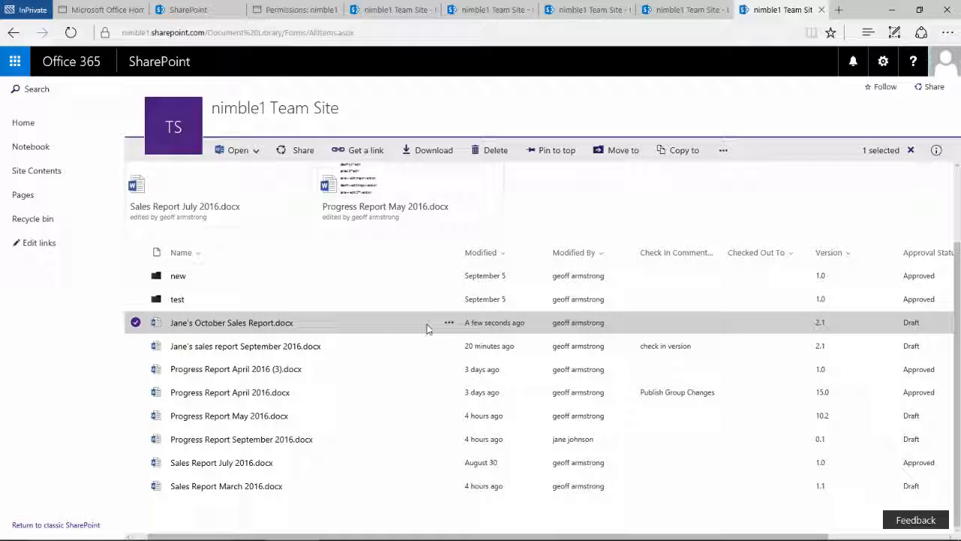
mouse_move(829, 327)
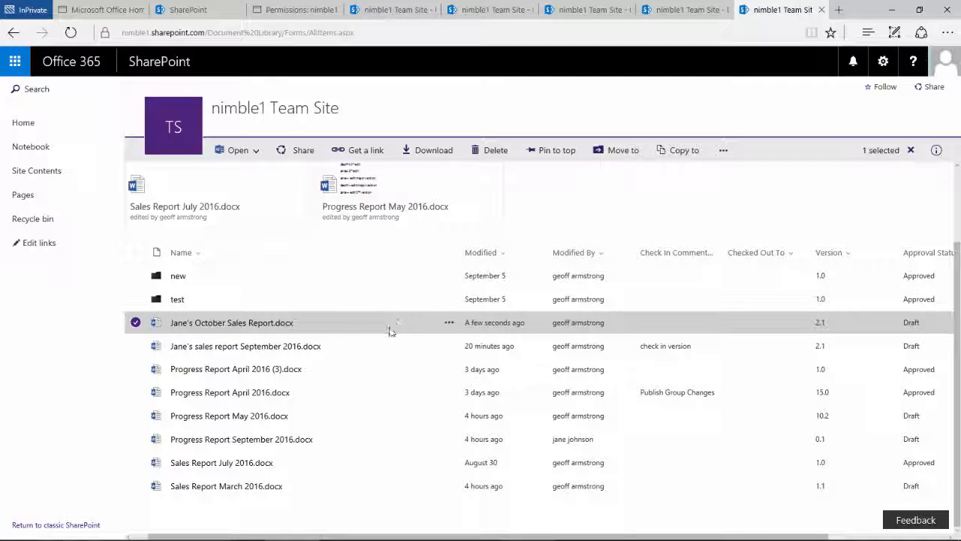
mouse_move(400, 326)
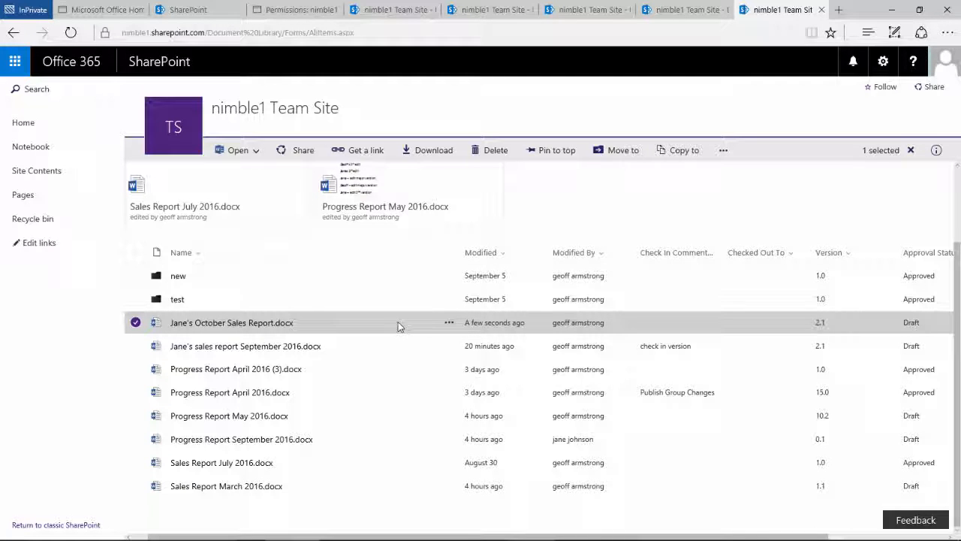
mouse_move(427, 324)
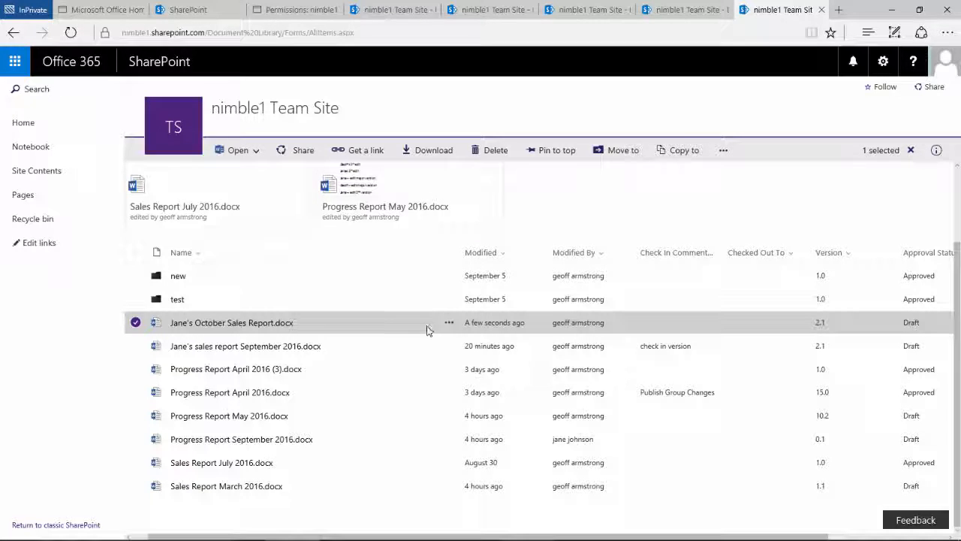
mouse_move(405, 334)
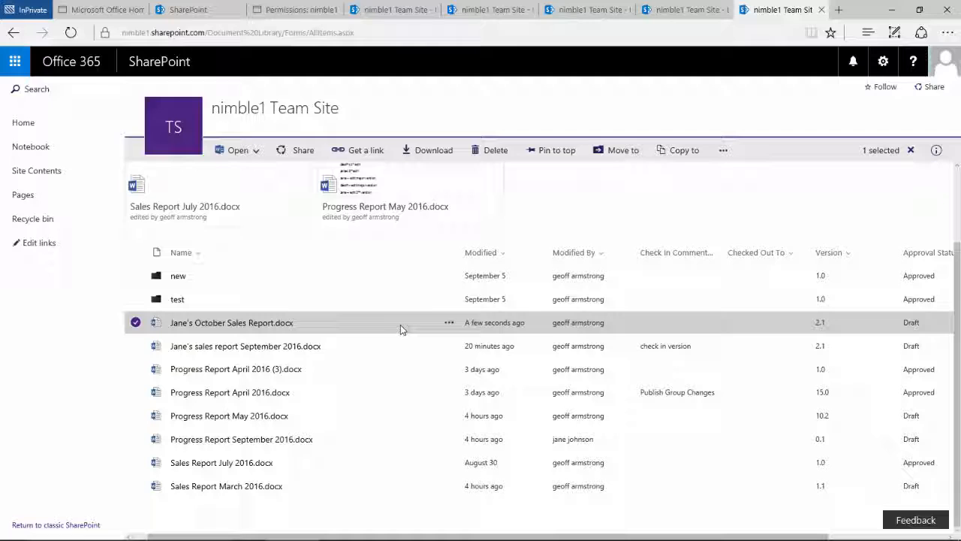
mouse_move(405, 331)
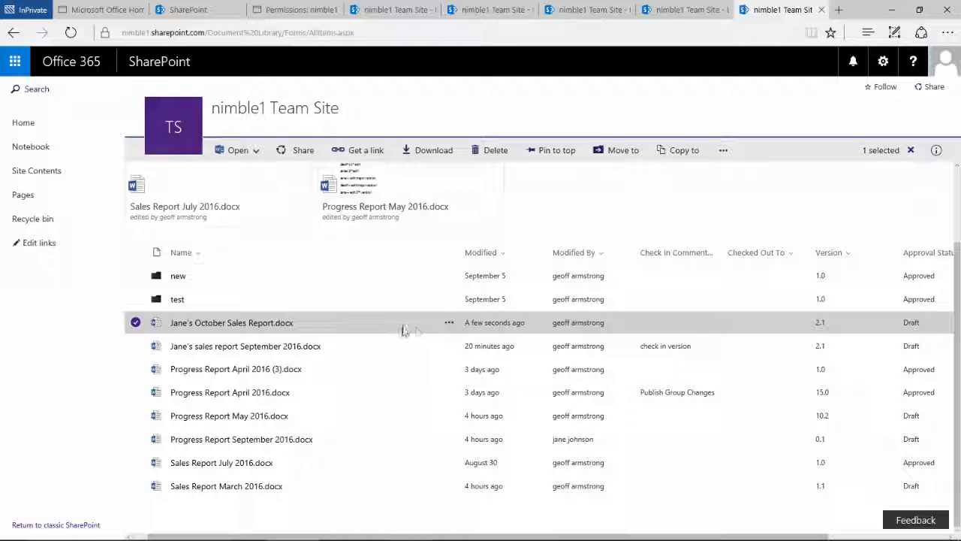
mouse_move(368, 322)
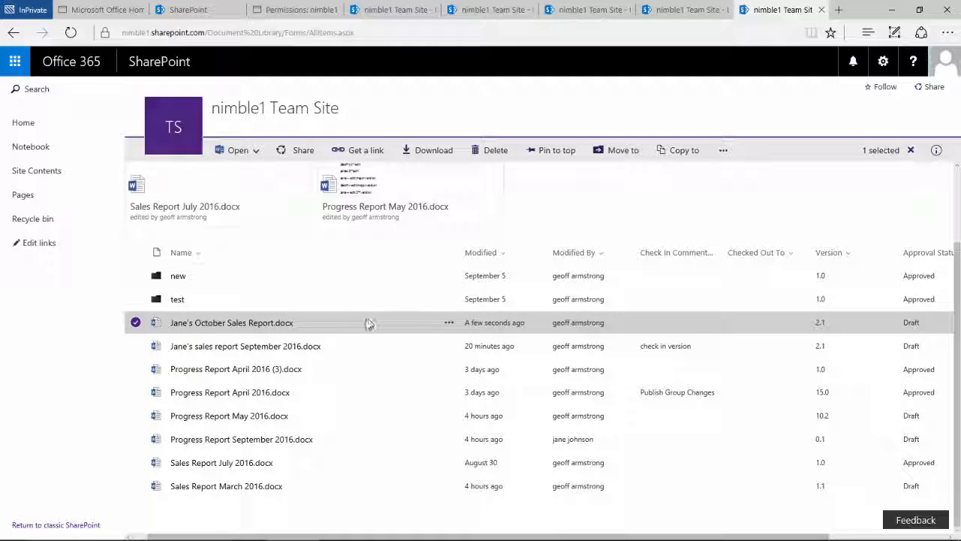
mouse_move(329, 331)
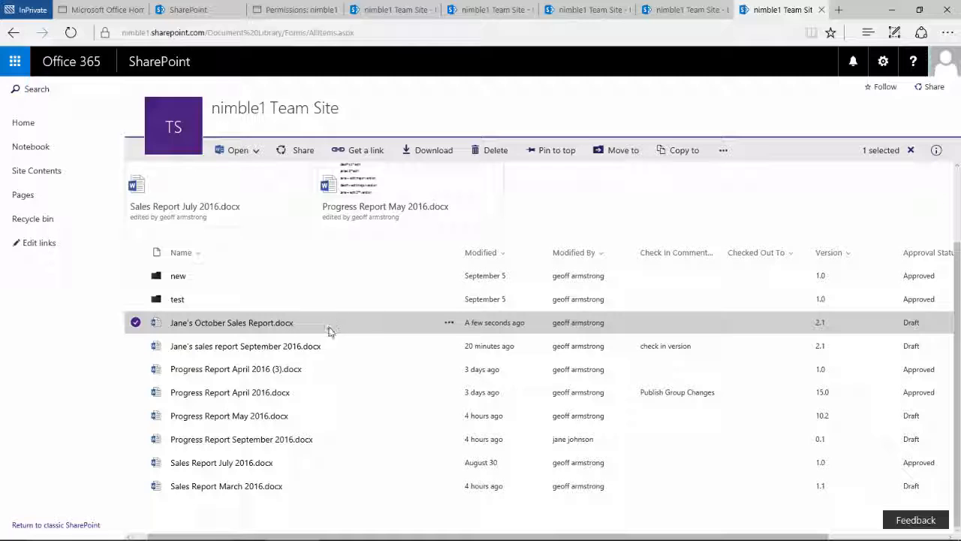
mouse_move(411, 331)
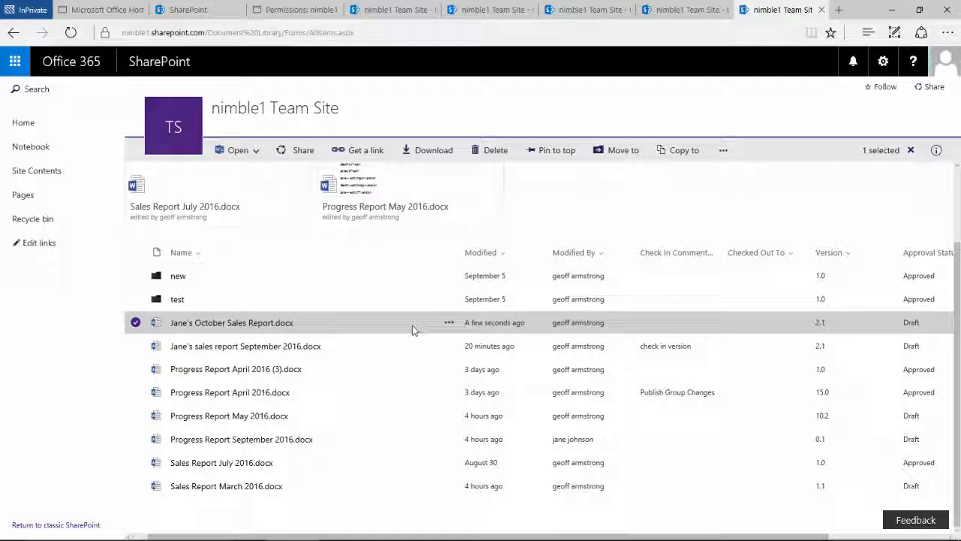
mouse_move(414, 317)
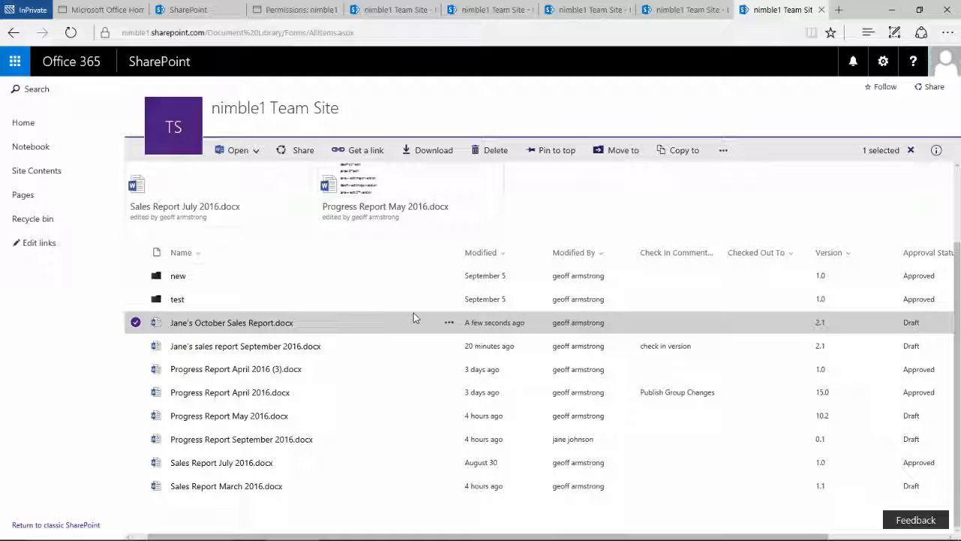
mouse_move(417, 327)
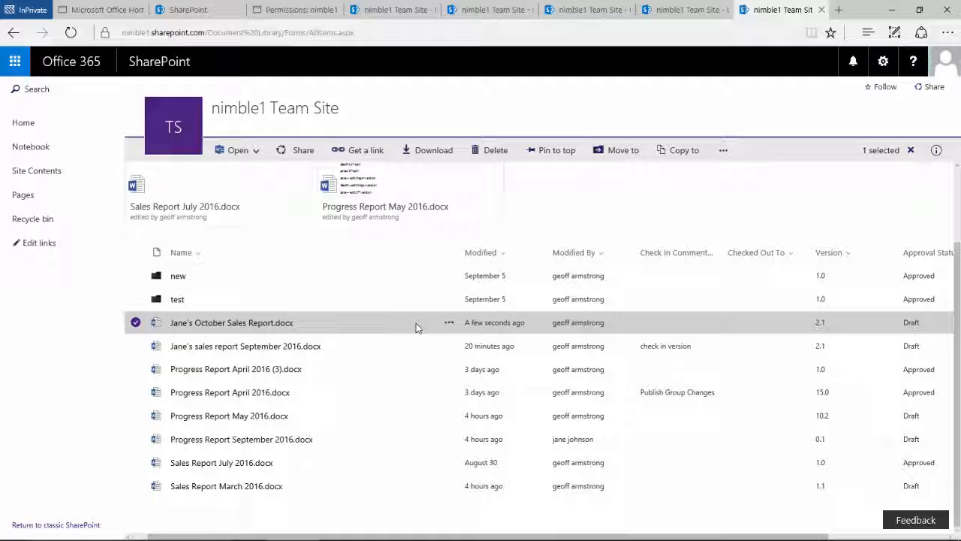
mouse_move(360, 311)
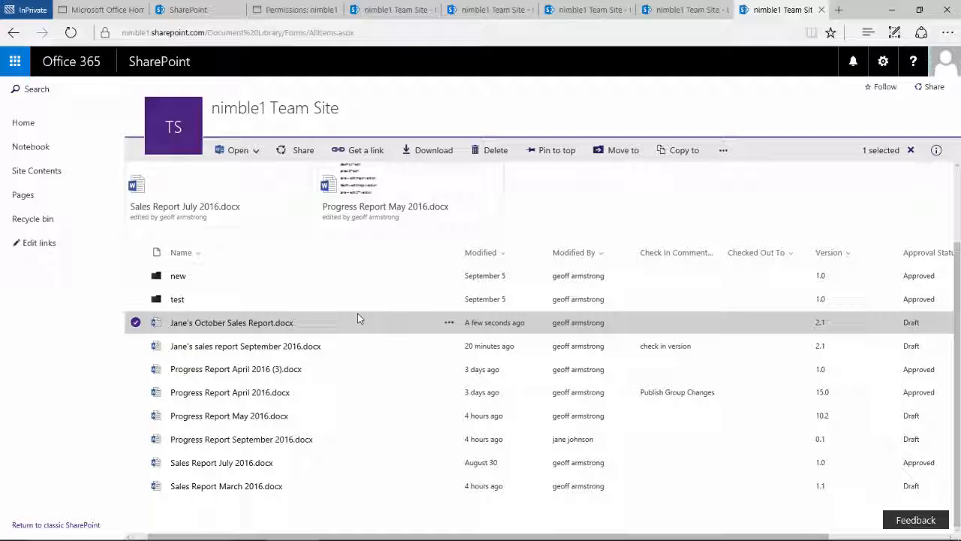
mouse_move(341, 332)
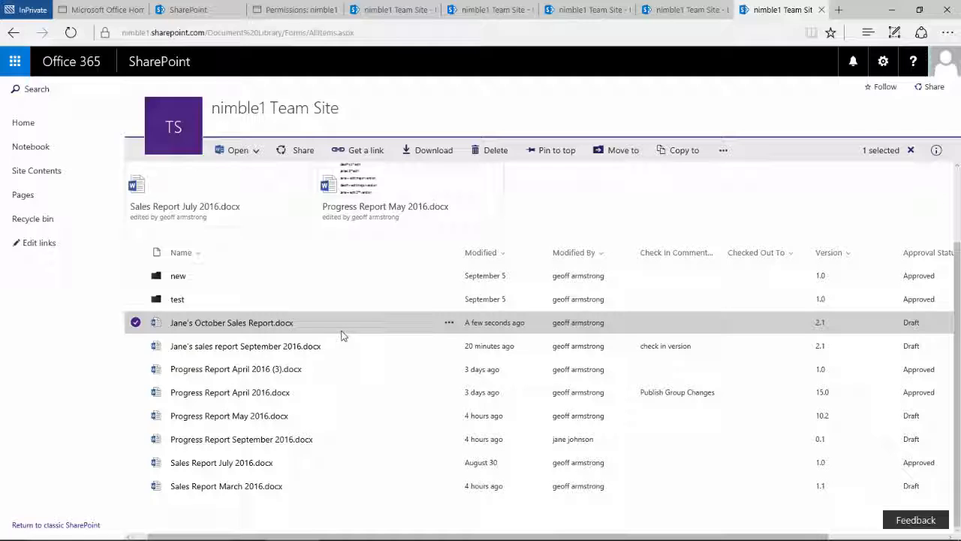
mouse_move(399, 324)
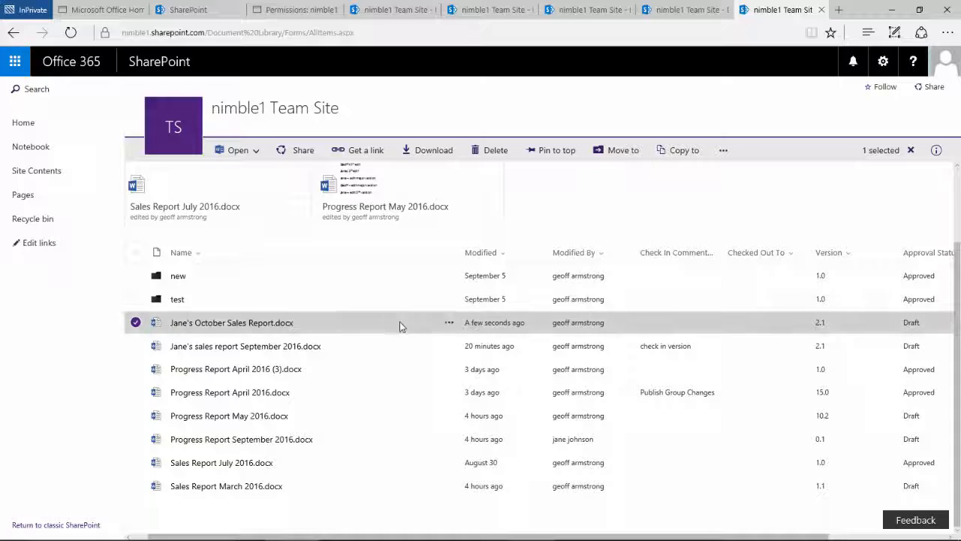